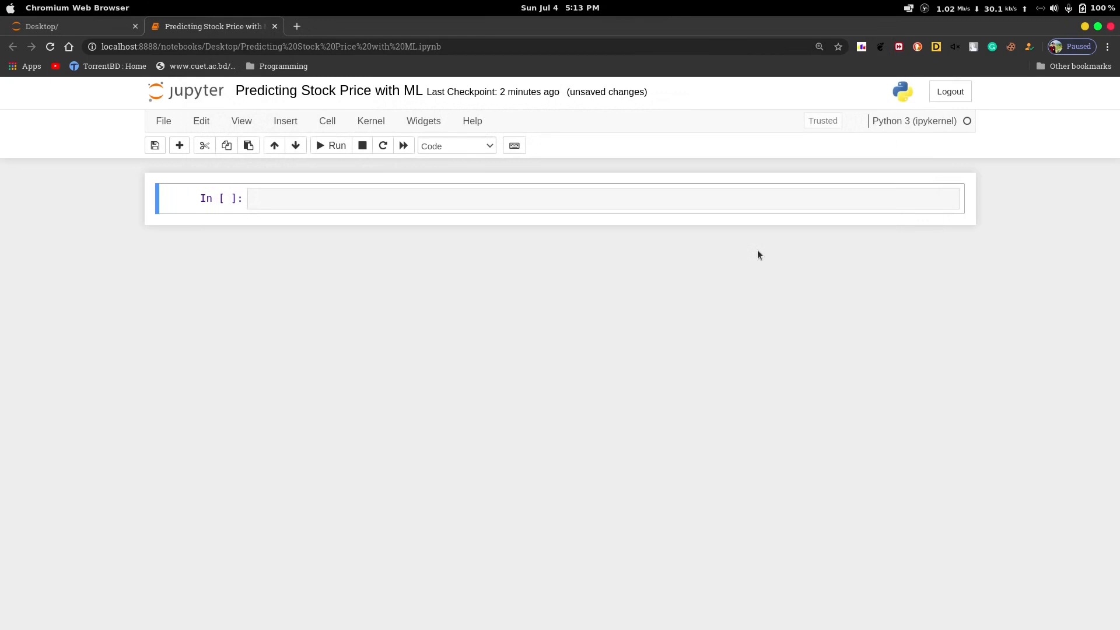
mouse_move(530, 309)
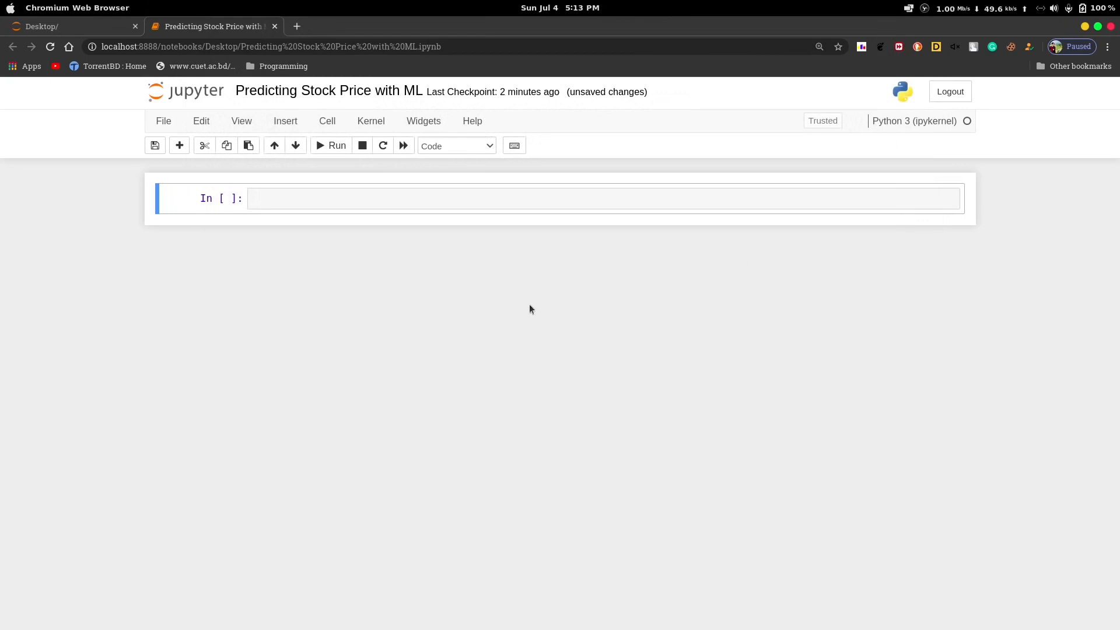
mouse_move(531, 322)
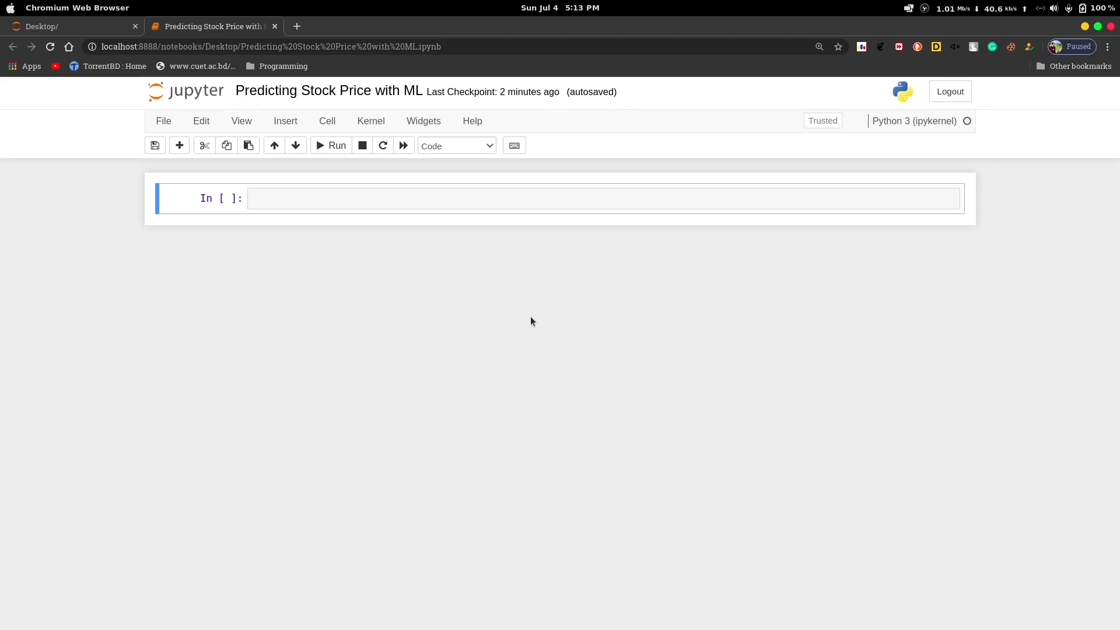
mouse_move(522, 322)
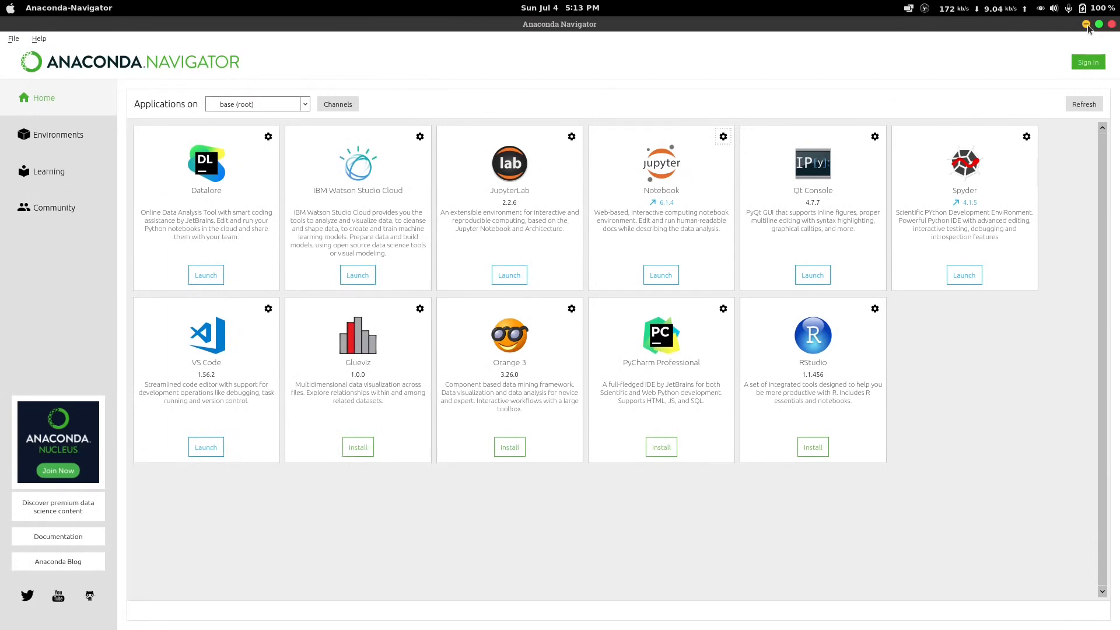
Step: Minimize the Anaconda Navigator window so the stock-price notebook is showing again
click(1098, 23)
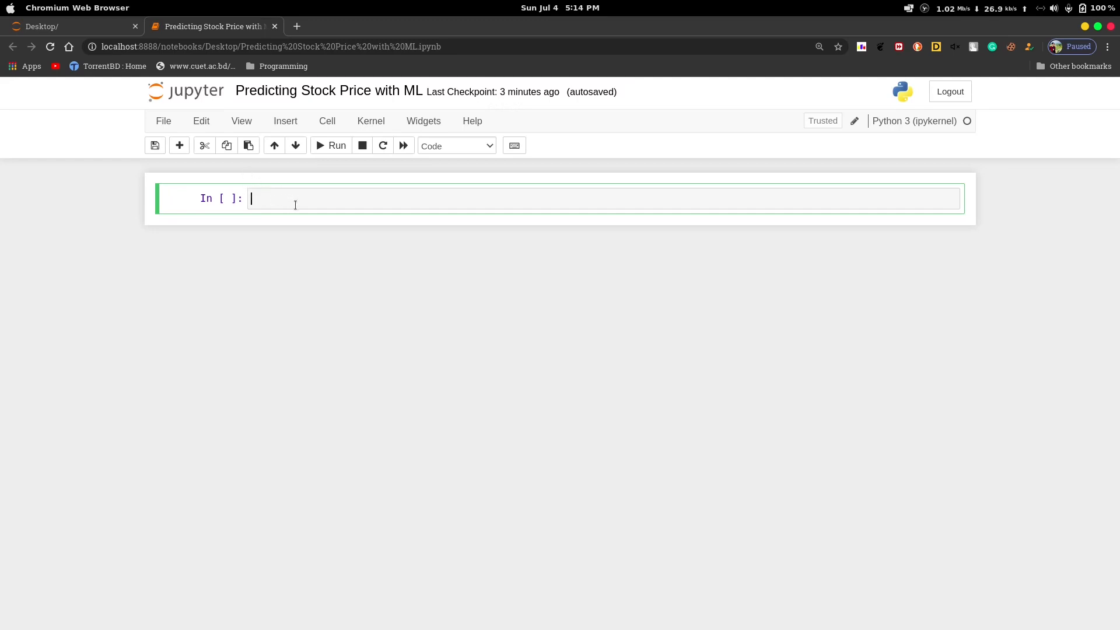
Step: Write imports for numpy as np, pandas as pd and matplotlib.pyplot as plt in the first cell
text(import n)
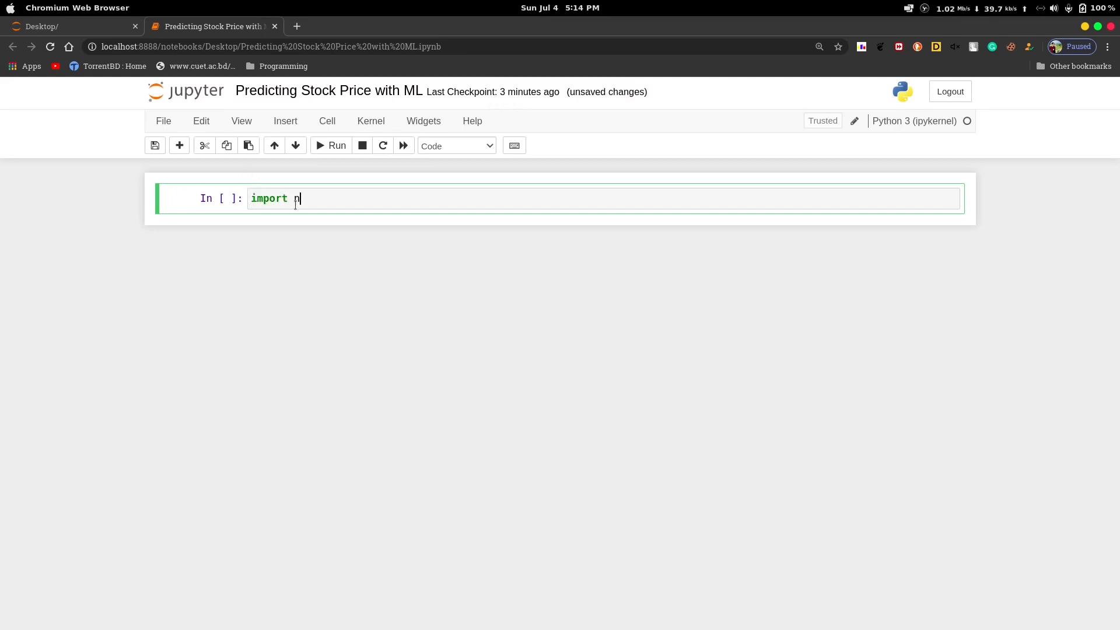
text(umpy as n)
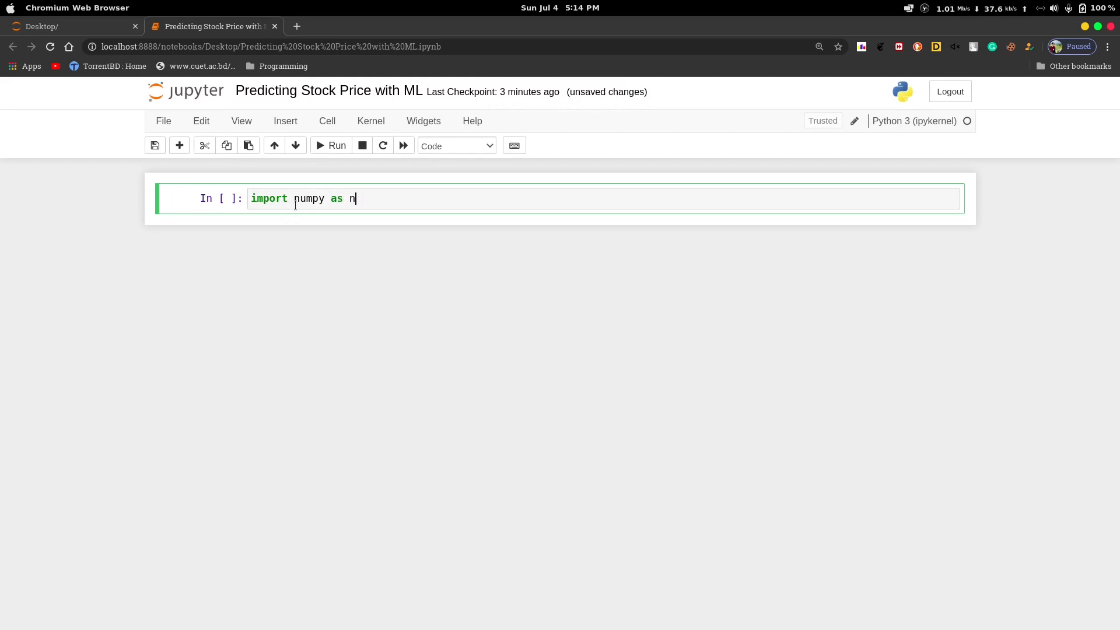
text(p)
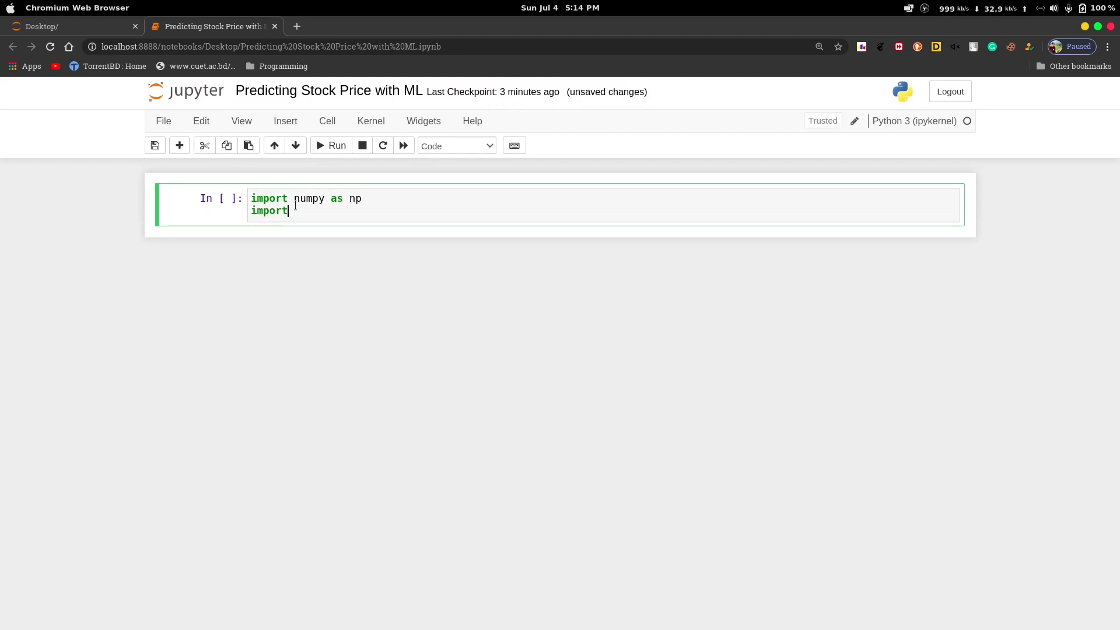
text(pandas a)
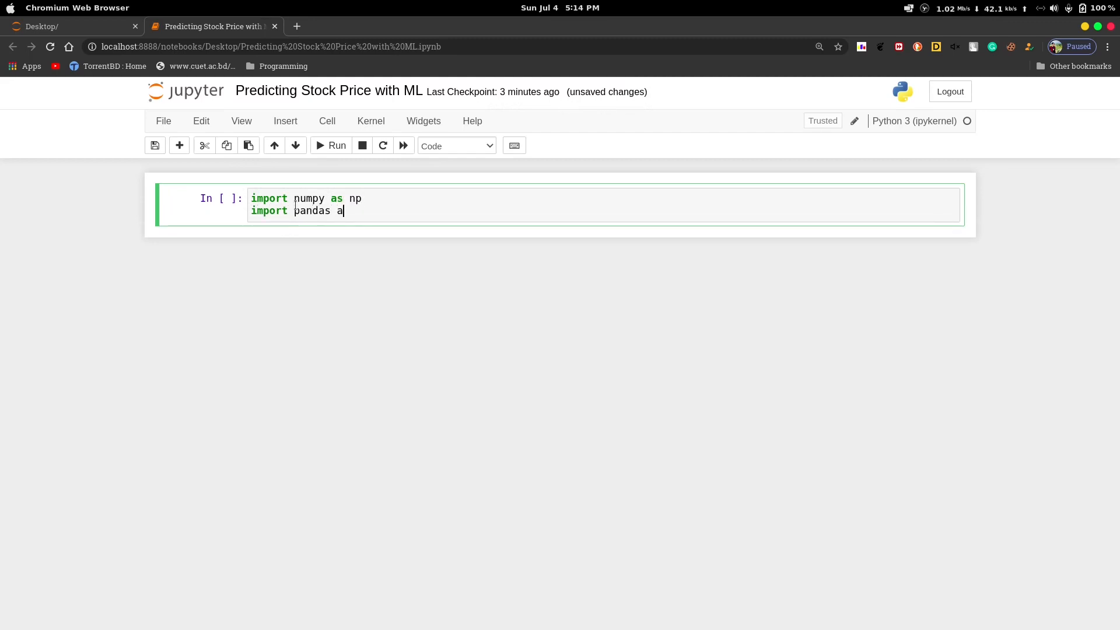
text(s pd)
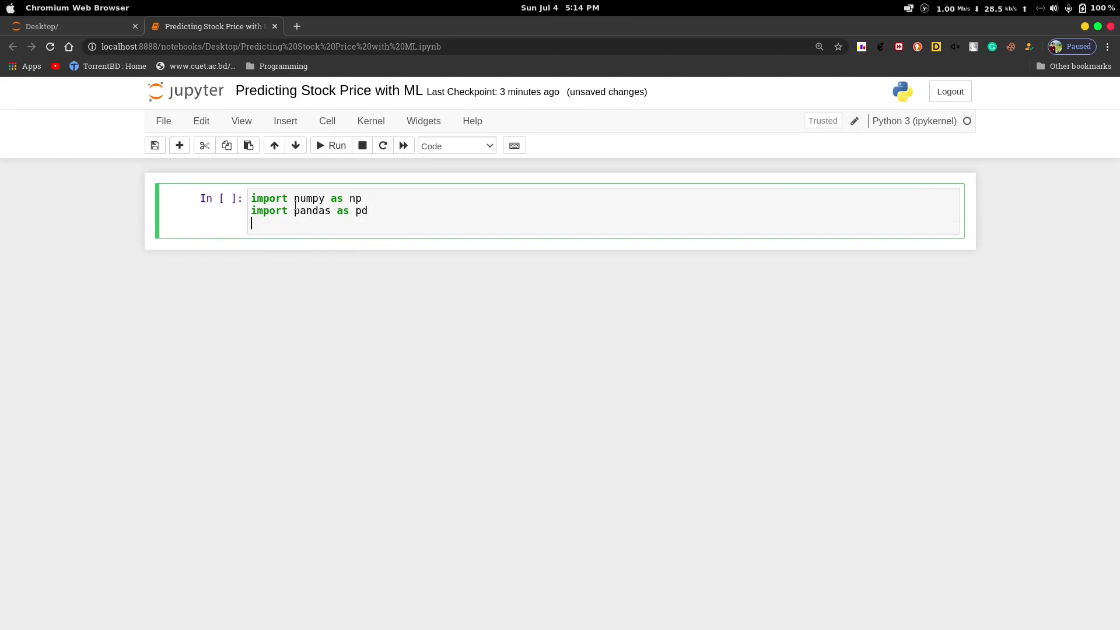
text(import)
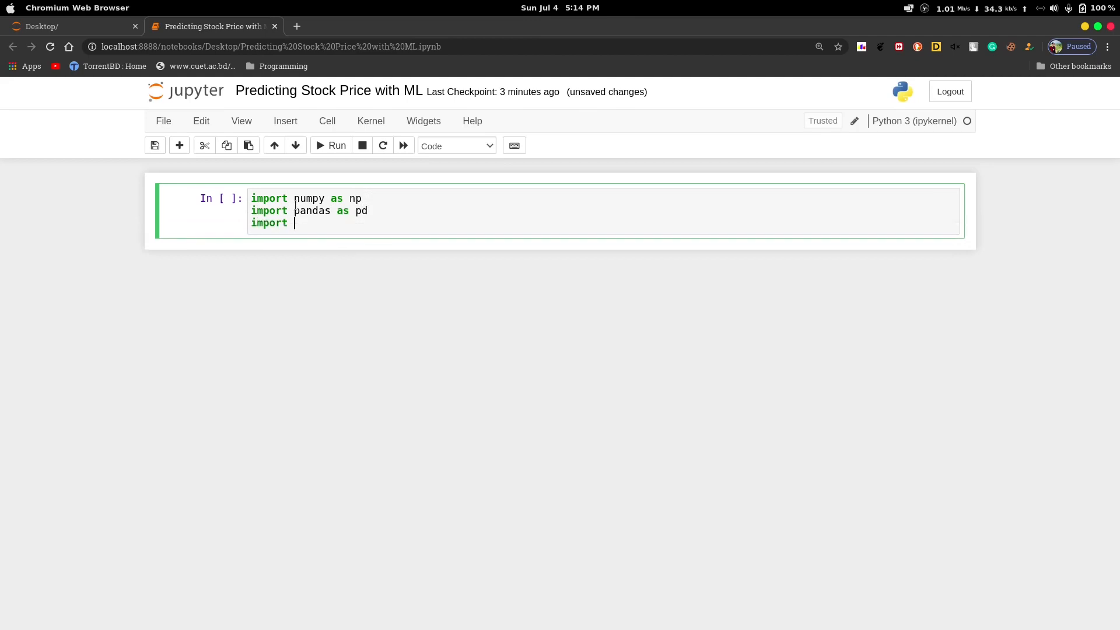
text(matplot)
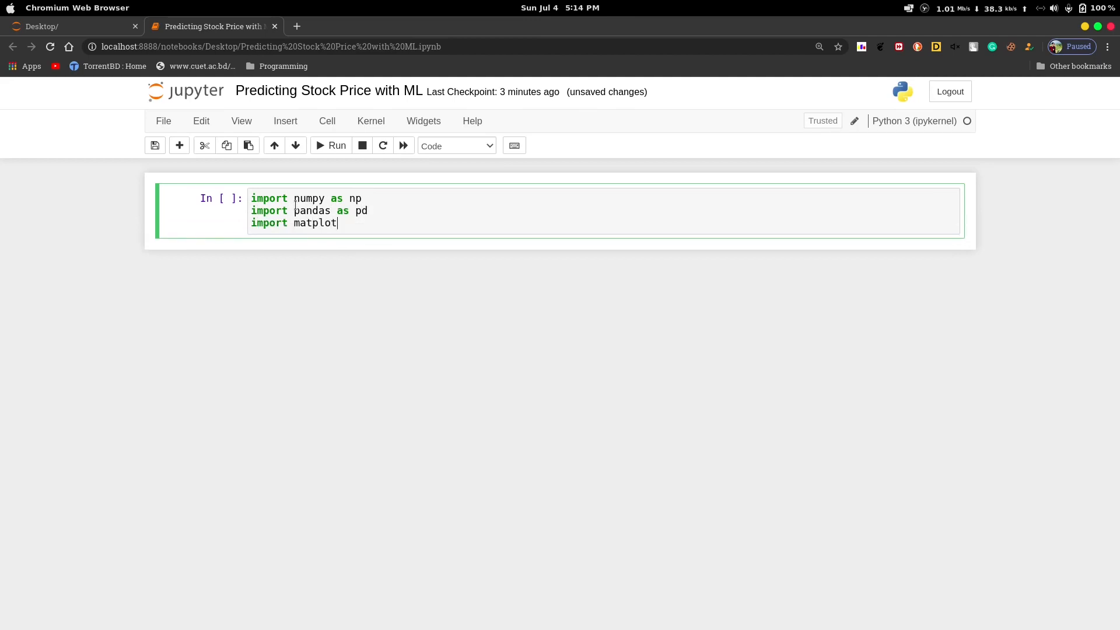
text(lib)
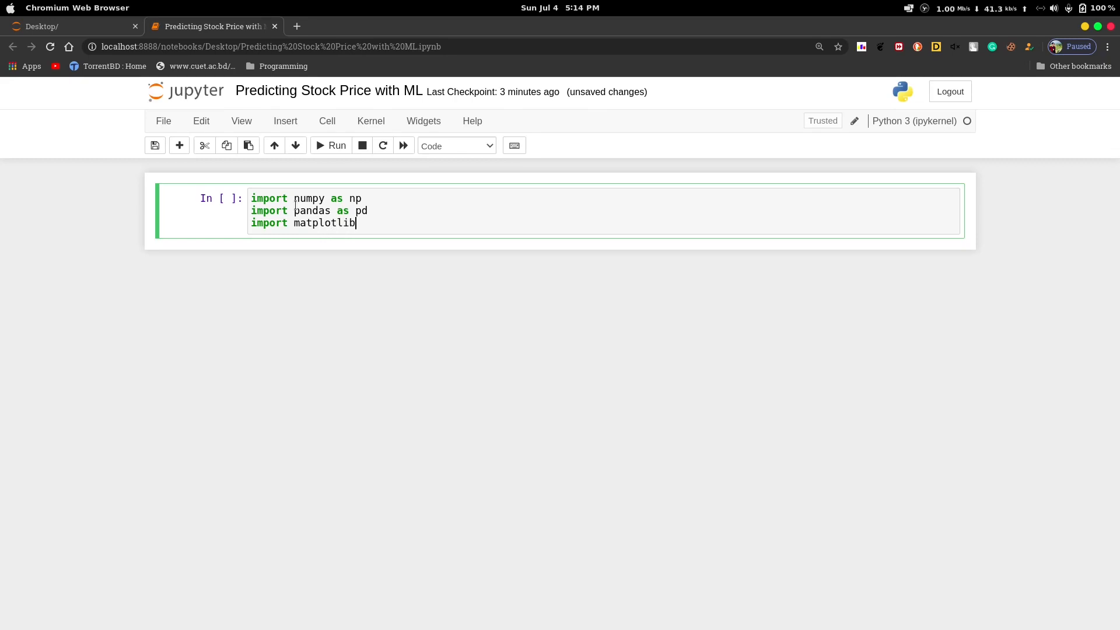
text(.pyp)
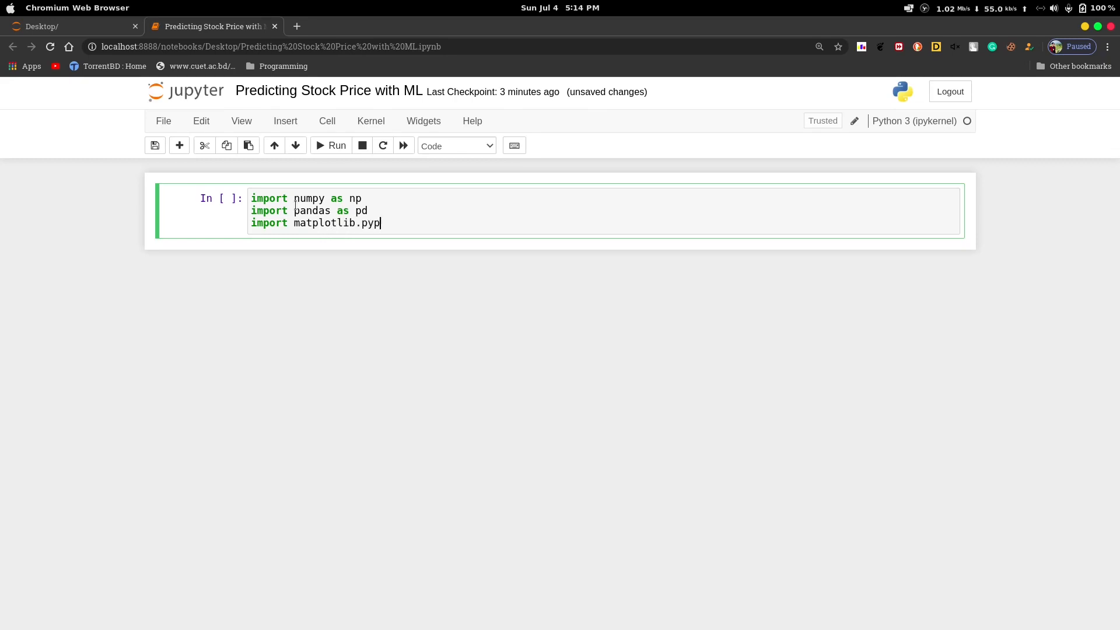
text(lot as plt)
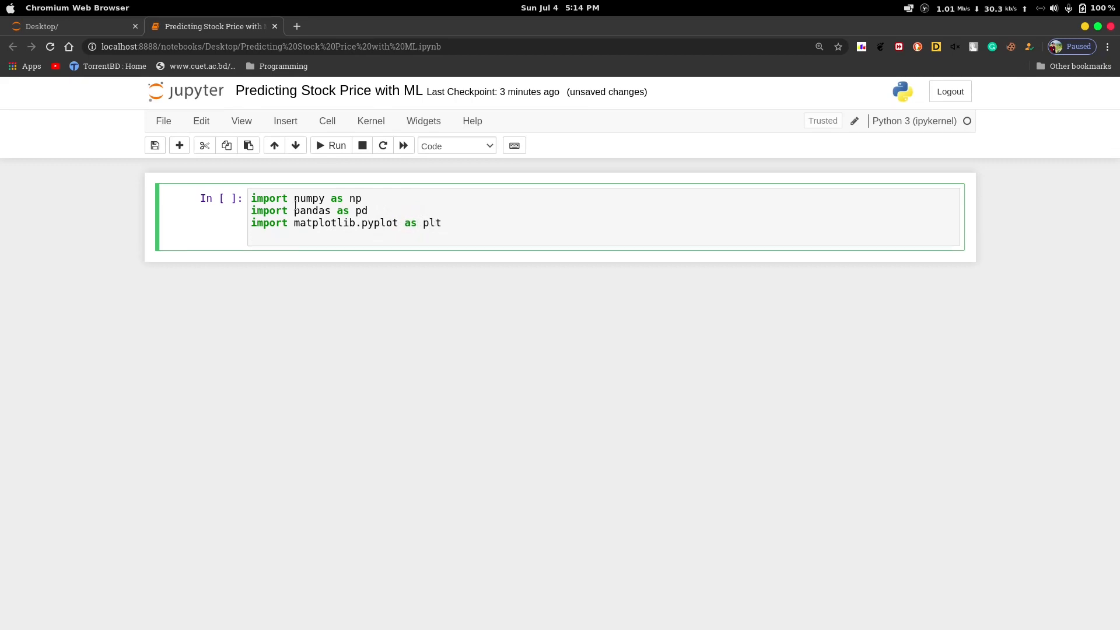
Step: Add 'from fbprophet import Prophet' and run the import cell as In [1]
text(from fb)
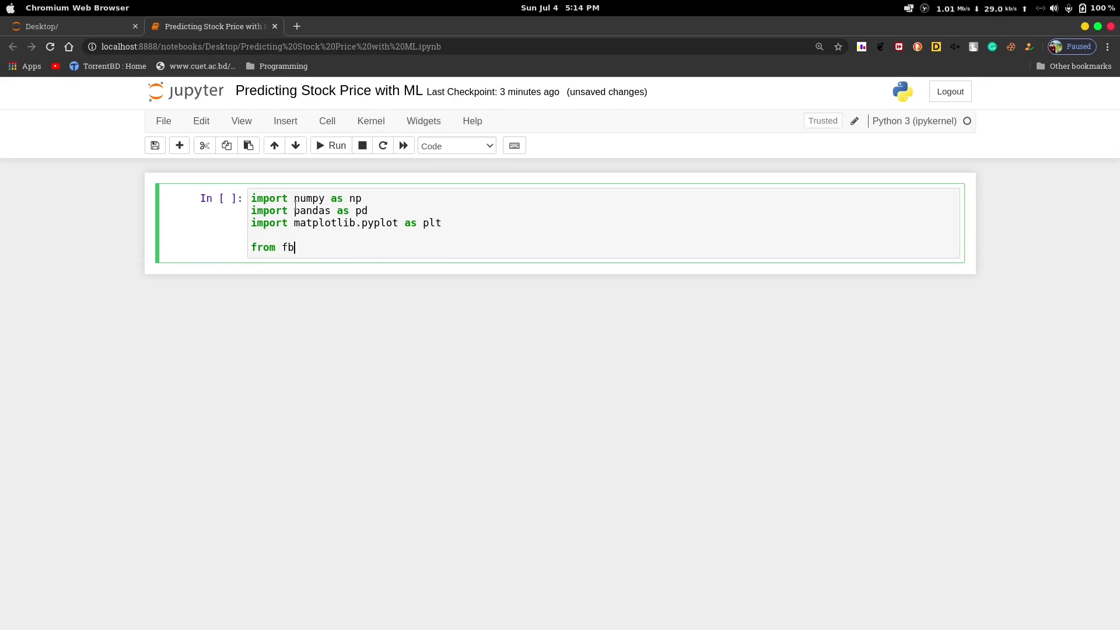
text(prophet)
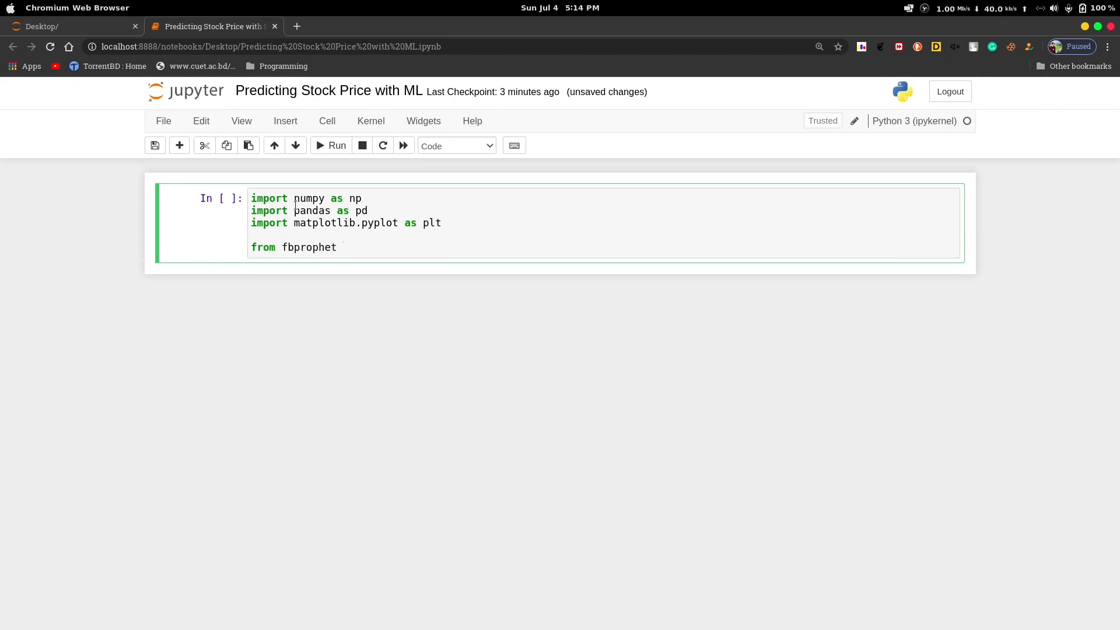
text(import)
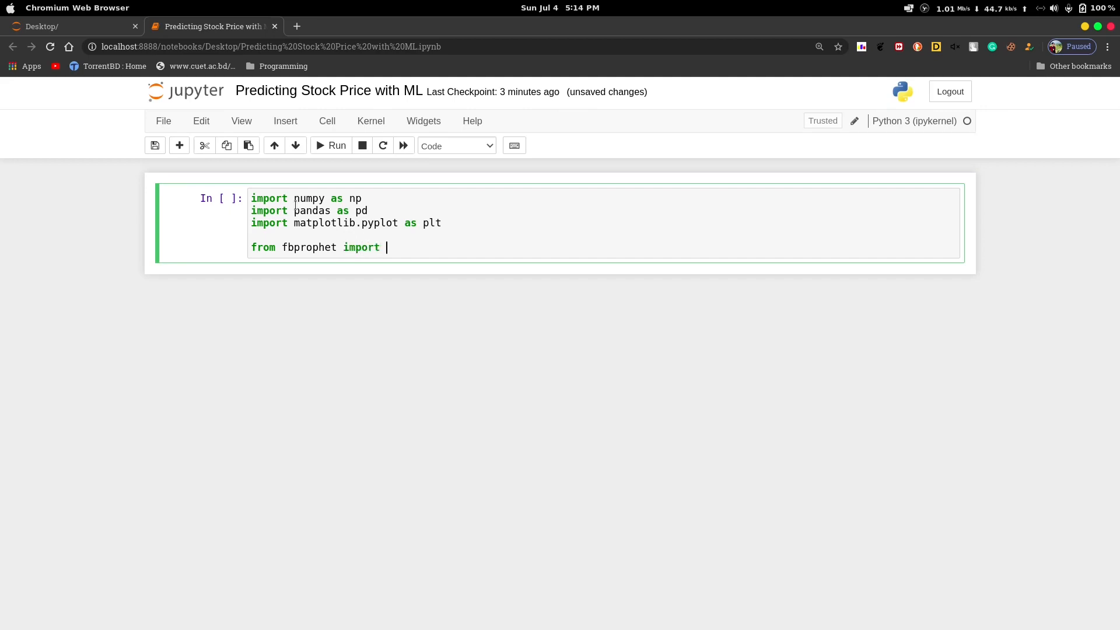
text(Pr)
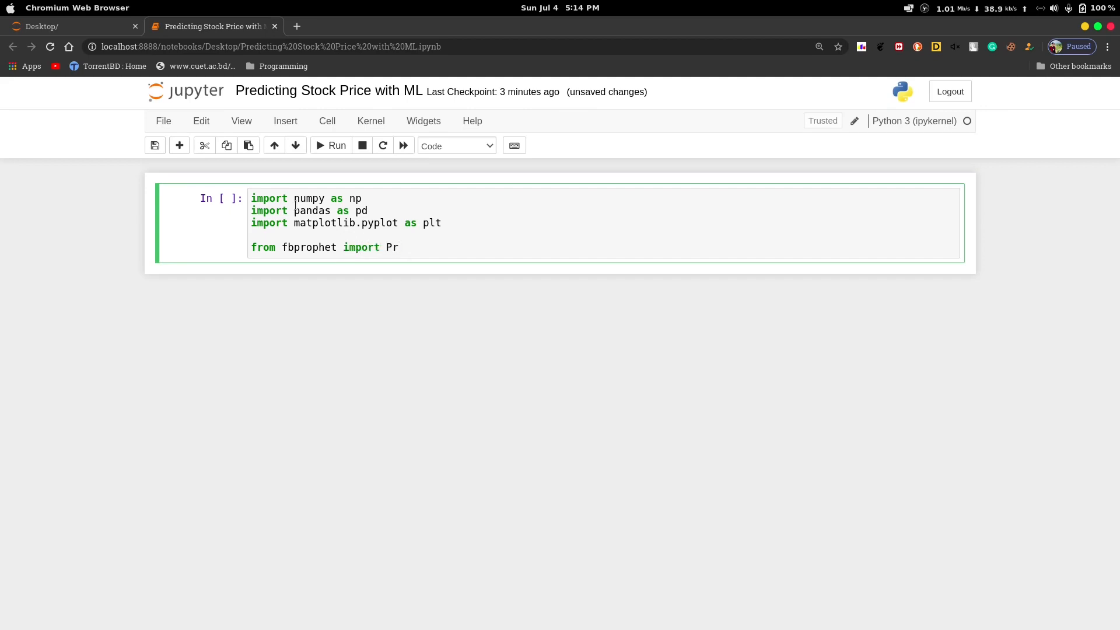
text(ophet)
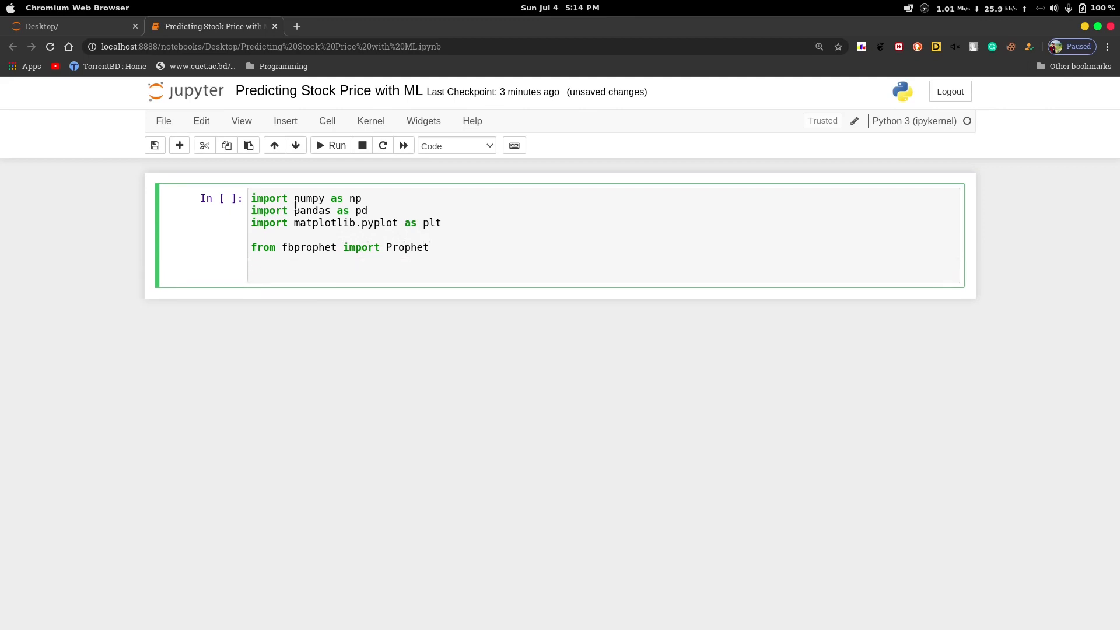
click(332, 146)
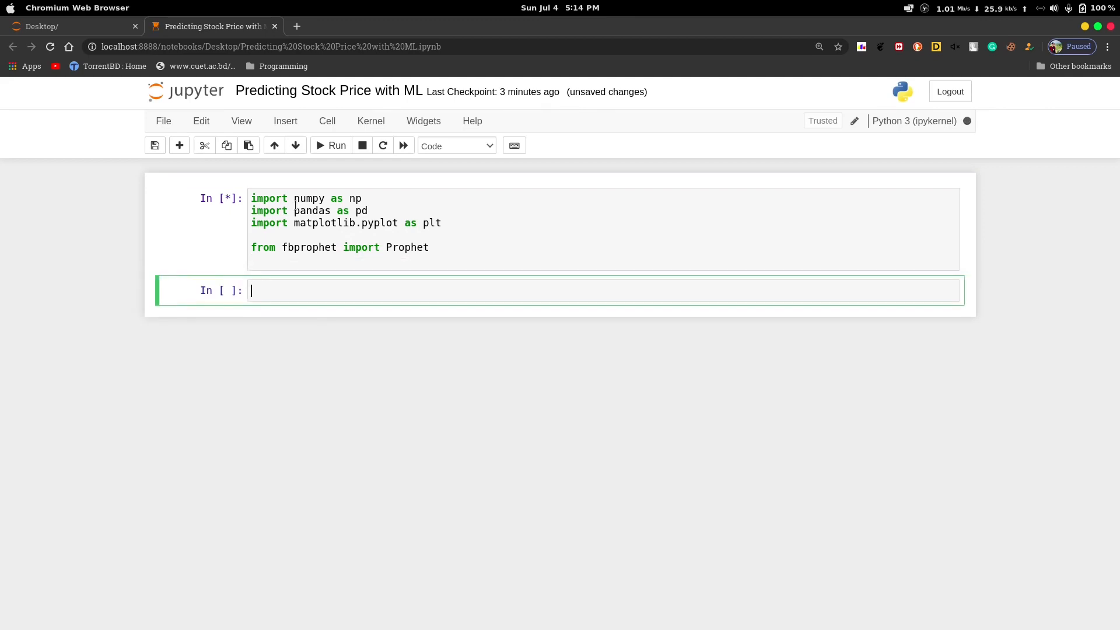
click(331, 146)
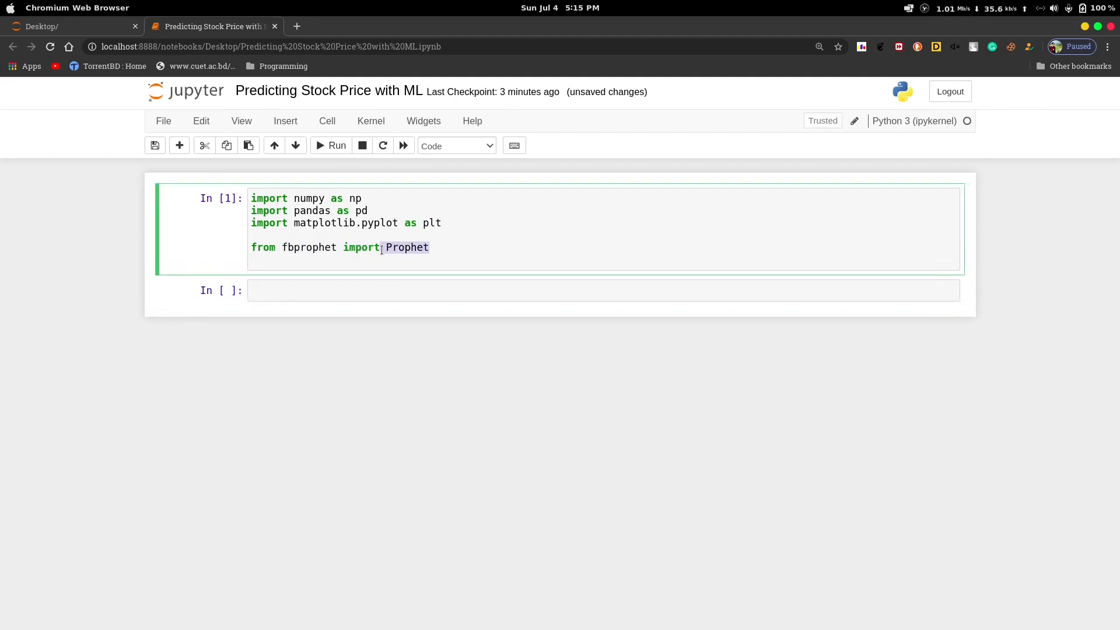
click(350, 290)
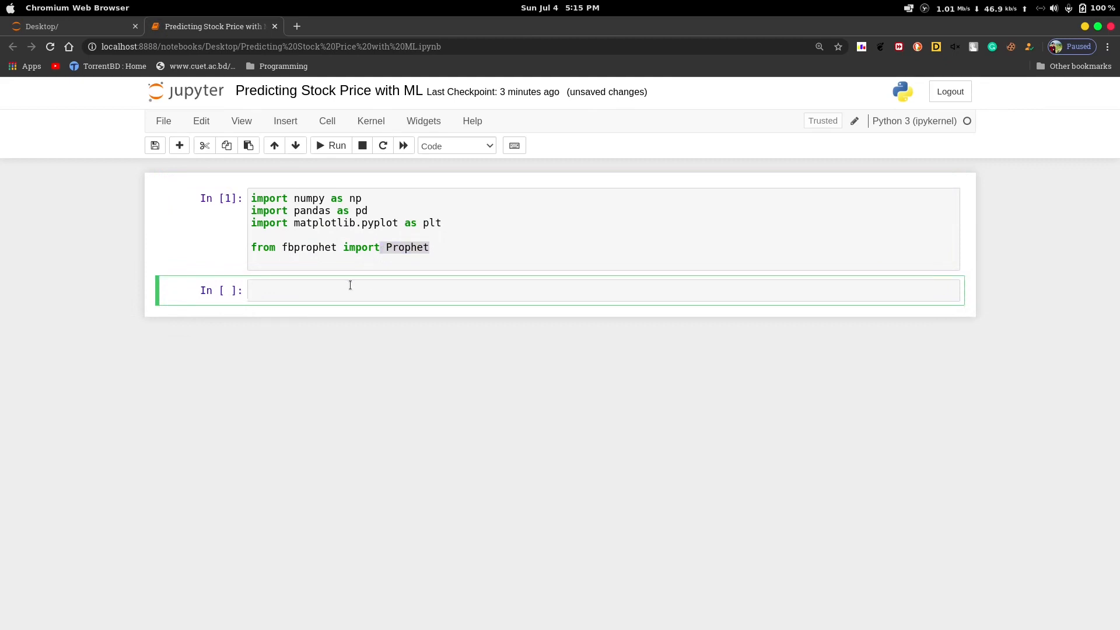
text(p)
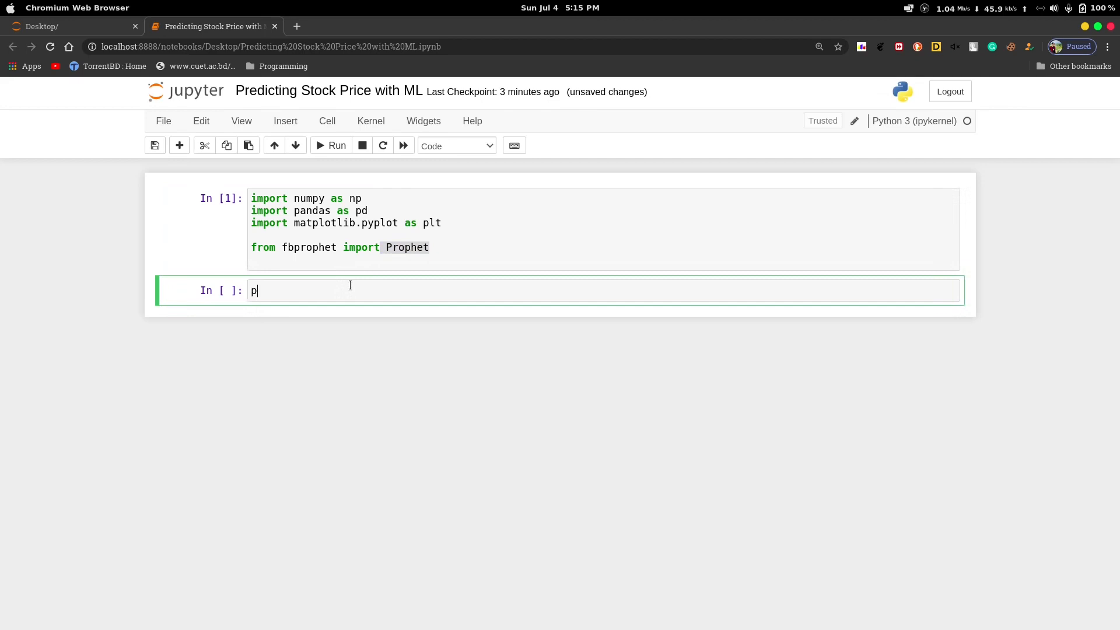
text(ip)
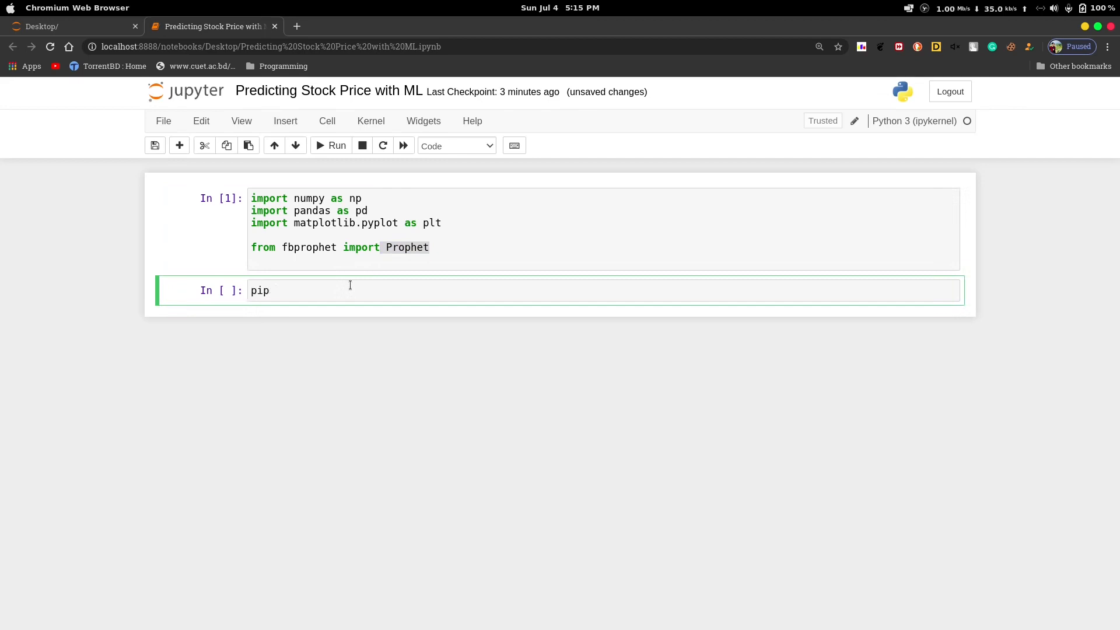
text(insta)
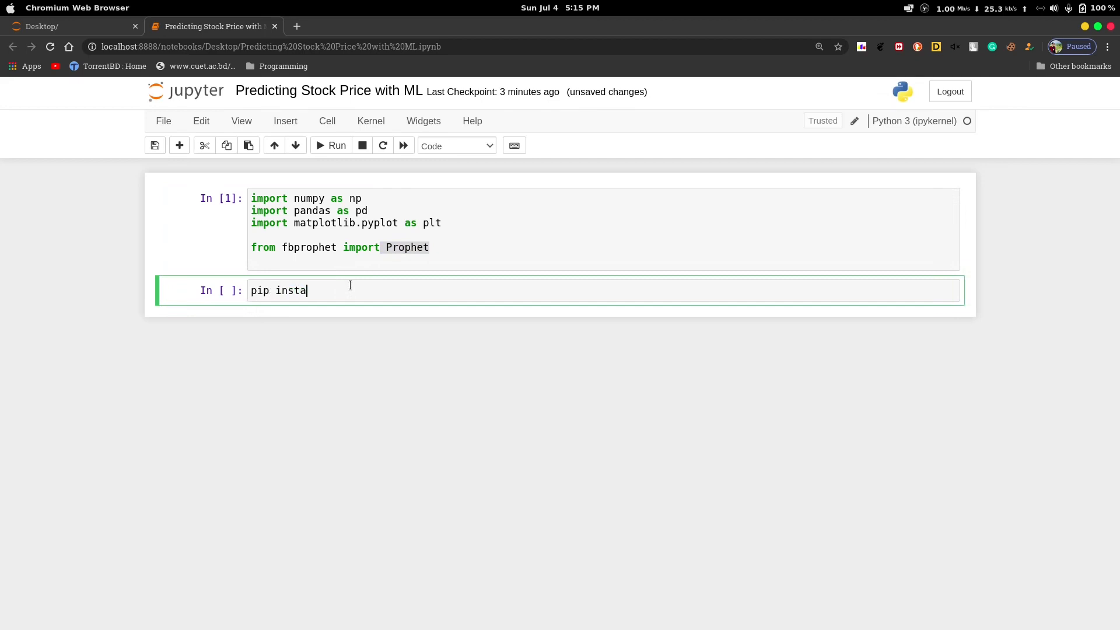
text(ll fb)
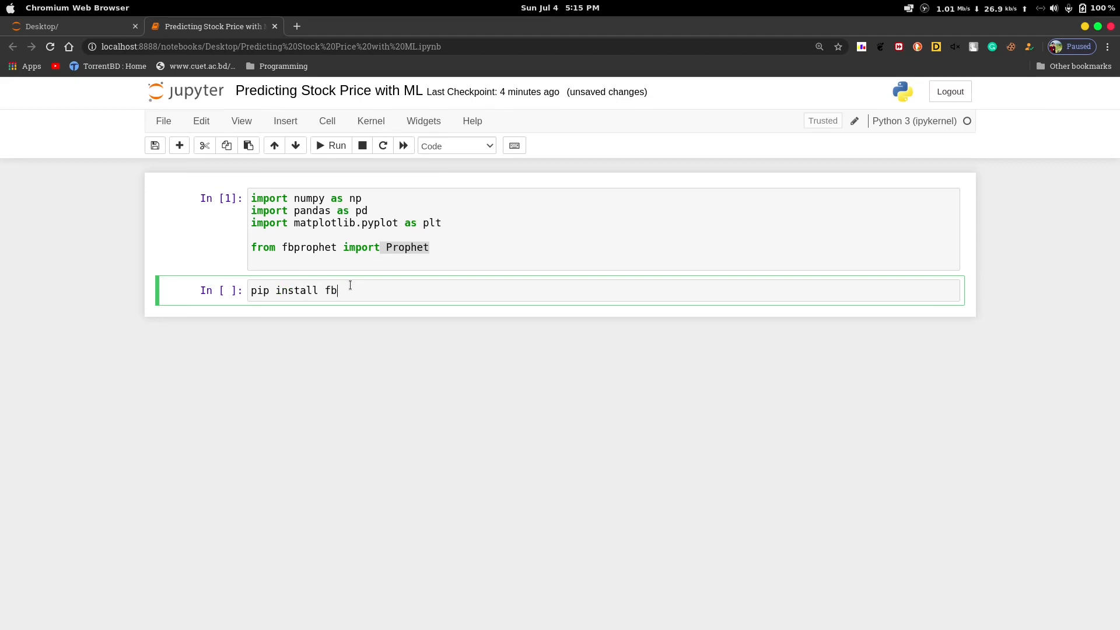
text(proph)
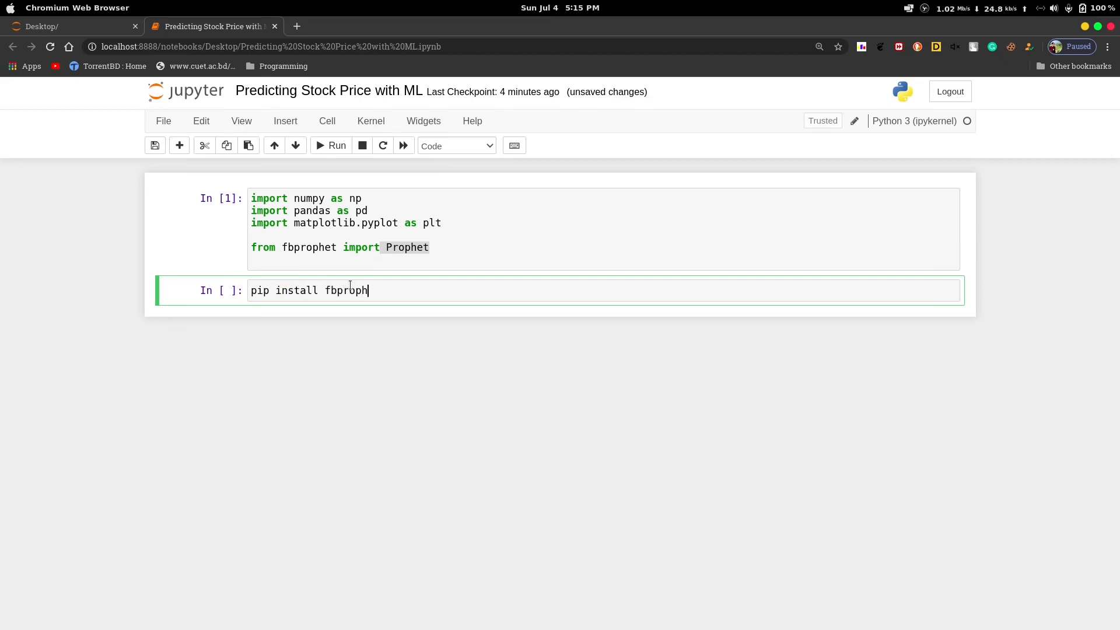
text(et)
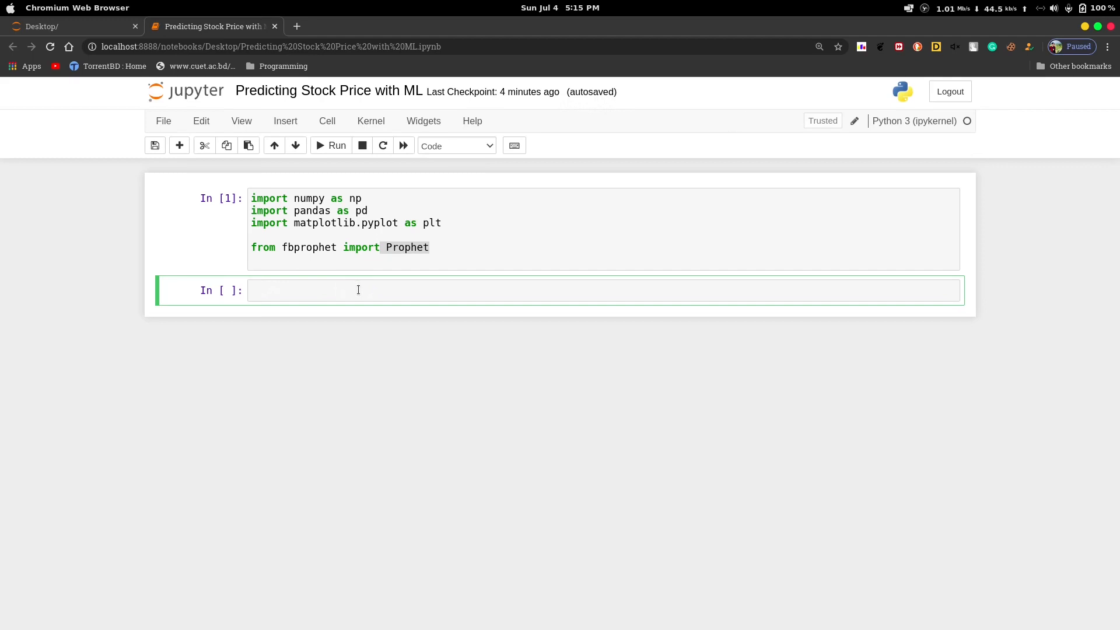
Step: Write df = pd.read_csv('TSLA.csv') in the second cell
text(da)
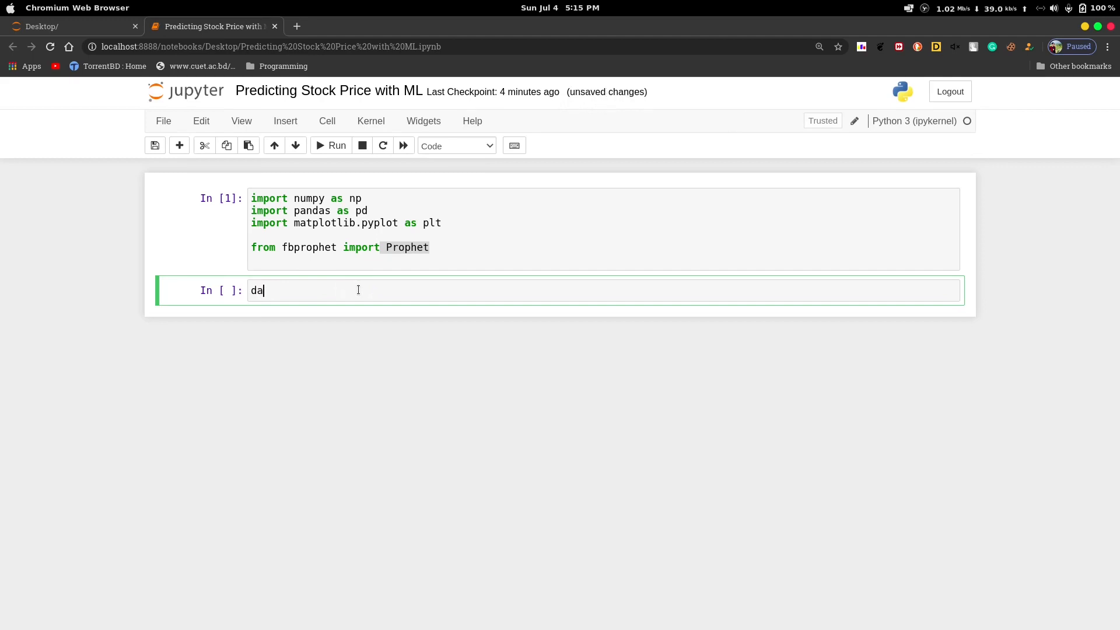
text(f =)
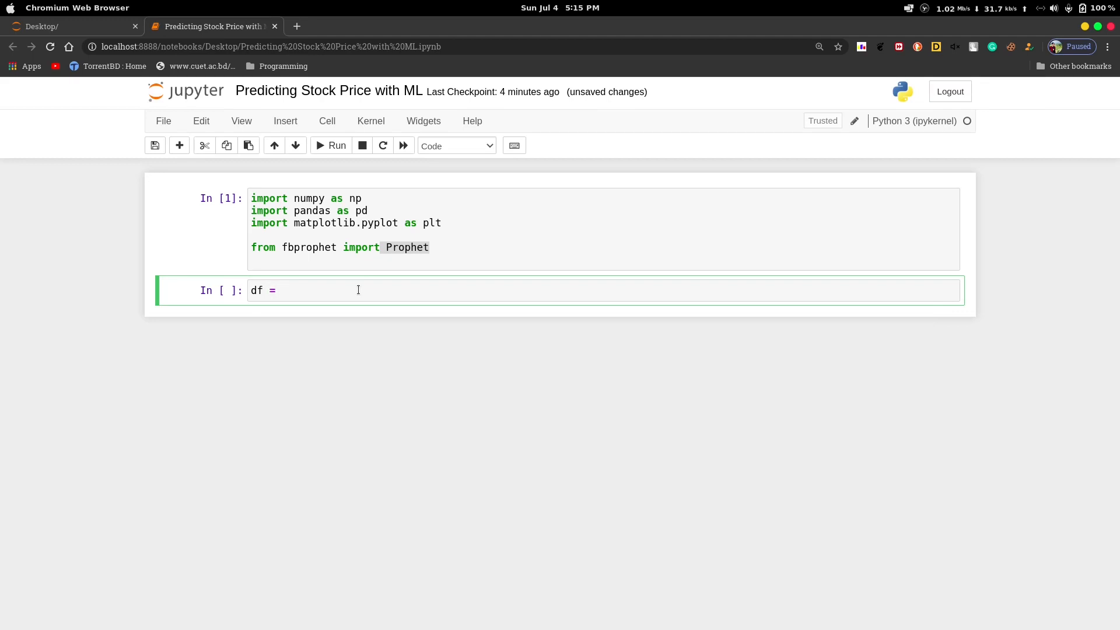
text(pd.)
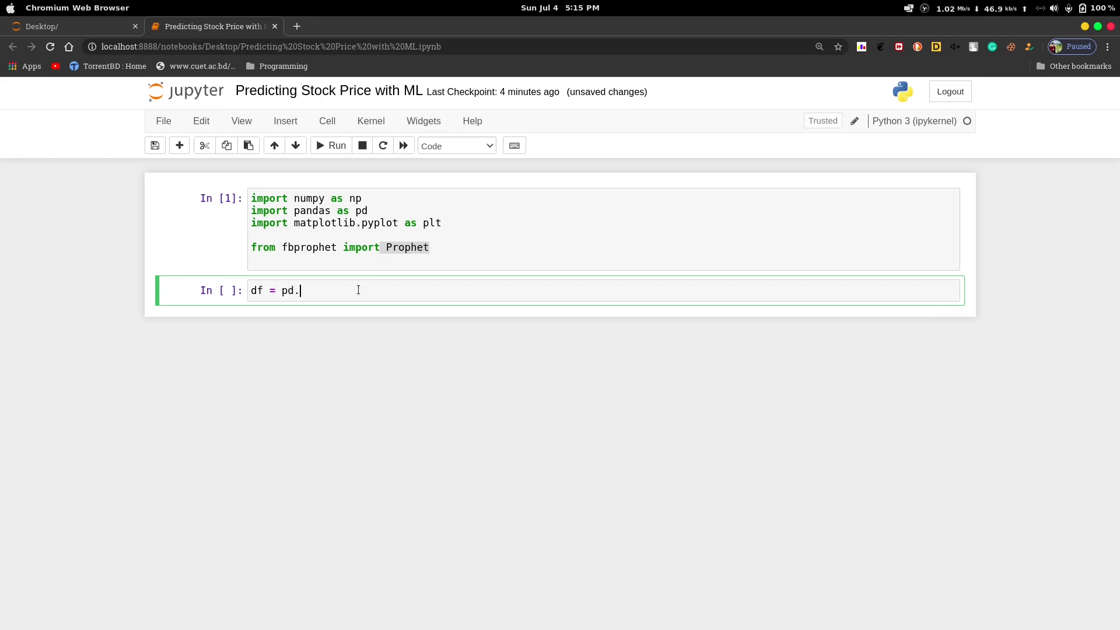
text(read_c)
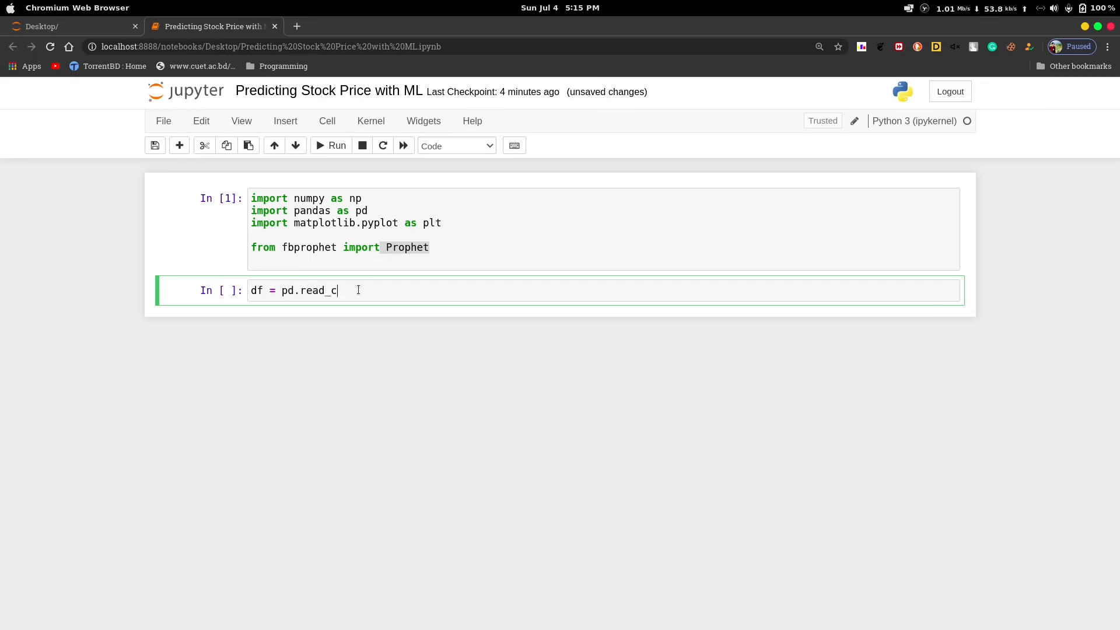
text(sv()
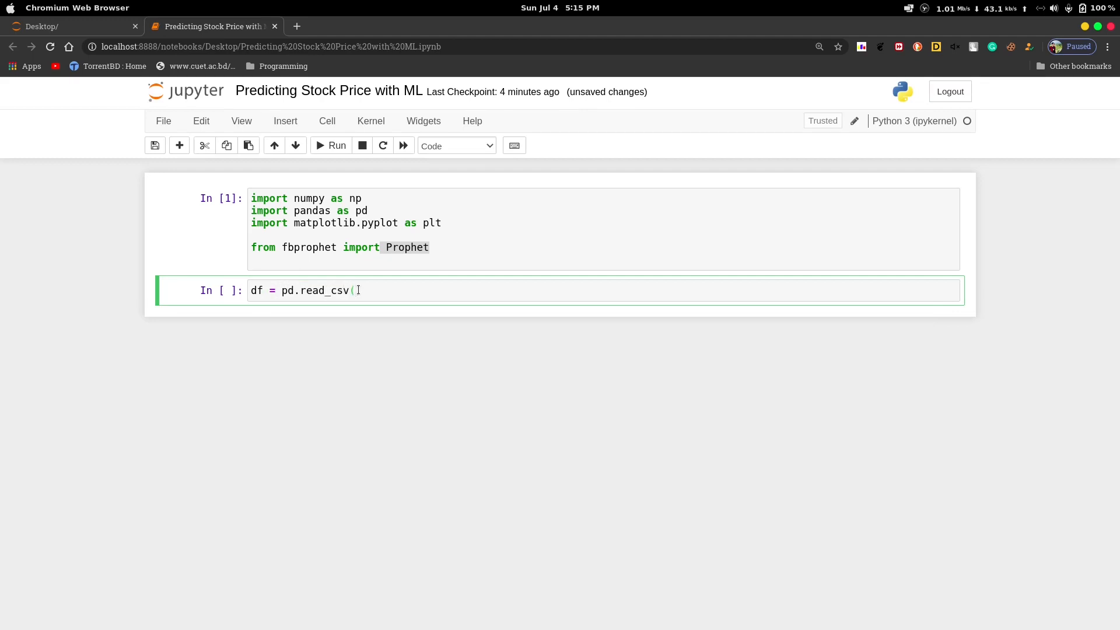
text('TSL)
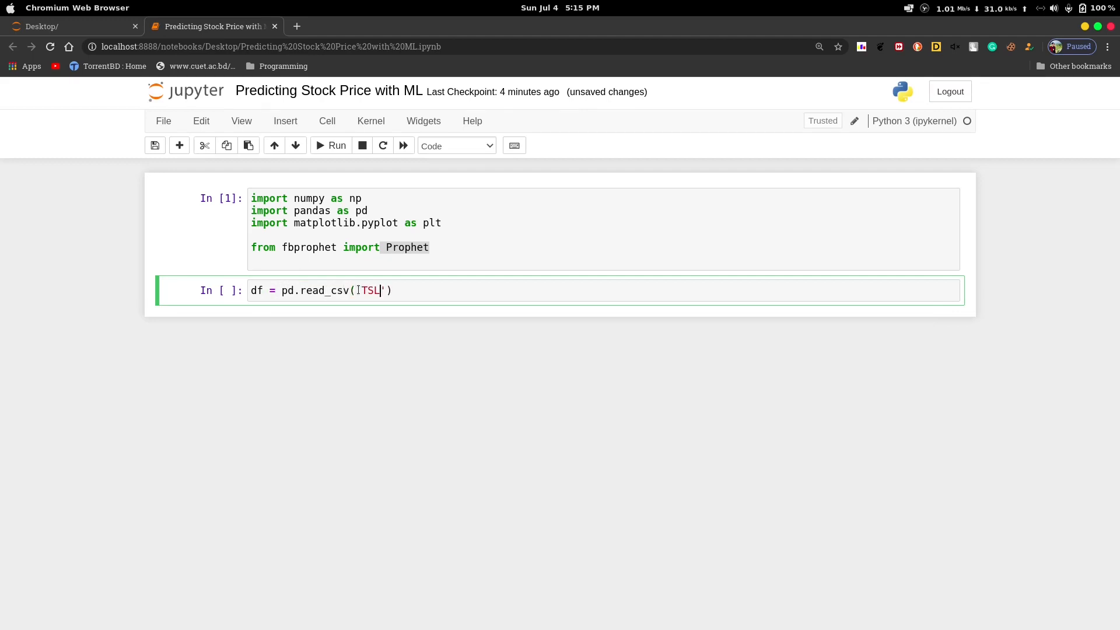
text(A.csv)
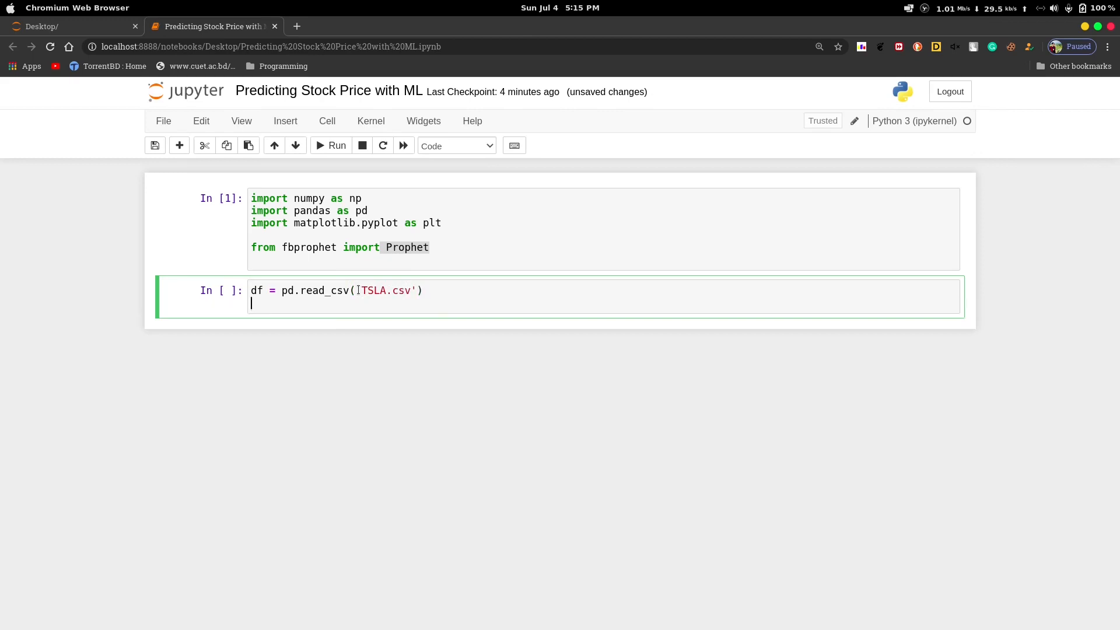
Step: Add df.head() and run the cell to display the first five rows of Tesla data
text(d)
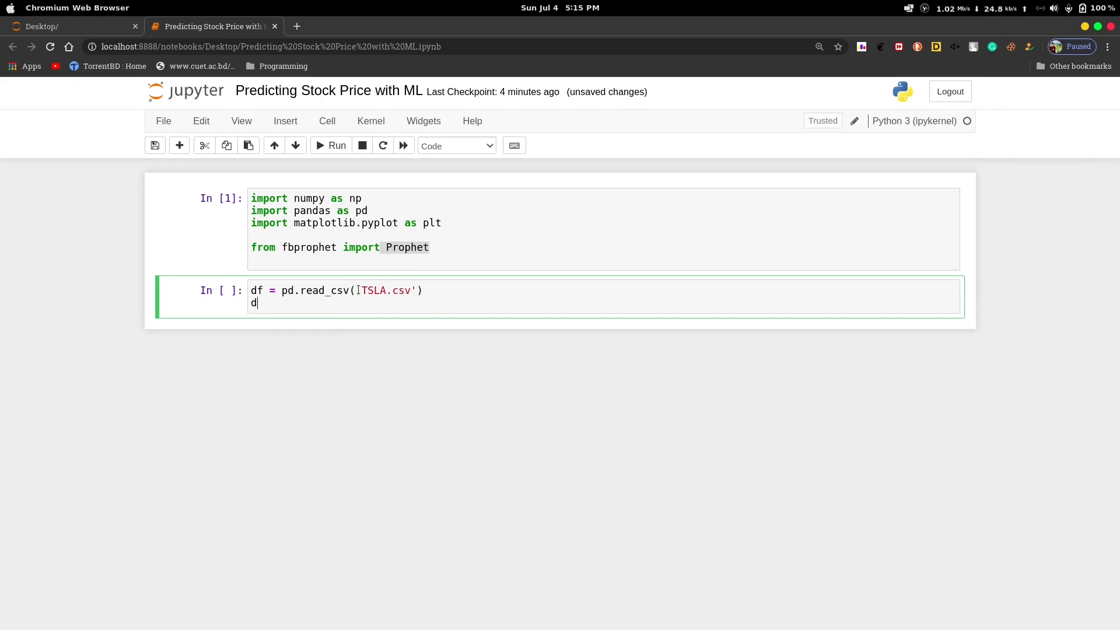
text(f.)
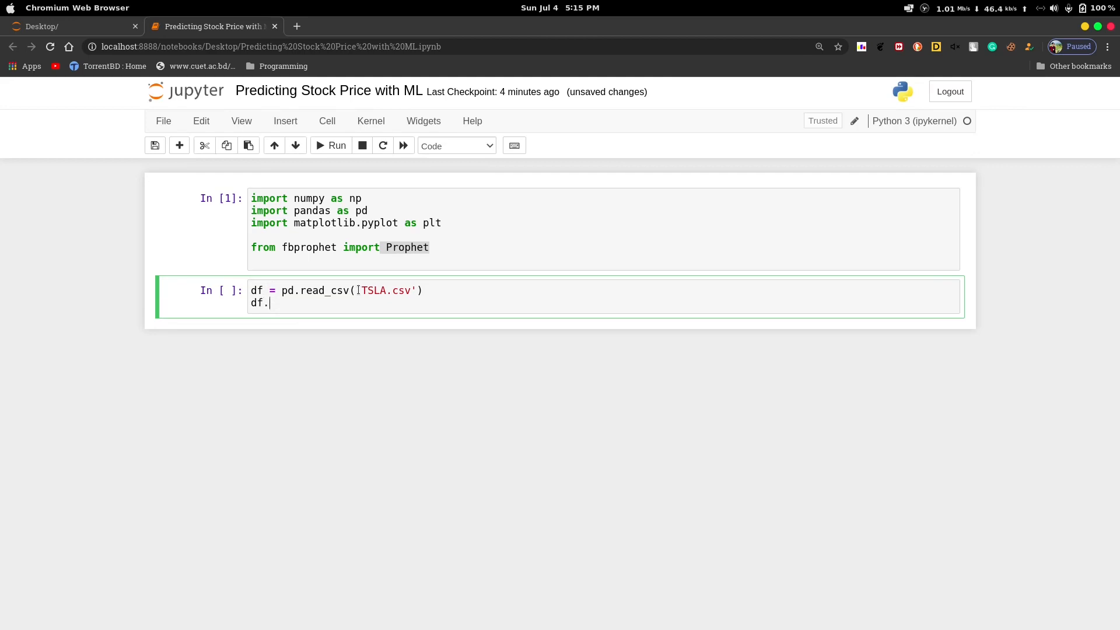
text(he)
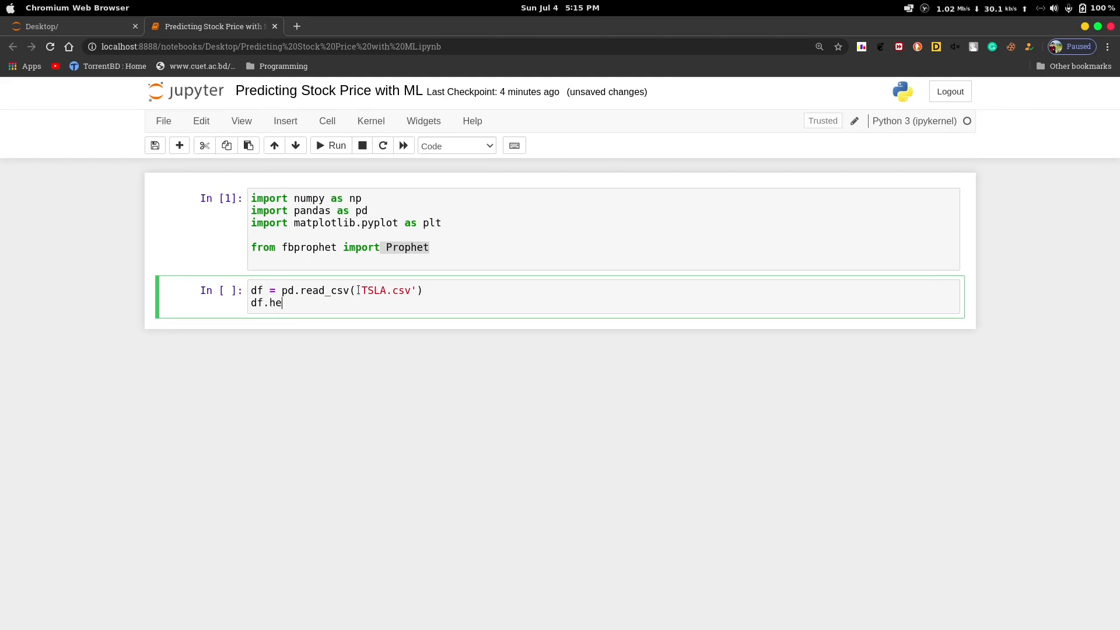
text(ad())
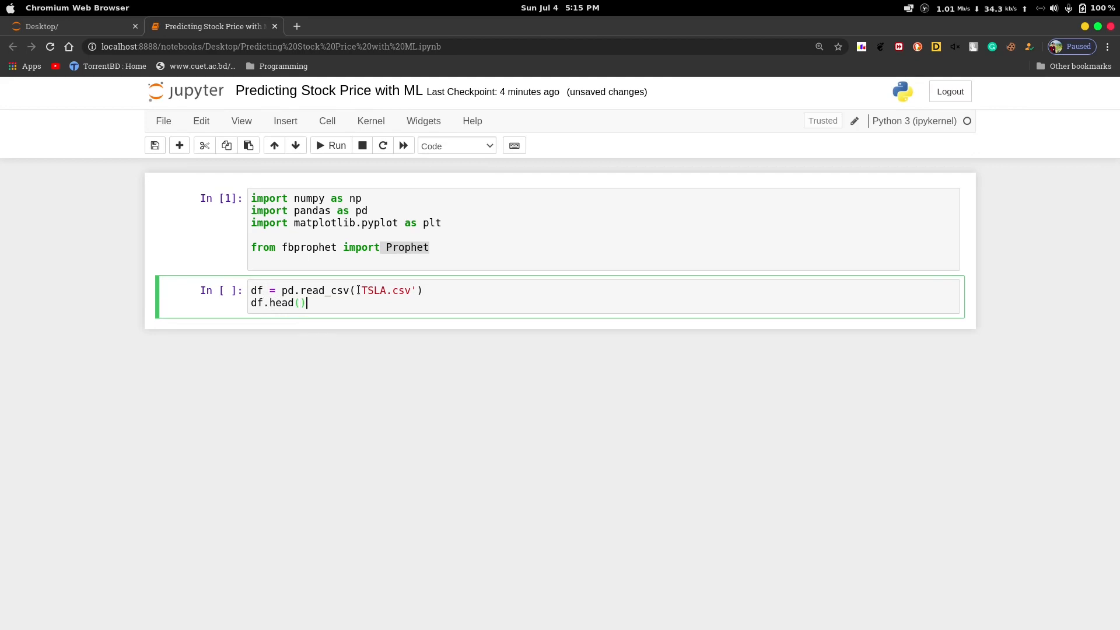
click(331, 145)
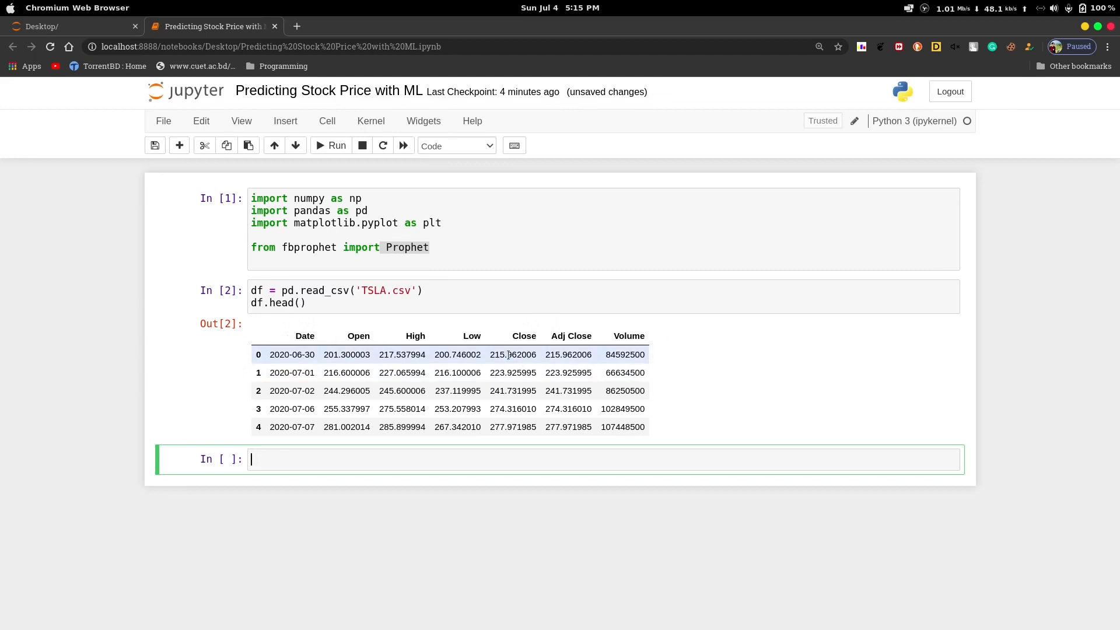
mouse_move(324, 350)
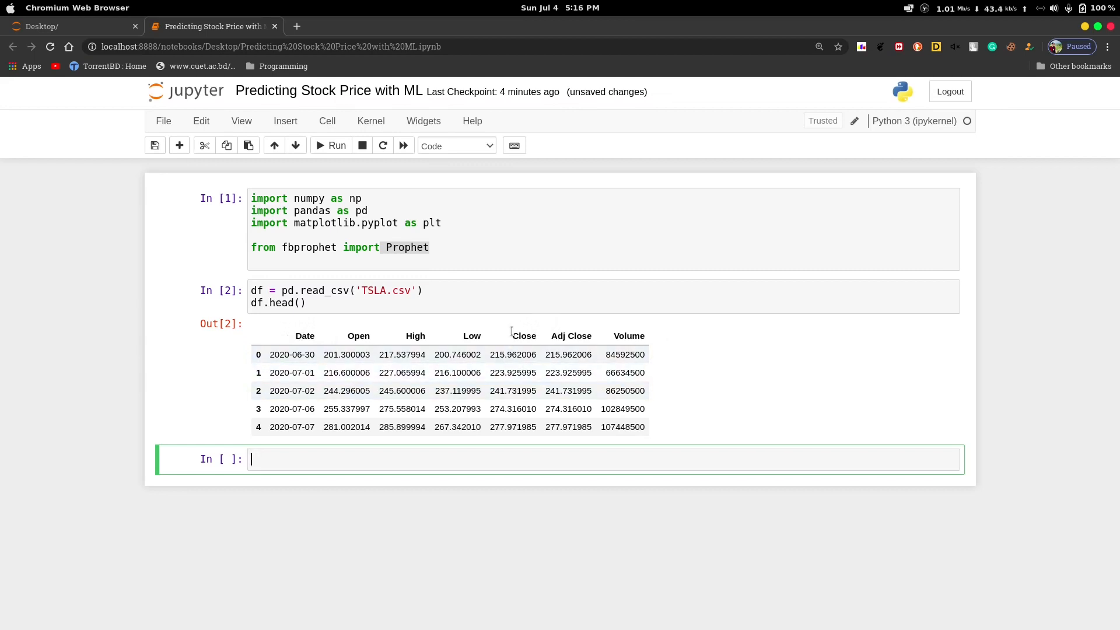
double_click(525, 336)
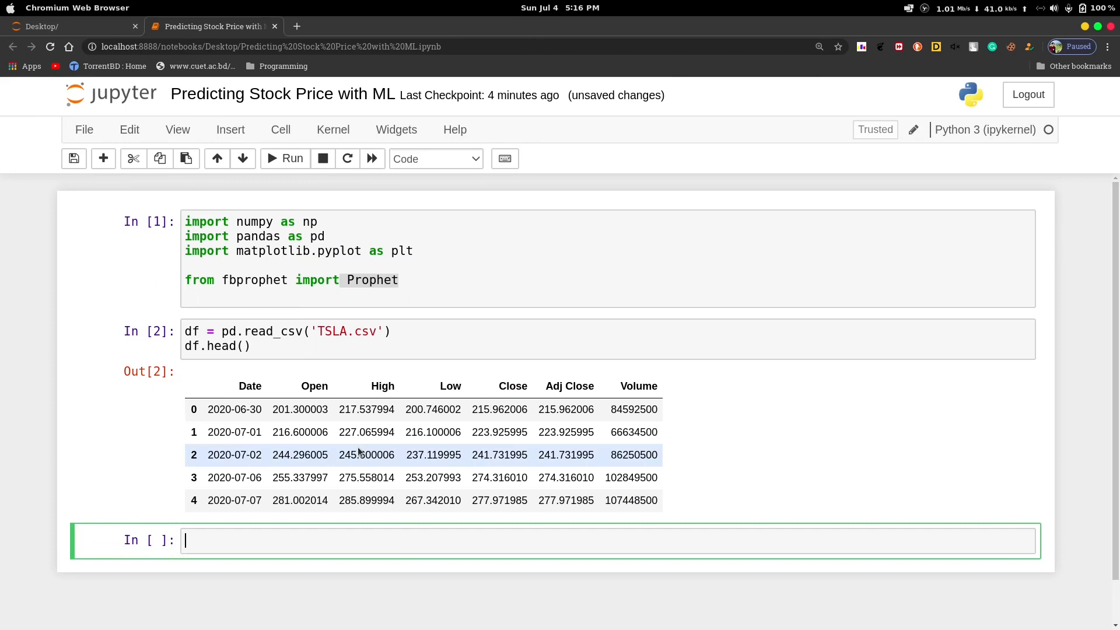
Step: Assign the Close column to close with close = df['Close']
text(cloe)
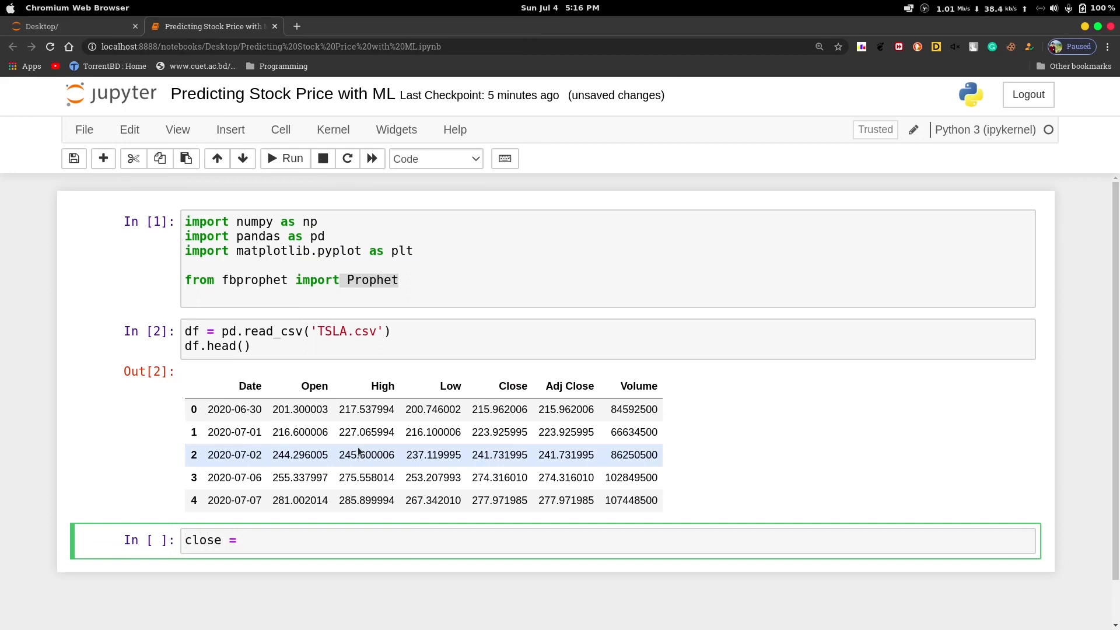
text(dt)
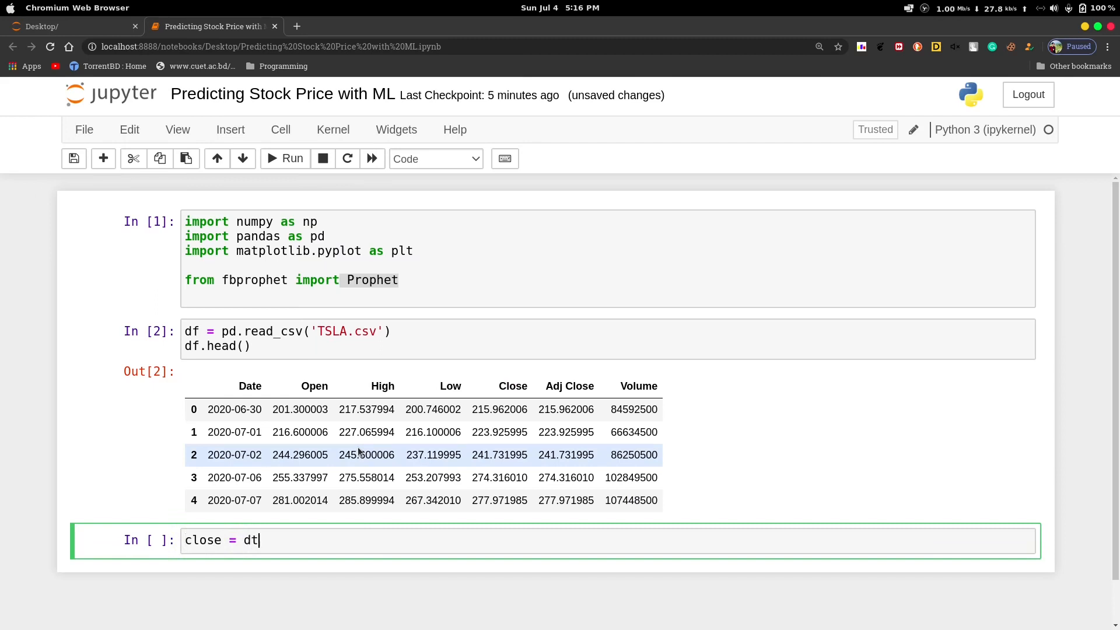
text(df[''])
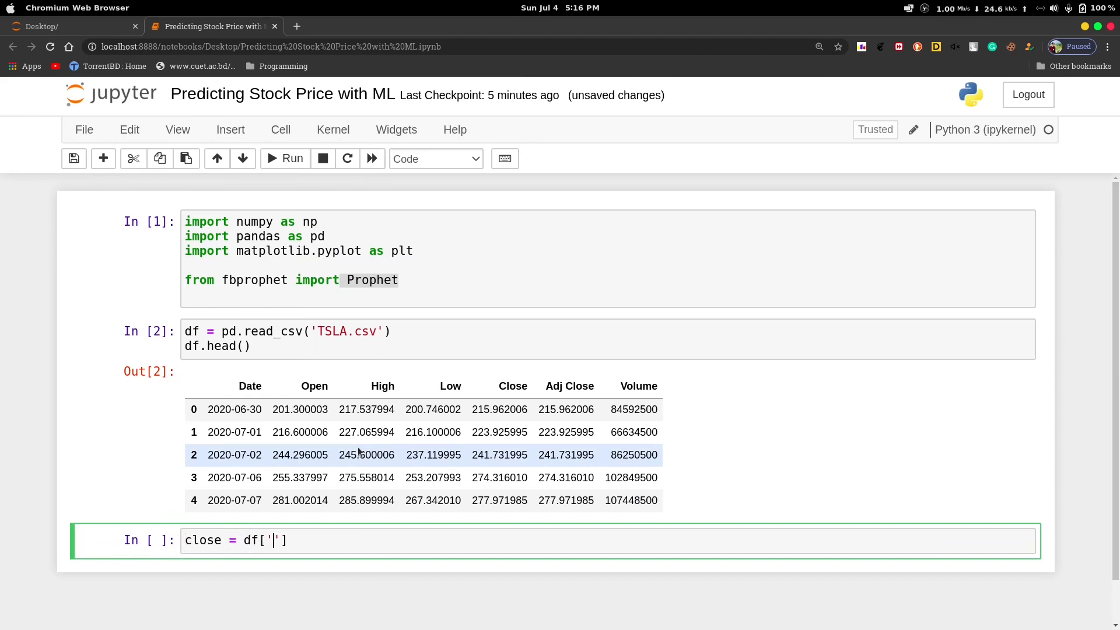
text(Close)
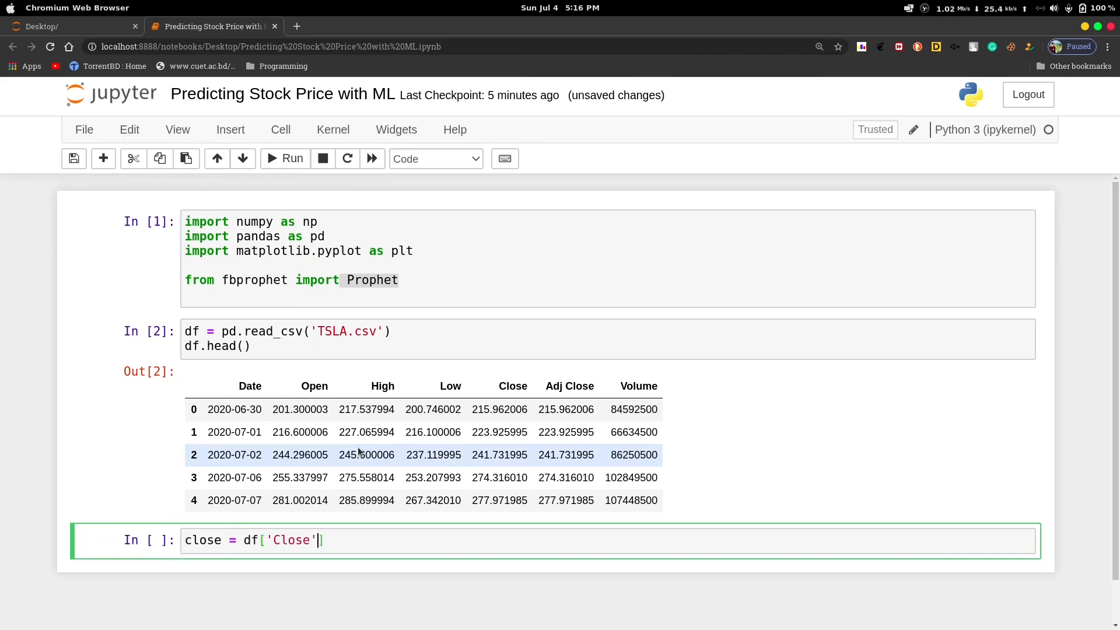
Step: Plot close into ax with the title "Tesla Stock Price"
text(a)
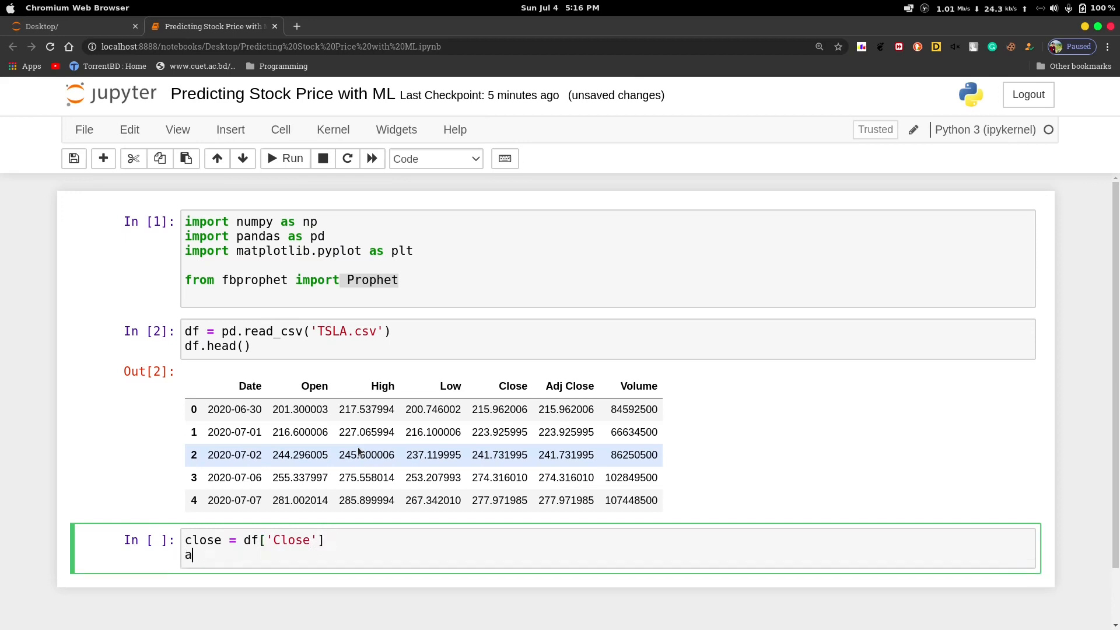
text(x =)
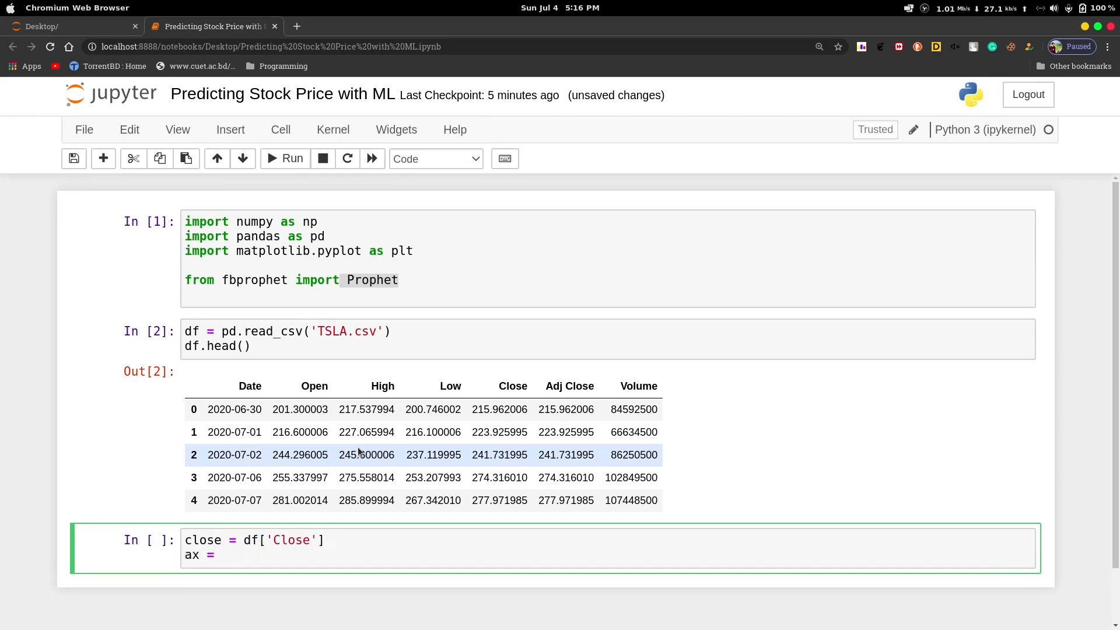
text(clos)
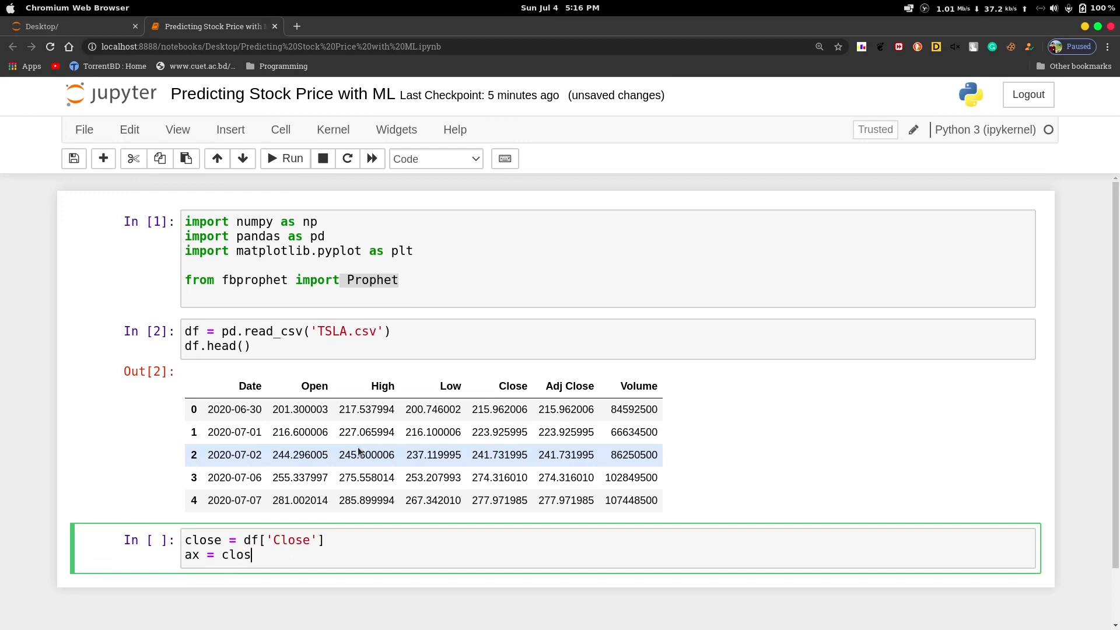
text(e.pl)
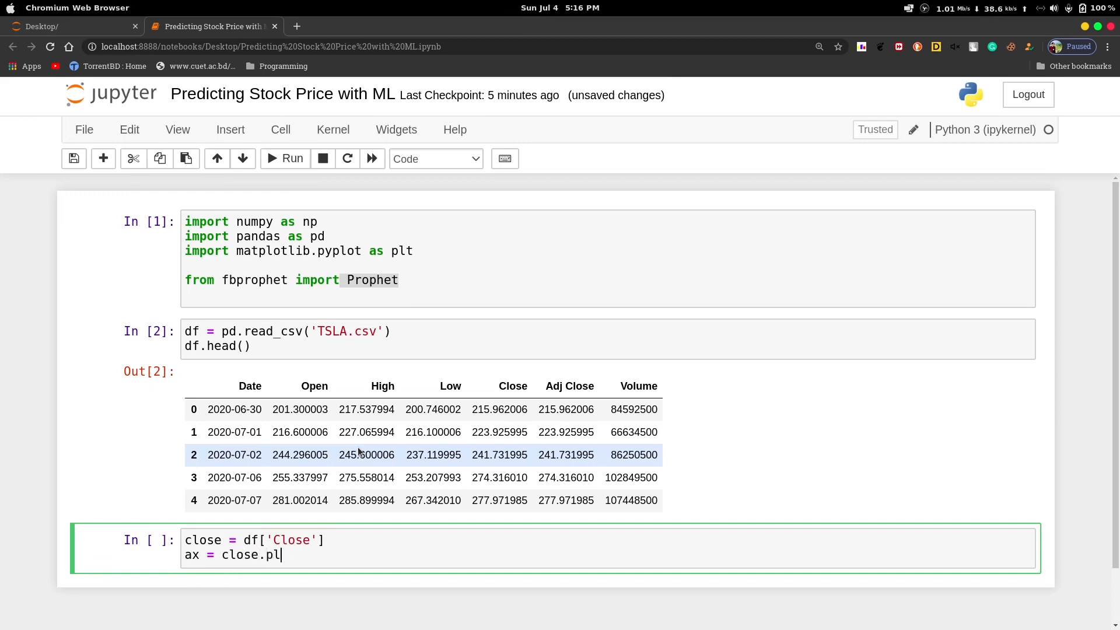
text(ot())
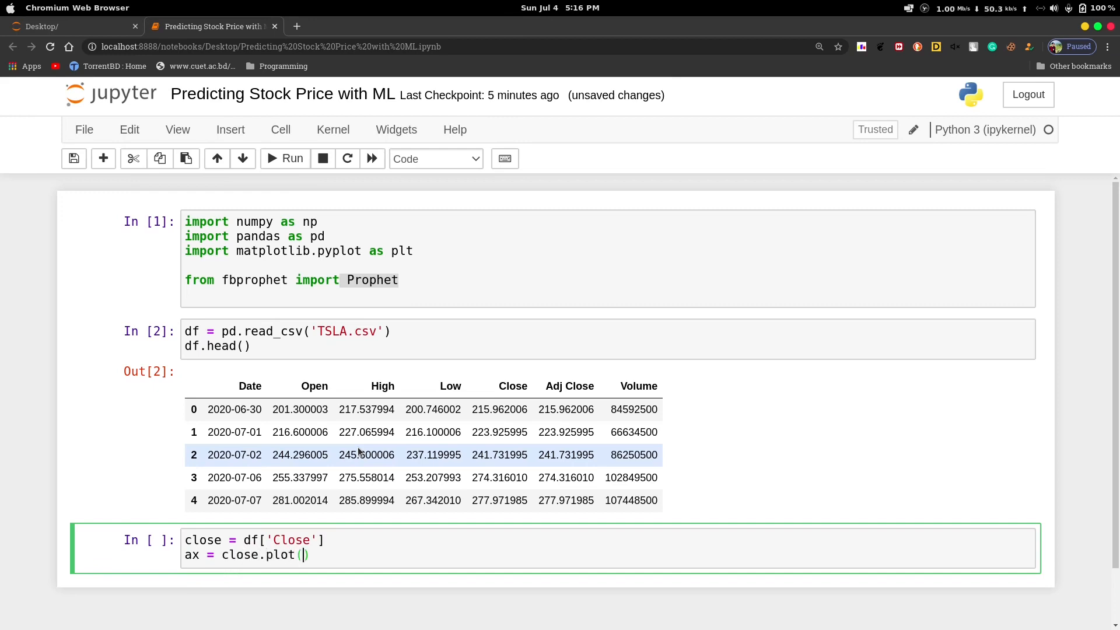
text(title)
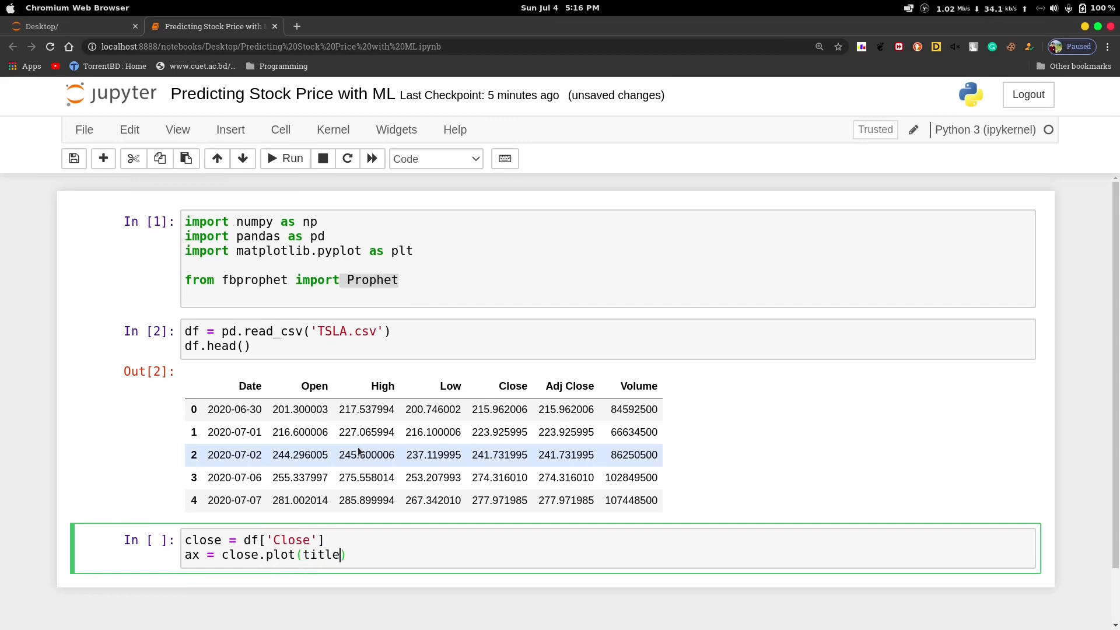
text(= "")
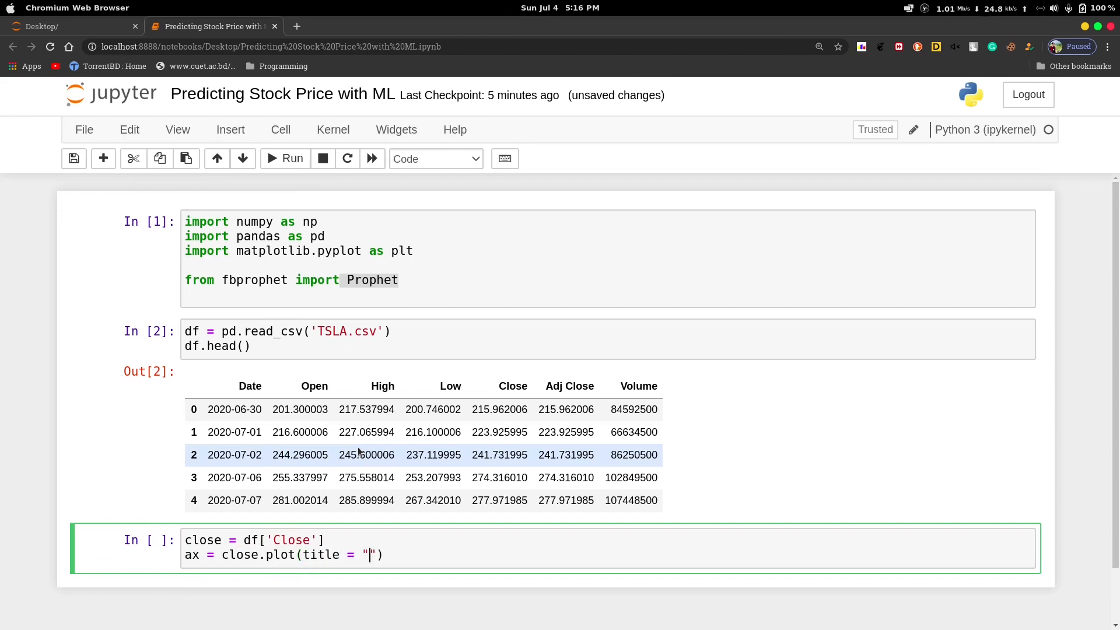
text(Ts)
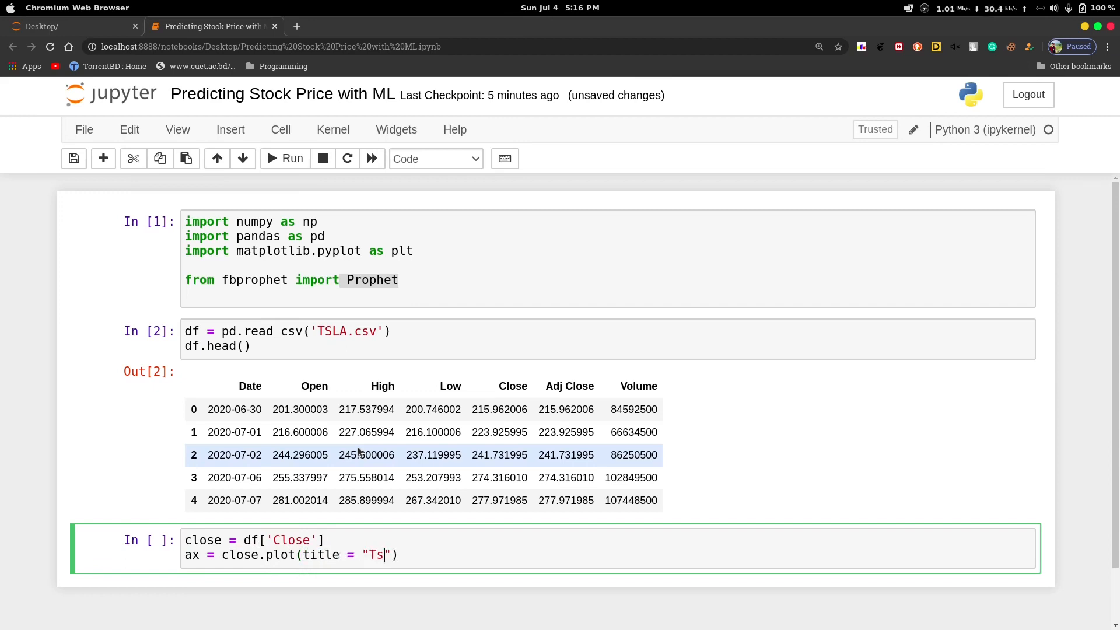
text(esla S)
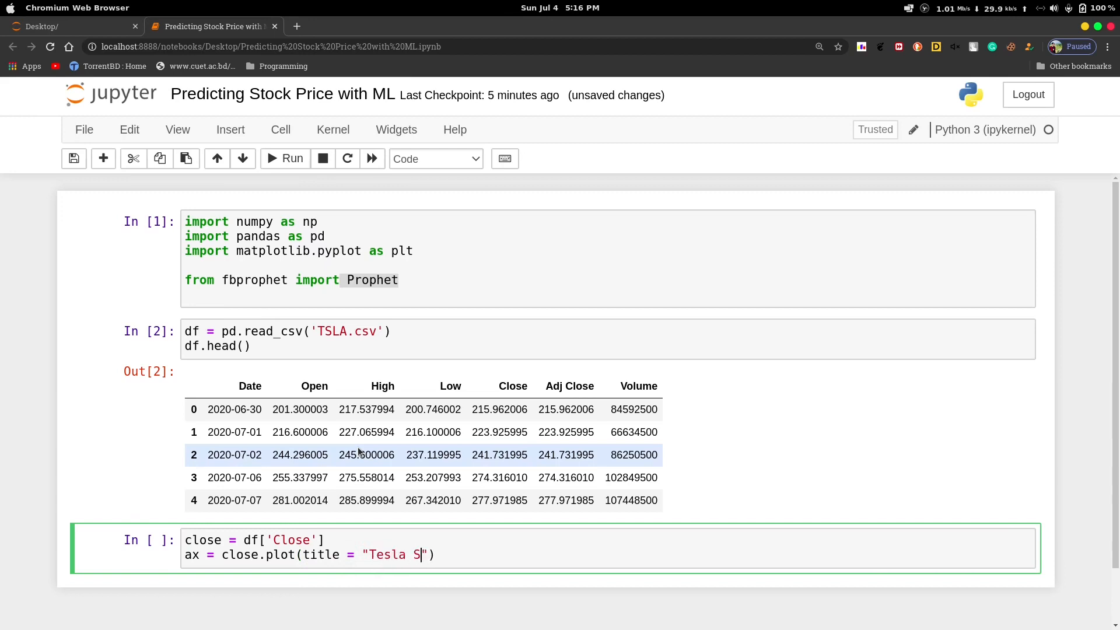
text(tock)
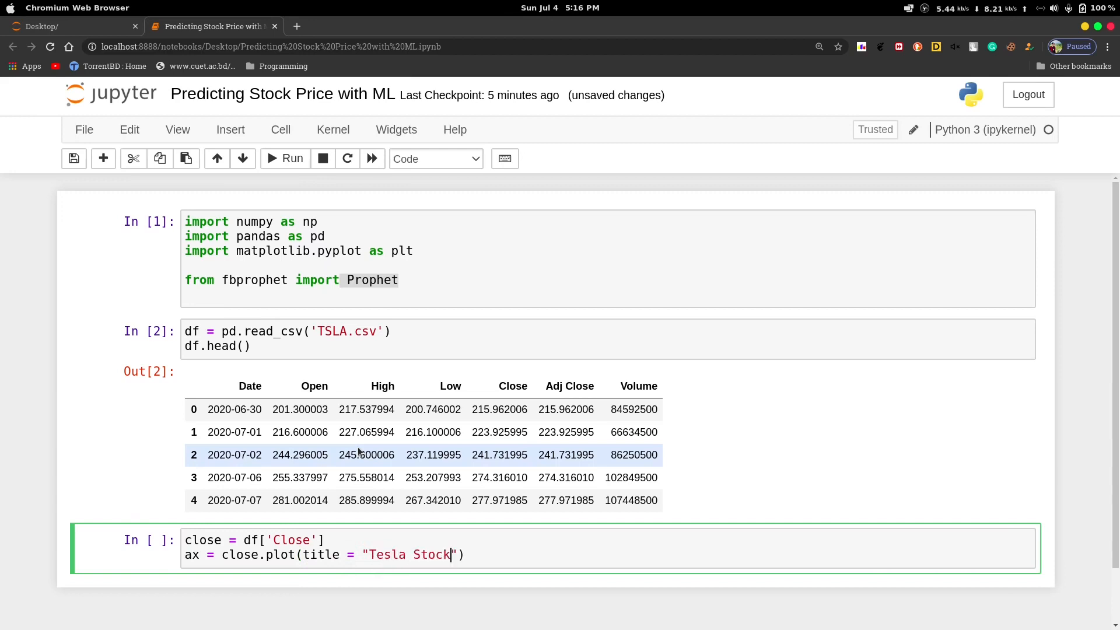
text(Price)
text(as)
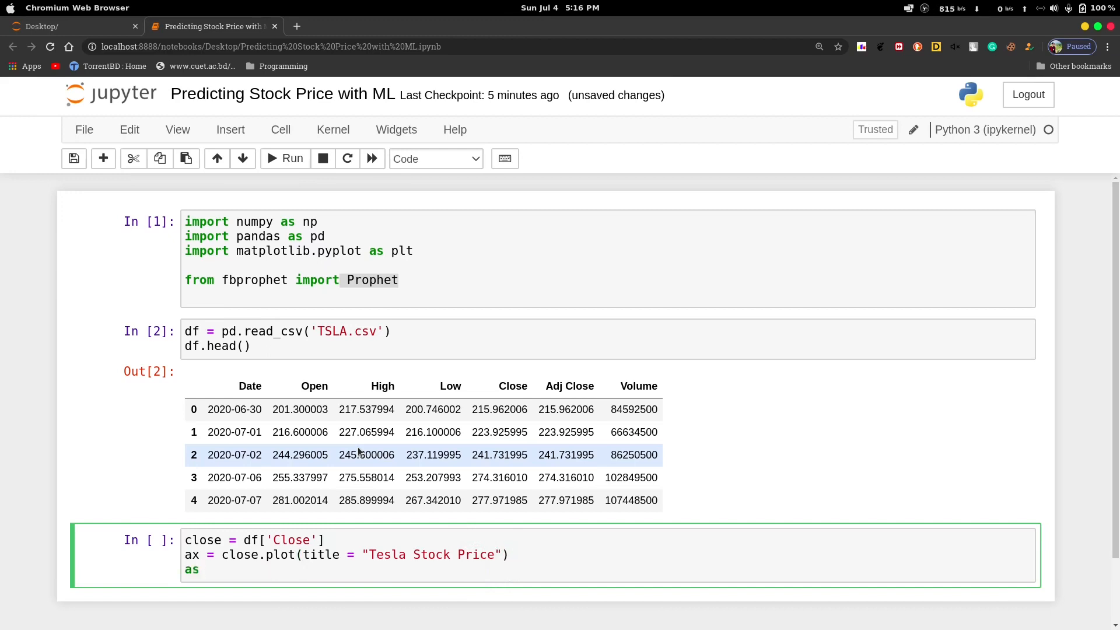
Step: Label the axes Date and Close with ax.set_xlabel/set_ylabel and end with plt.show()
text(x)
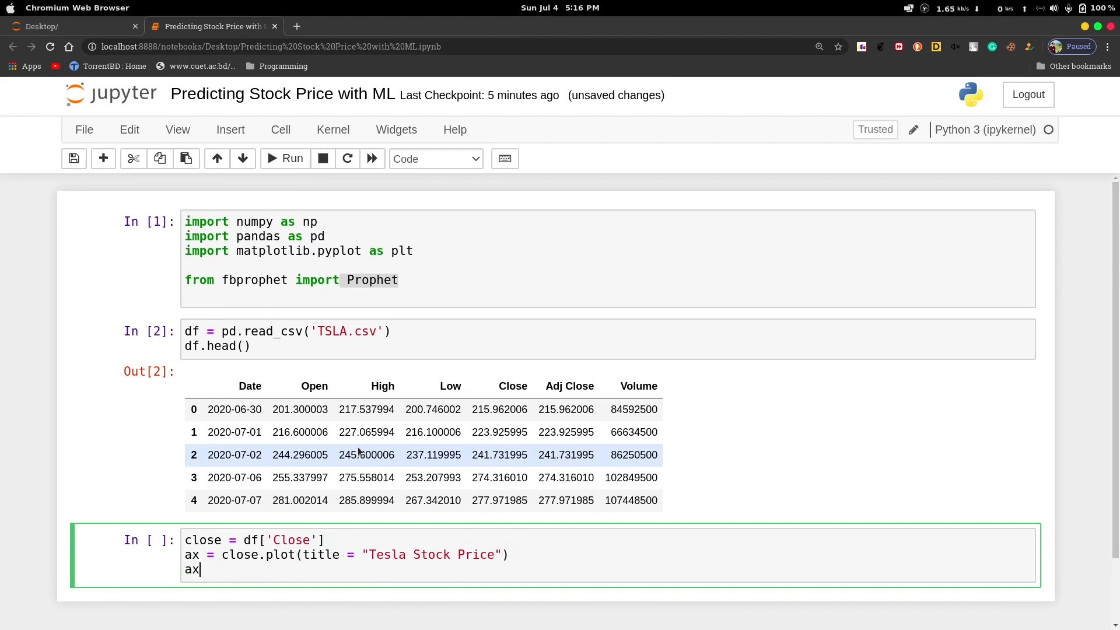
text(.set)
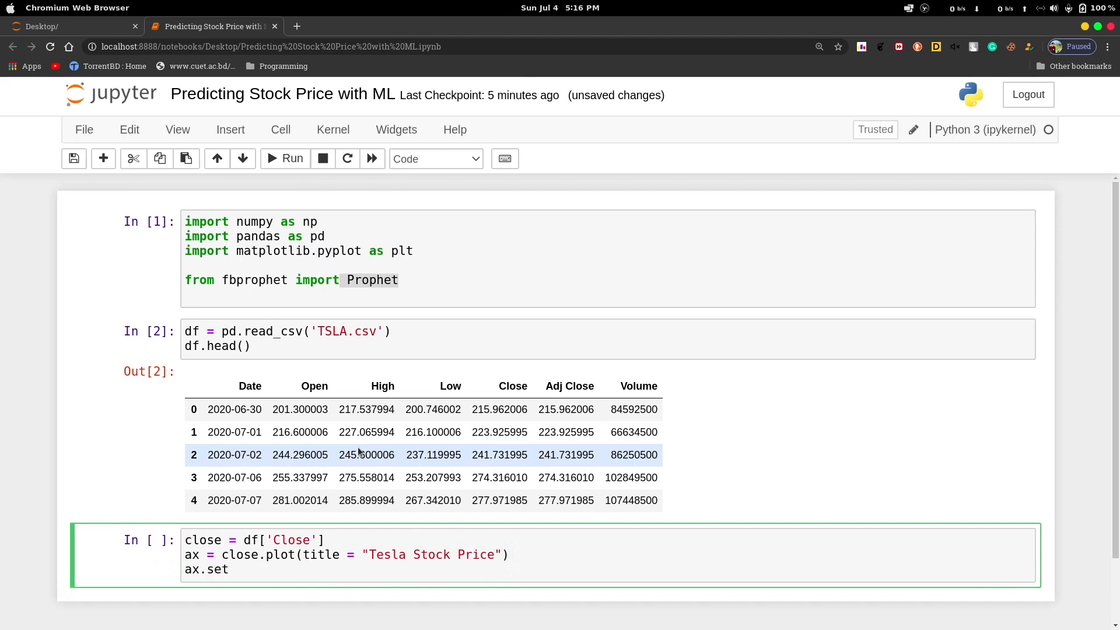
text(_xlabel)
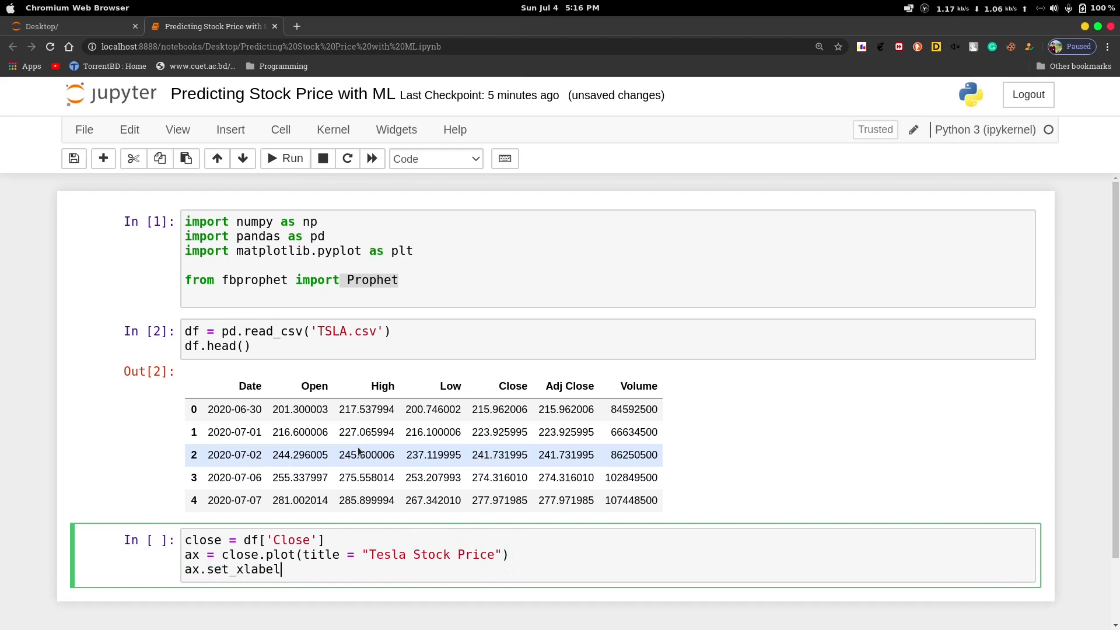
text((""))
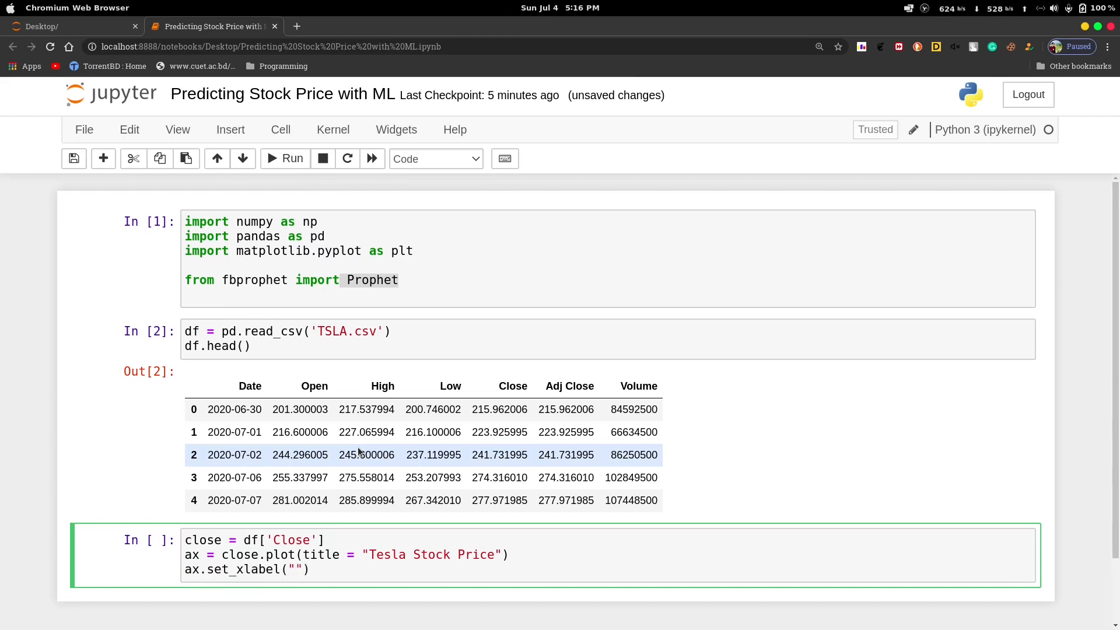
text('Date')
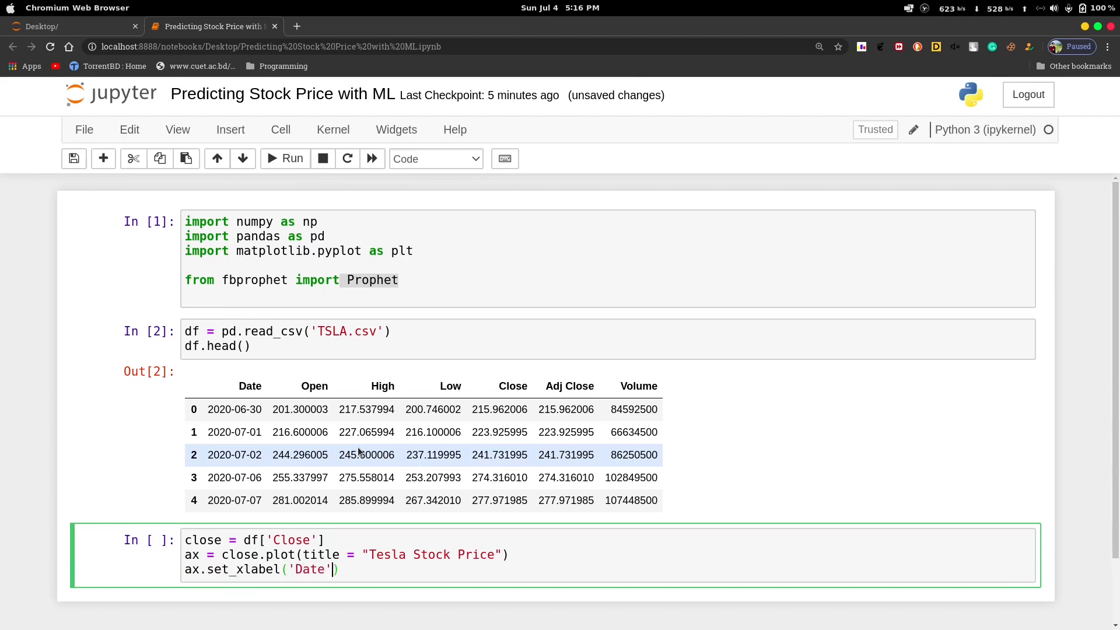
text(ax)
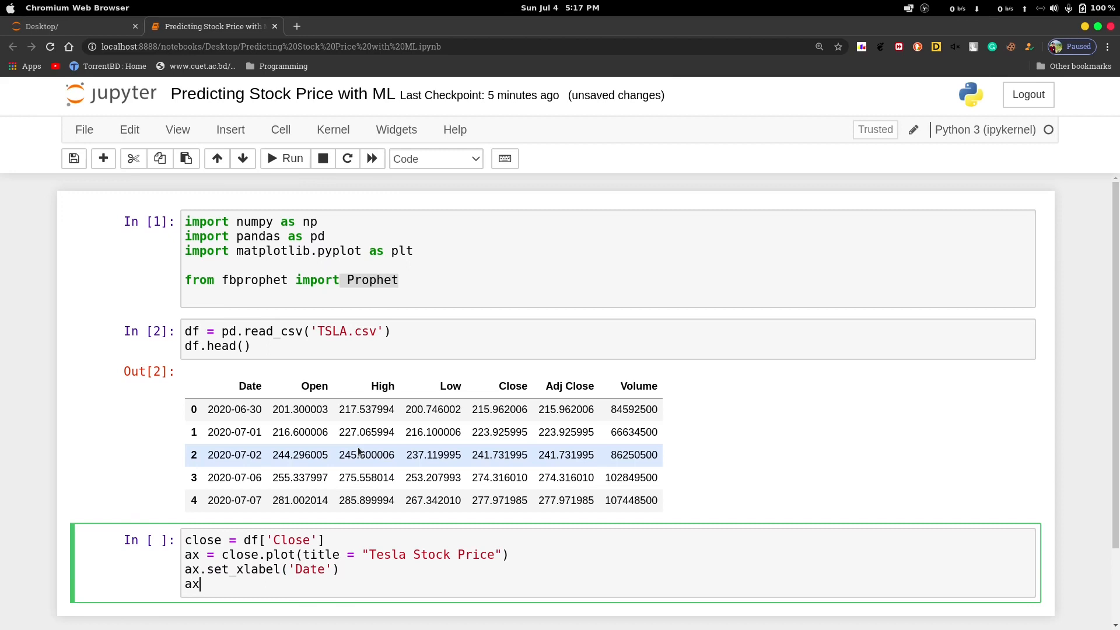
text(.set_)
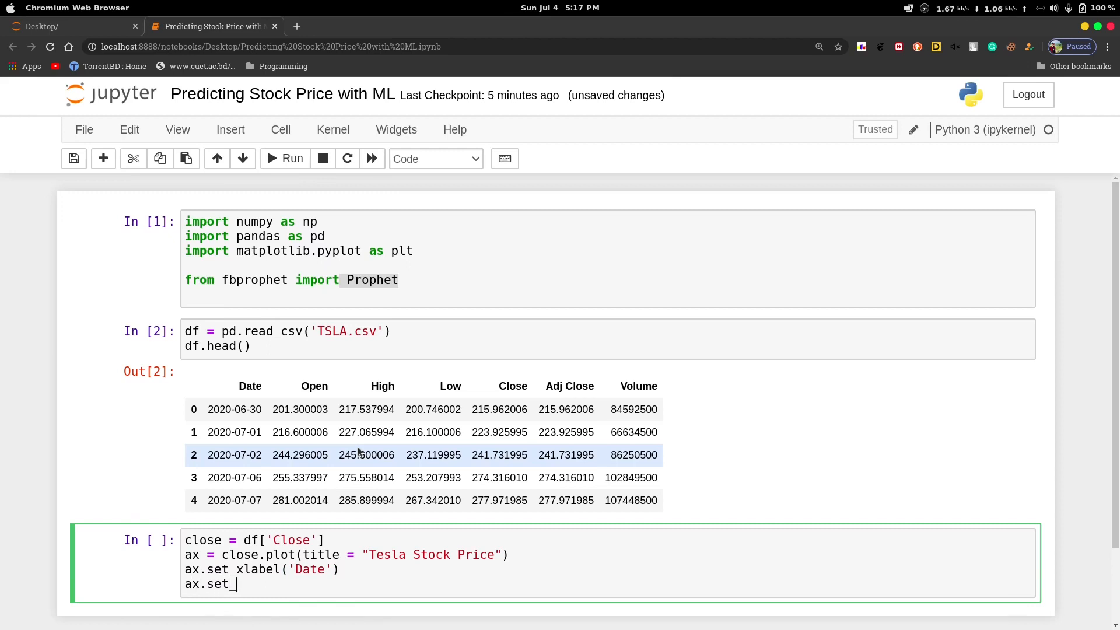
text(ylabne)
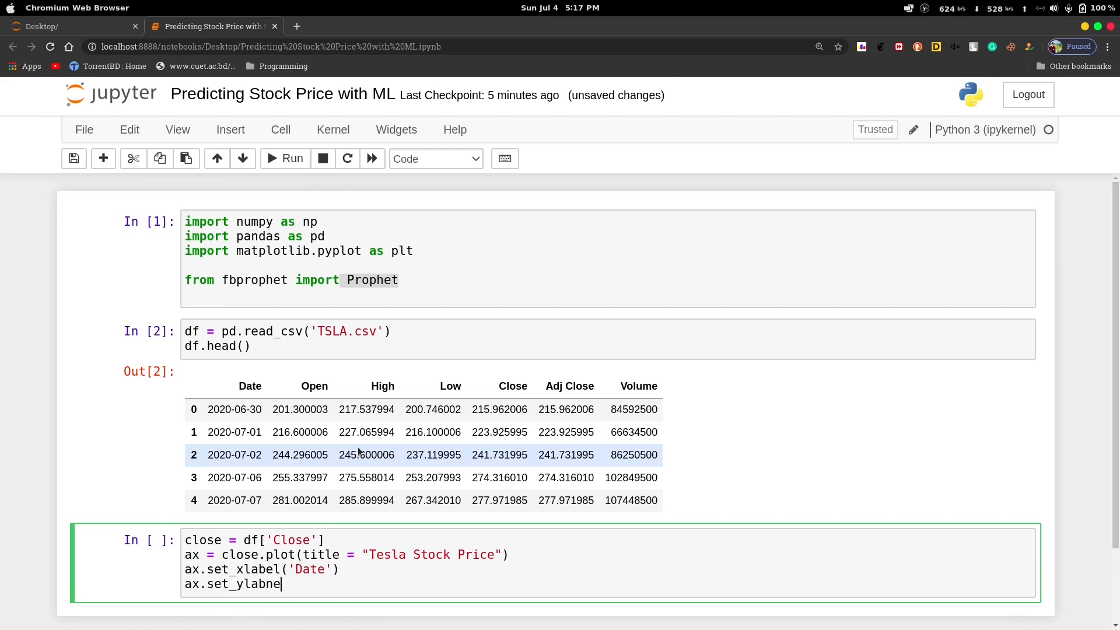
text(l(''))
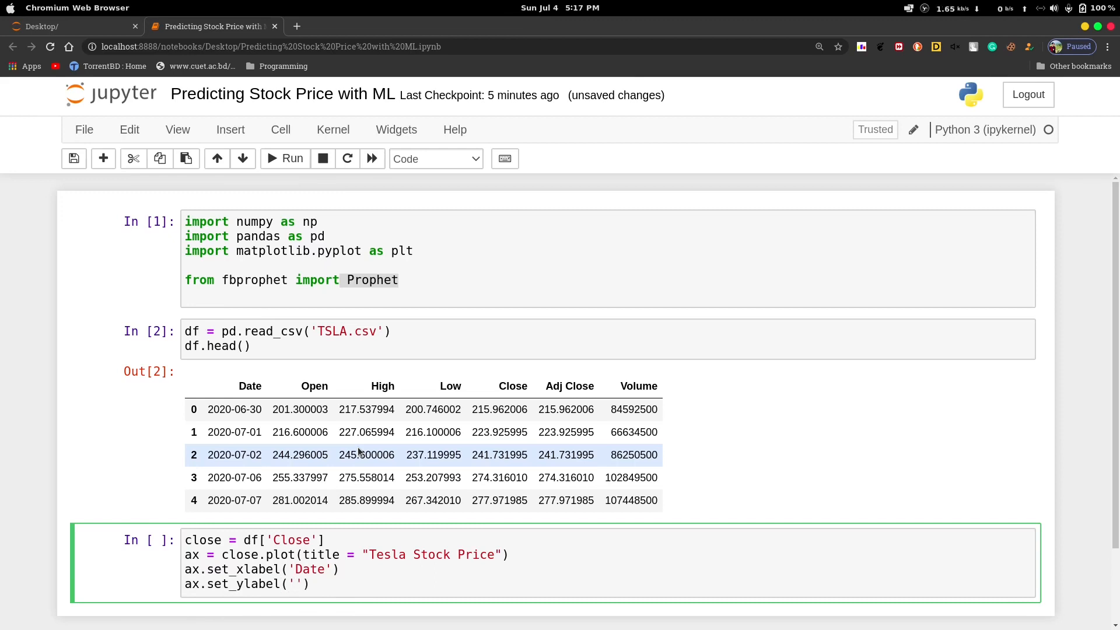
text(Close)
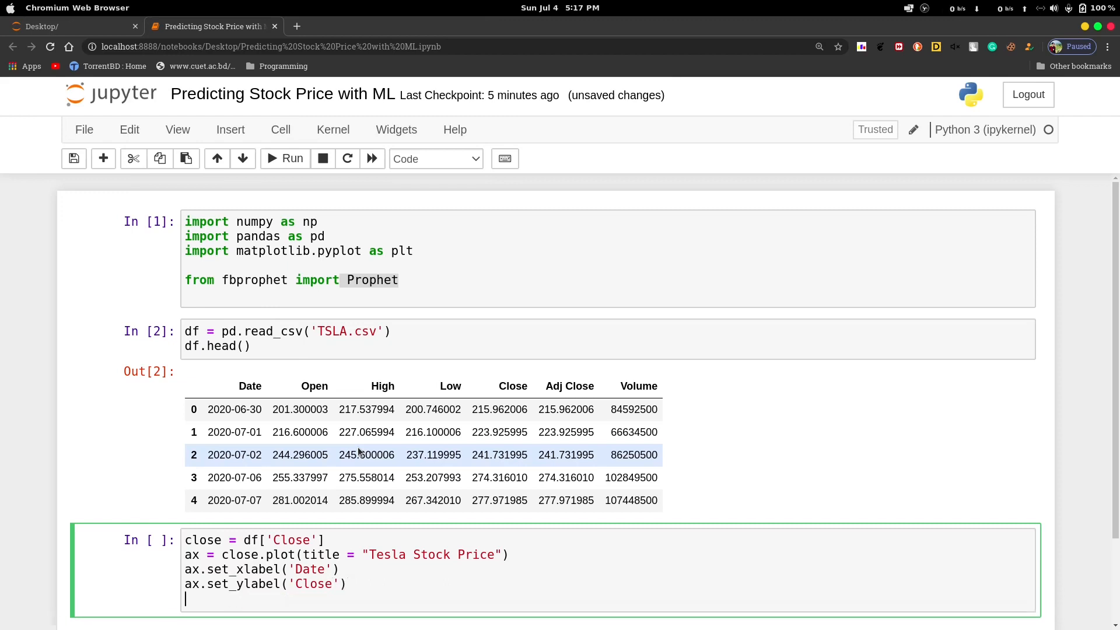
text(plt)
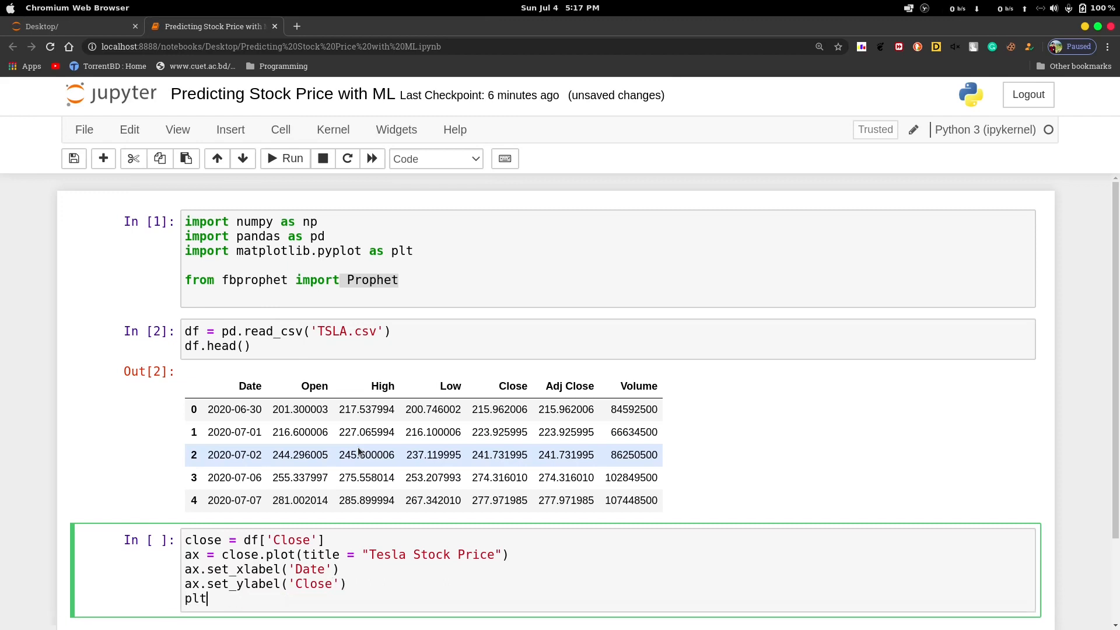
text(.show()
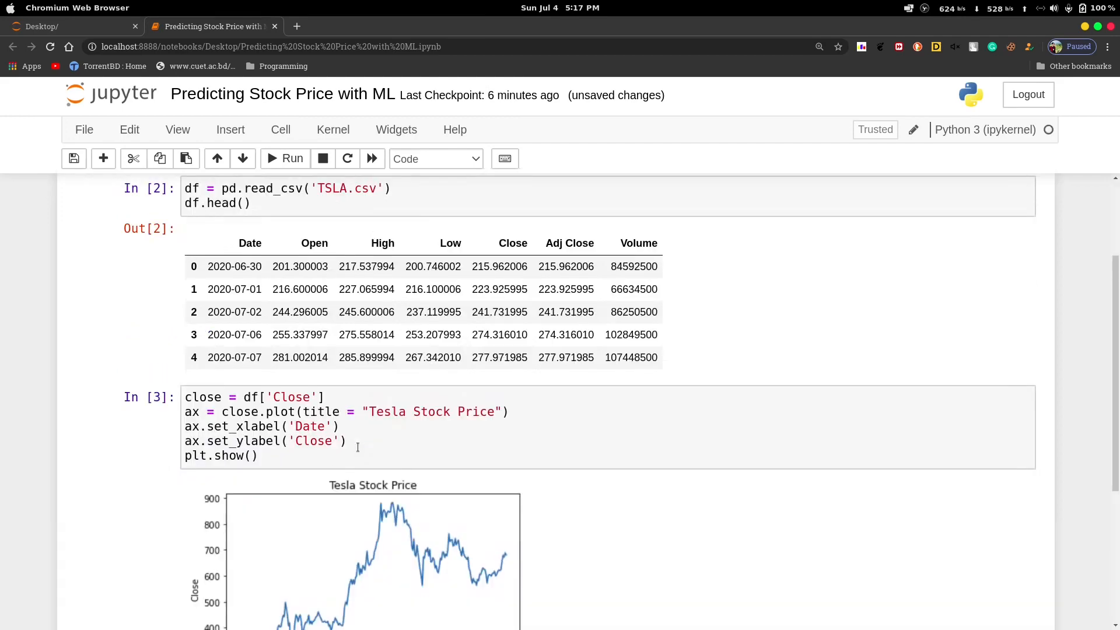
Step: Scroll through the Tesla Stock Price chart and data table, then enter the new empty cell
scroll(down, 3)
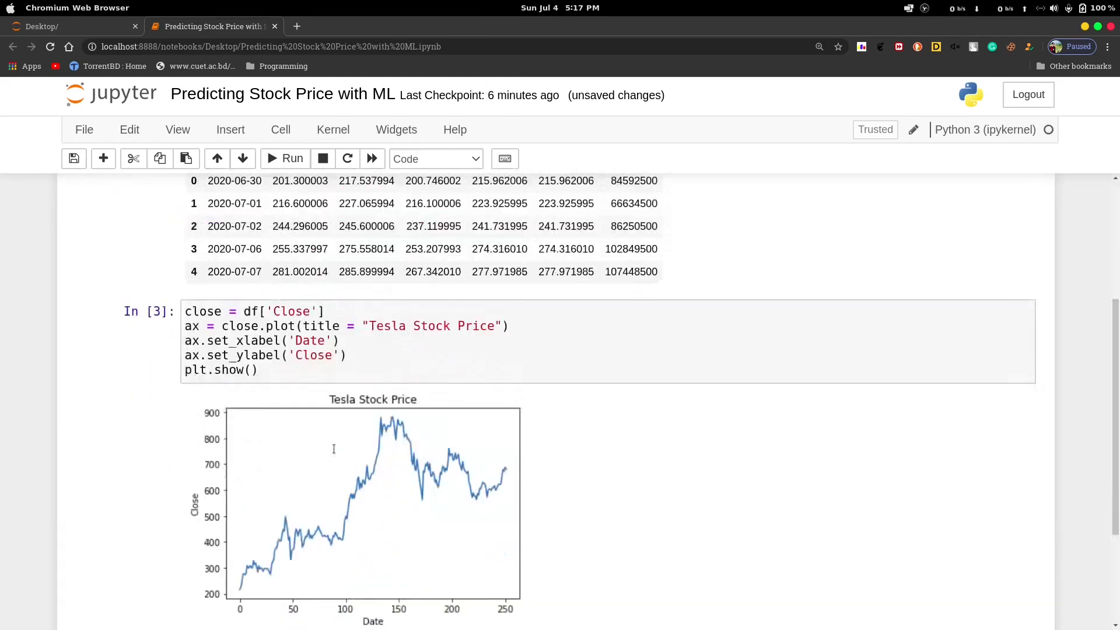
scroll(down, 3)
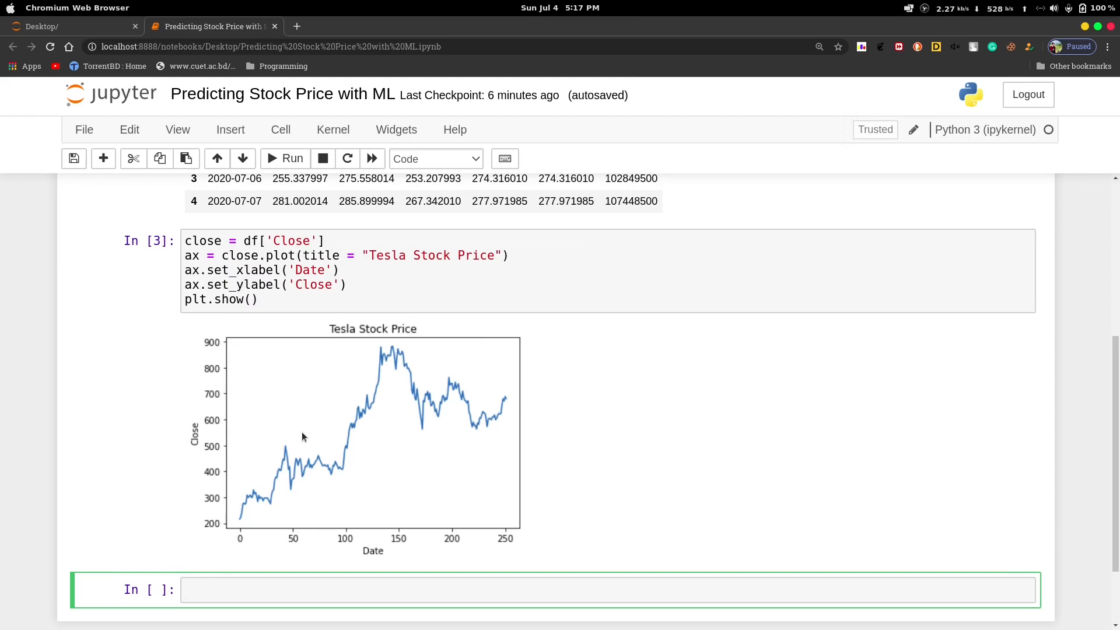
scroll(down, 3)
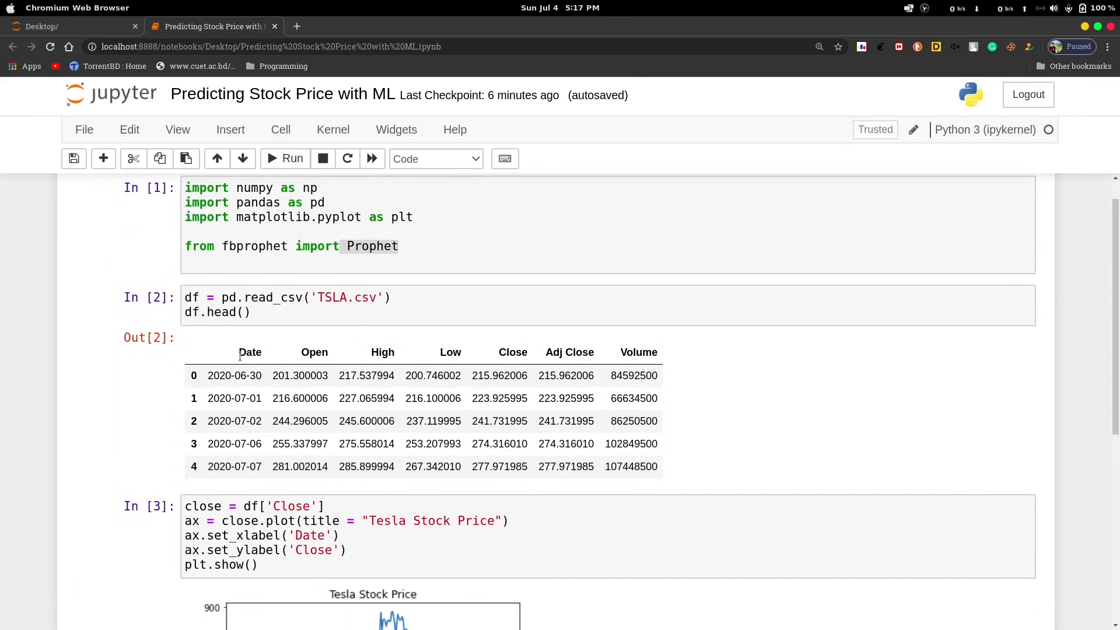
click(507, 351)
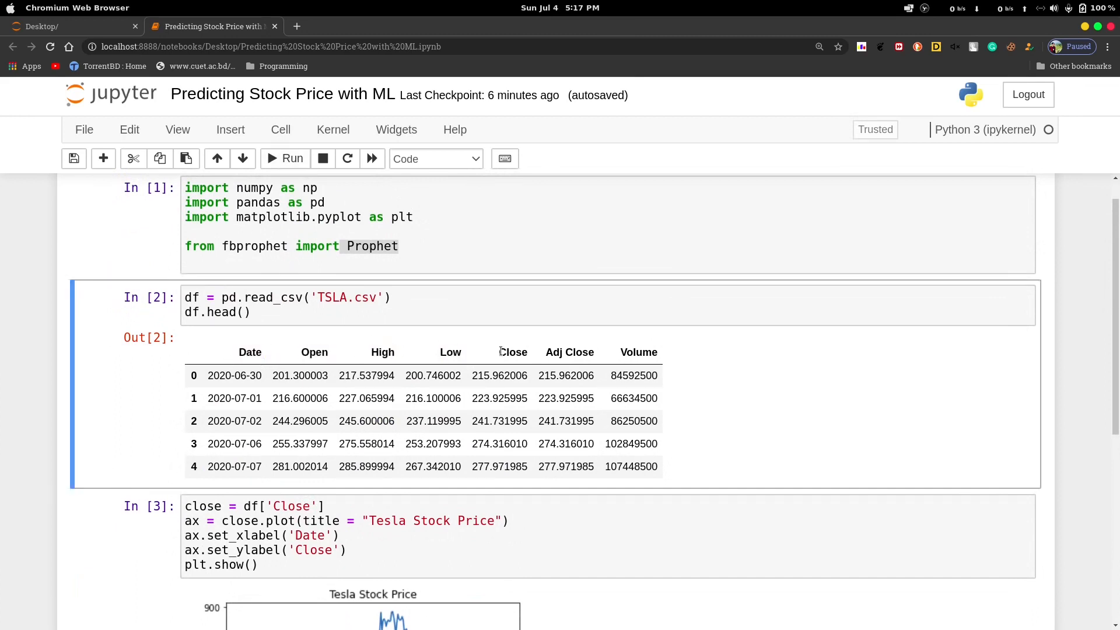
mouse_move(383, 351)
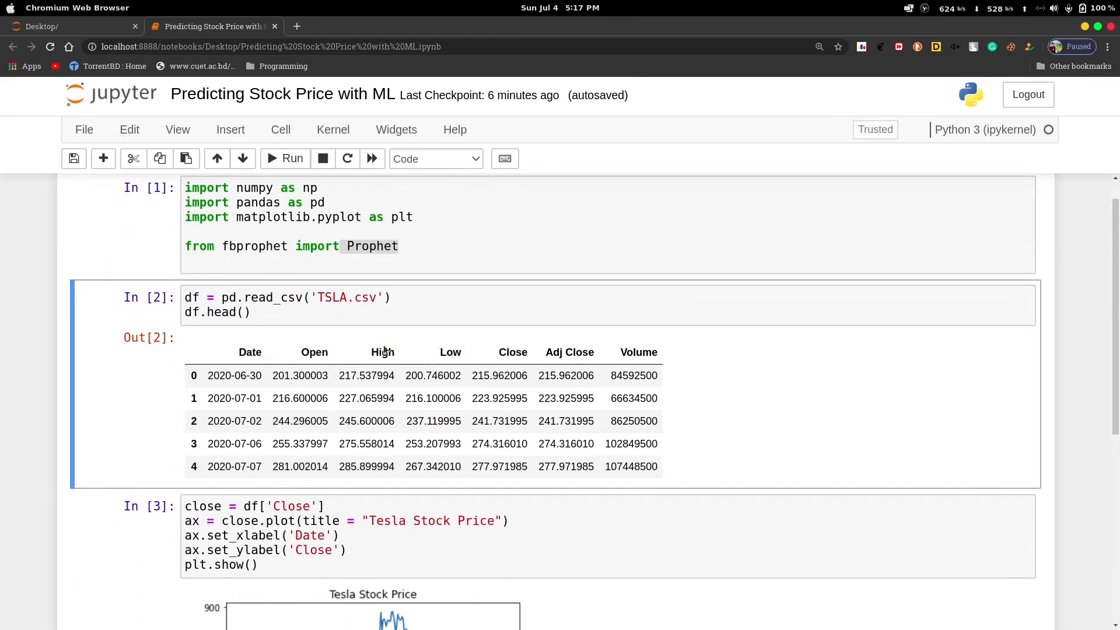
double_click(249, 352)
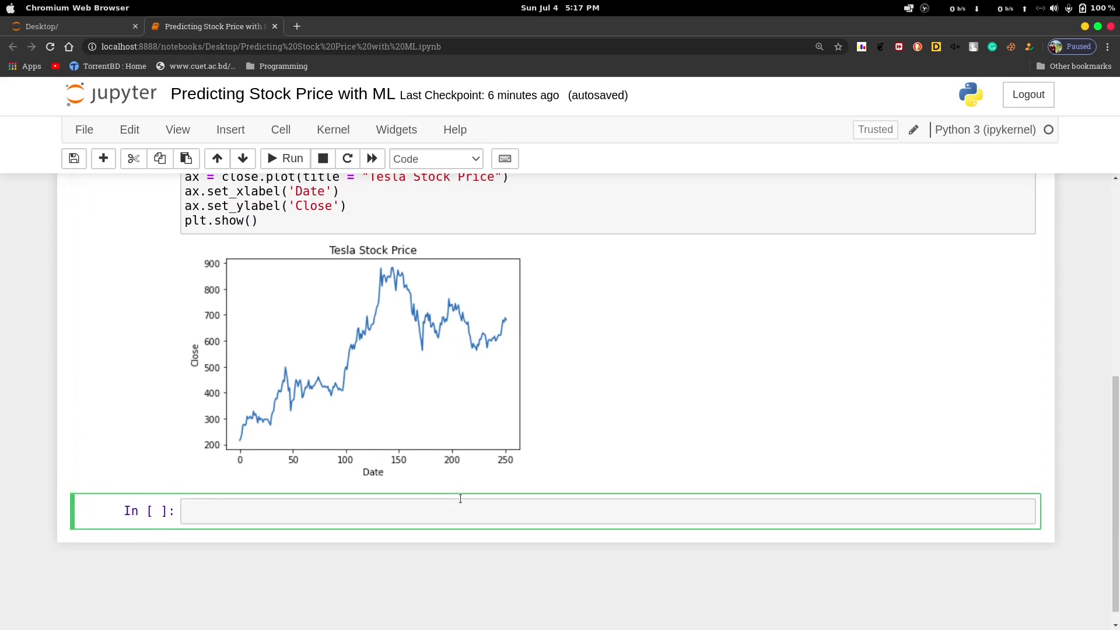
mouse_move(462, 501)
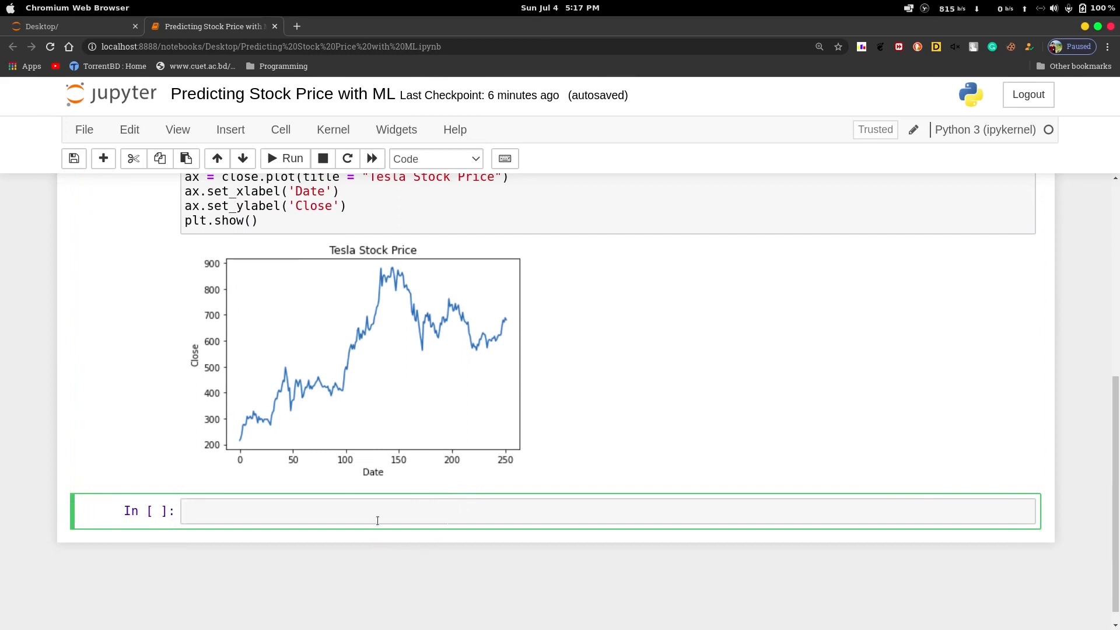
Step: Write df["Date"] = pd.to_datetime(df.Date to convert the Date column
text(dat)
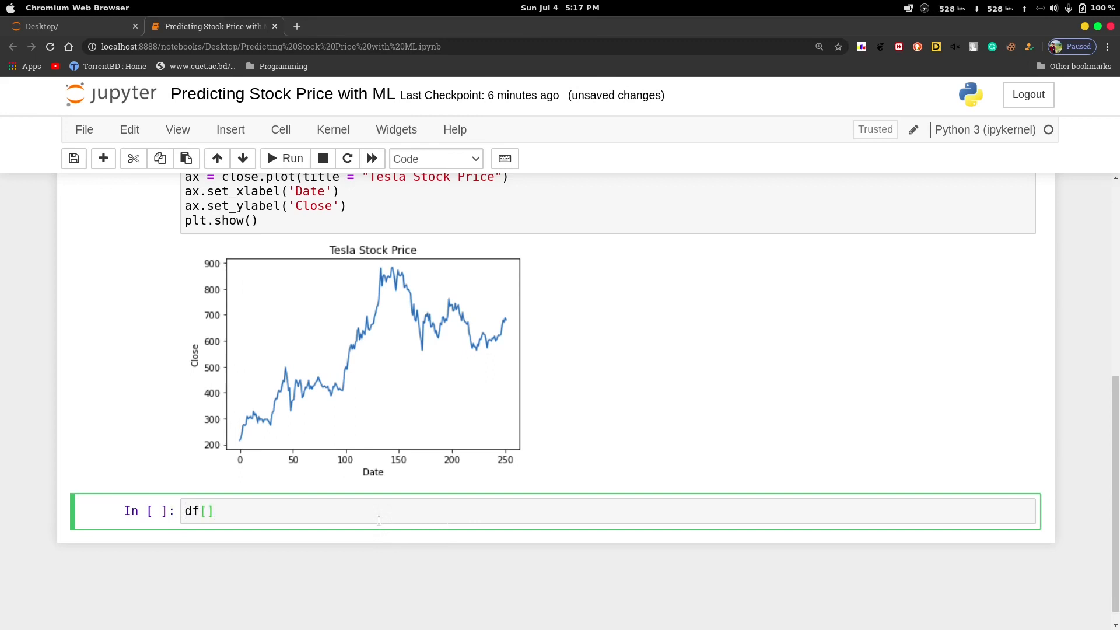
text("")
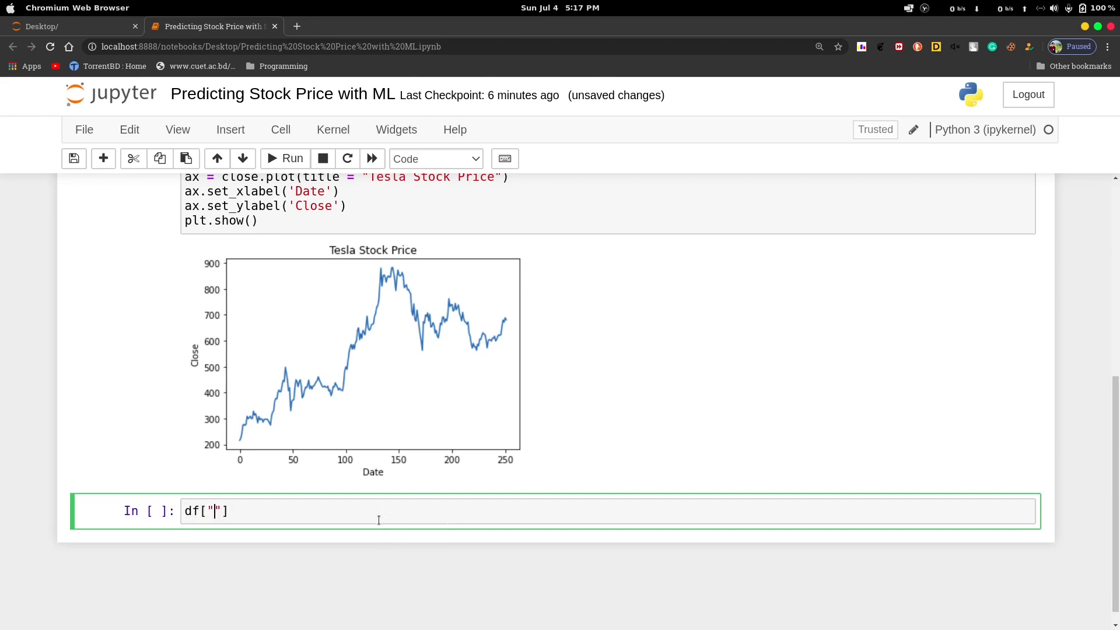
text(Date)
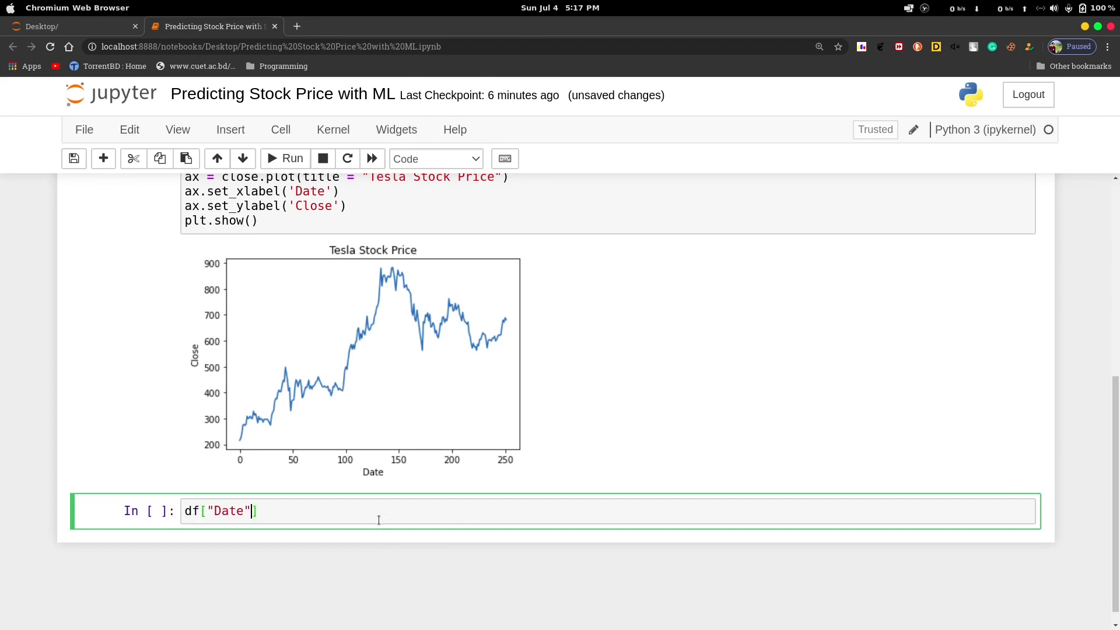
text(= pd)
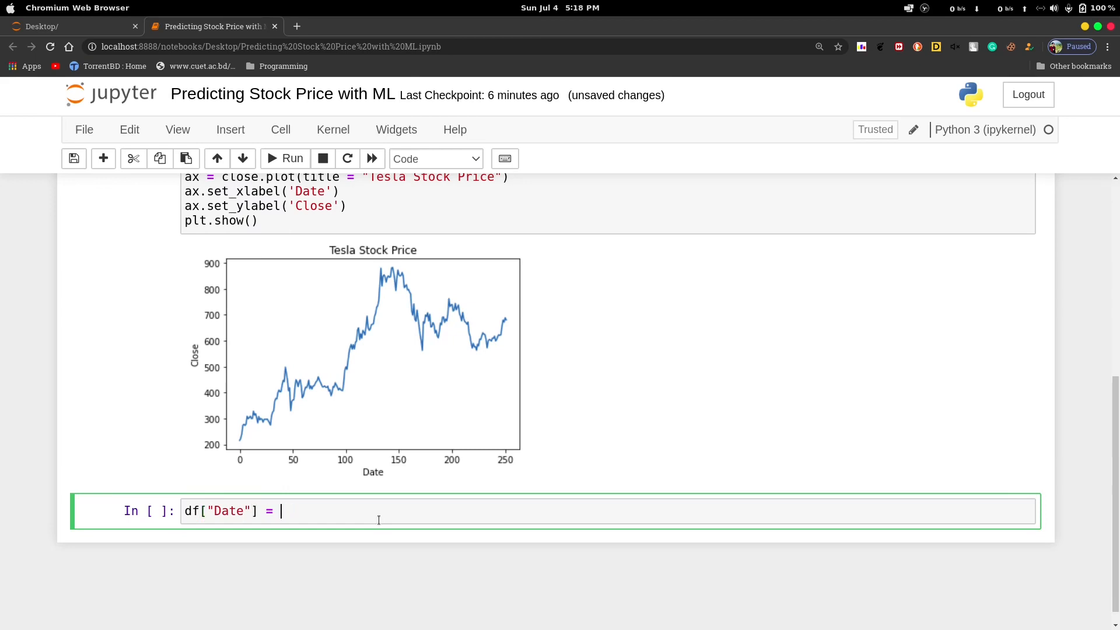
text(pd.)
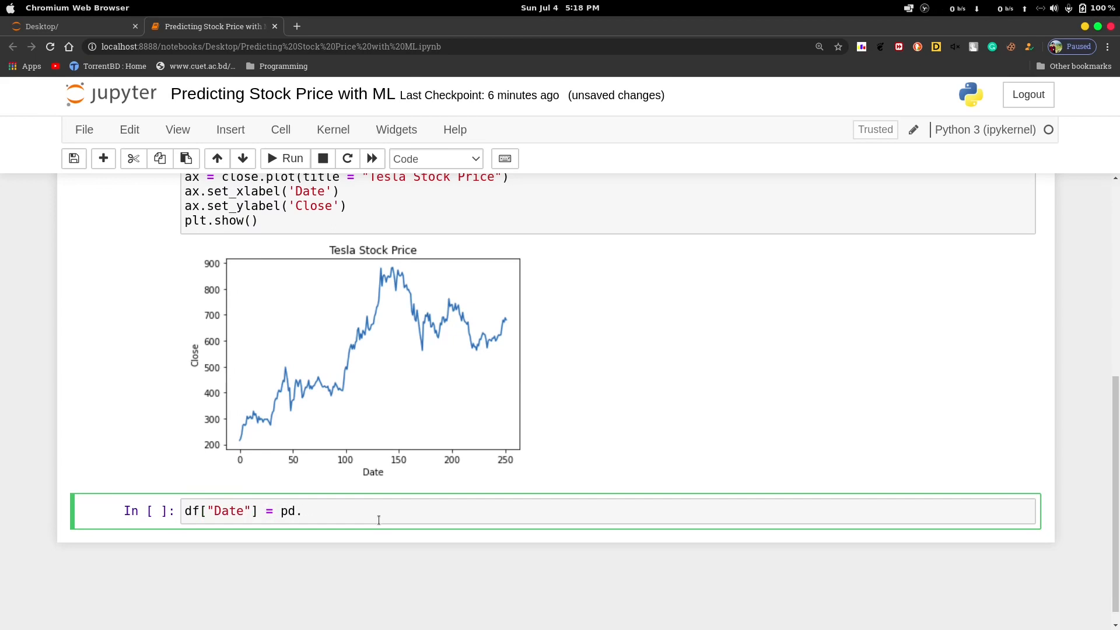
text(to_date)
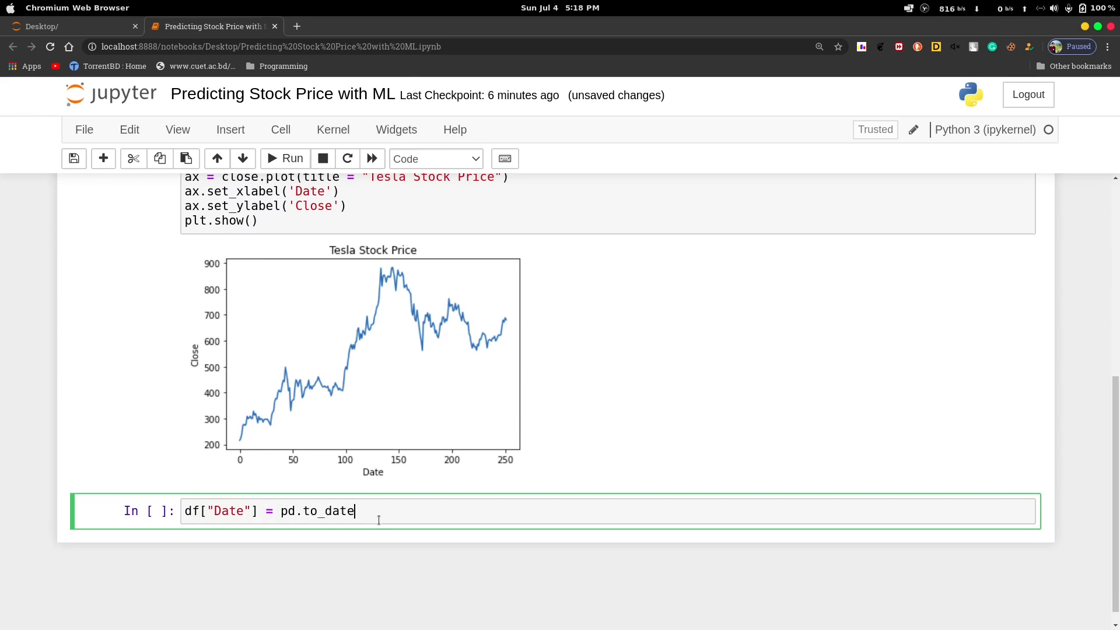
text(time)
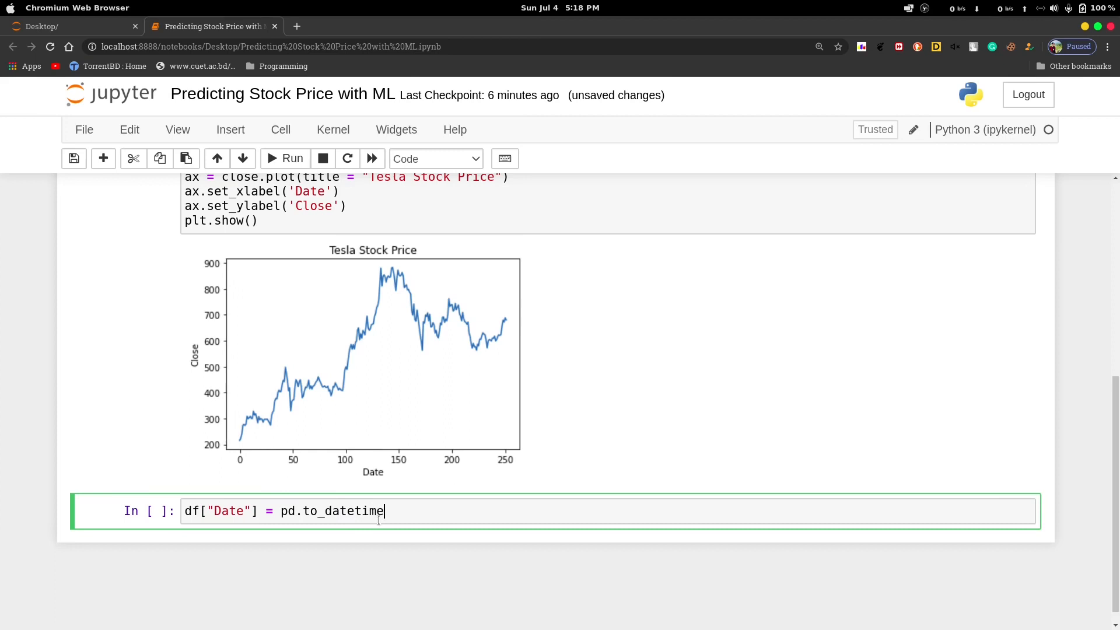
text((da)
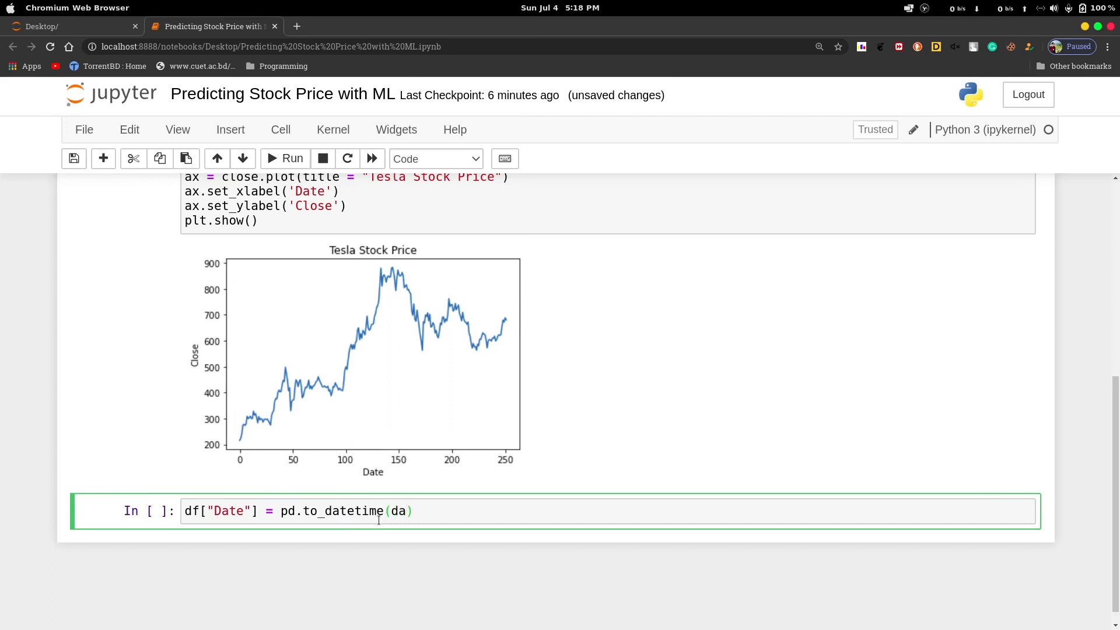
text(df["Dat)
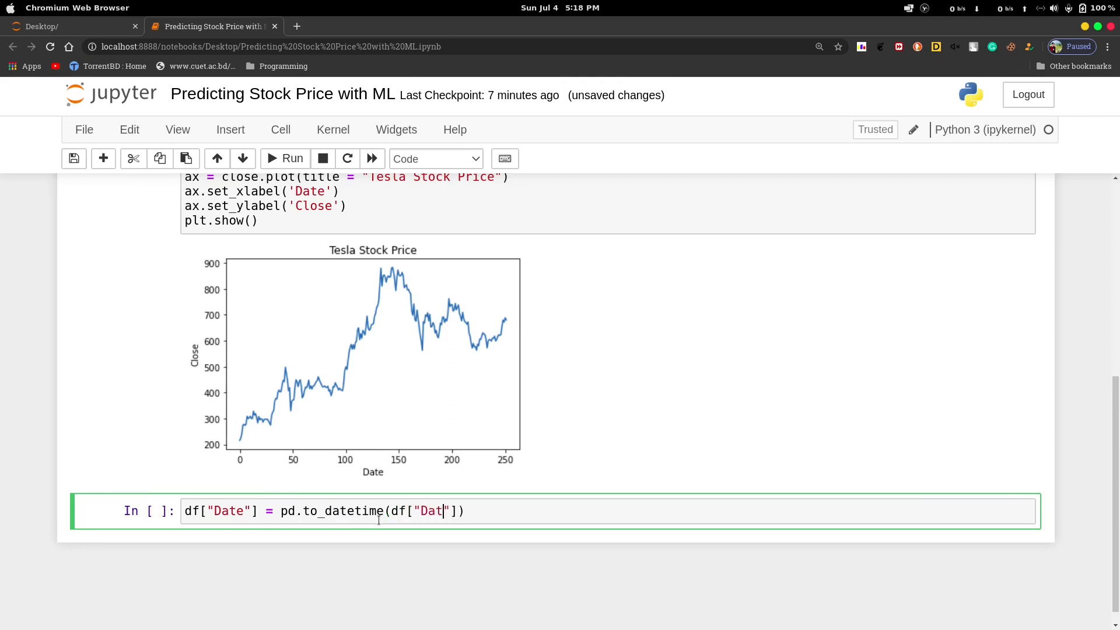
text(e)
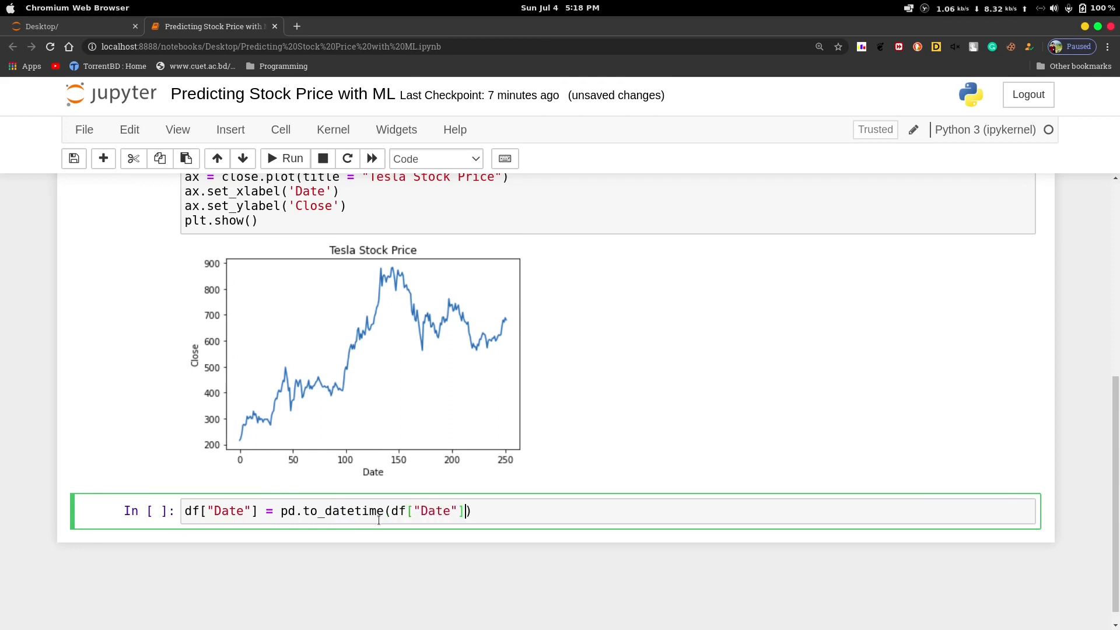
Step: Complete the call with infer_datetime_format=True and run it as In [4]
text(,)
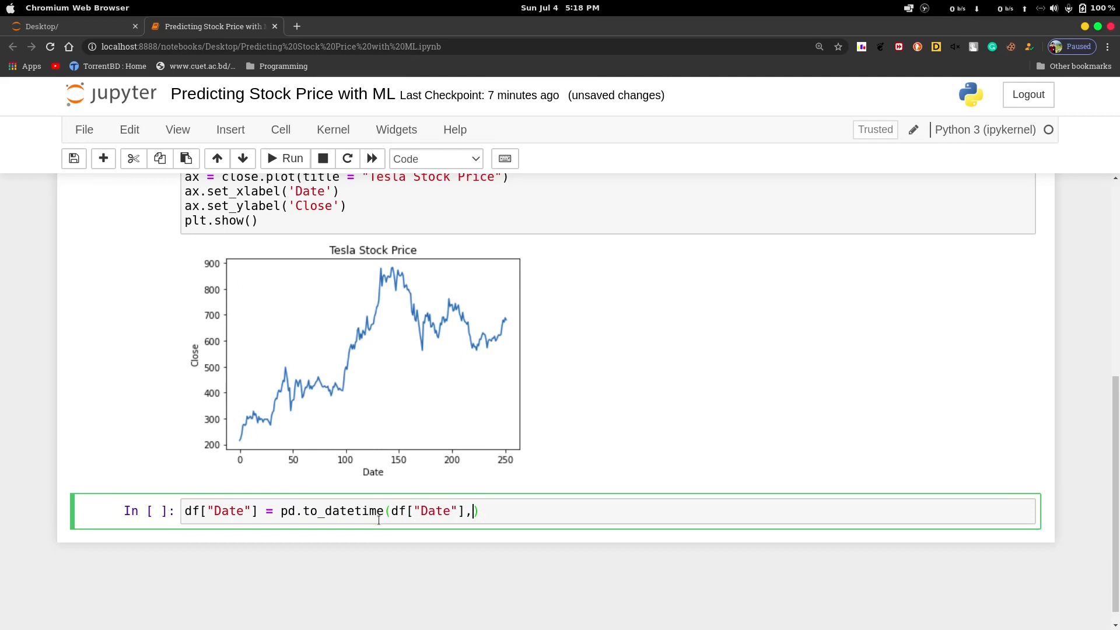
text(i)
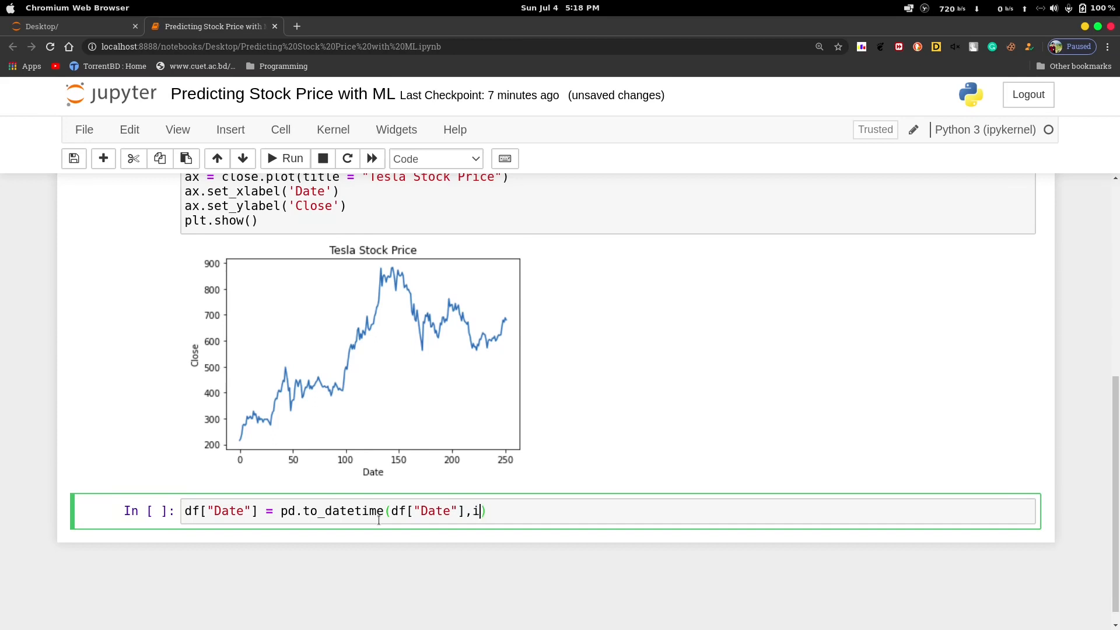
text(nfer_)
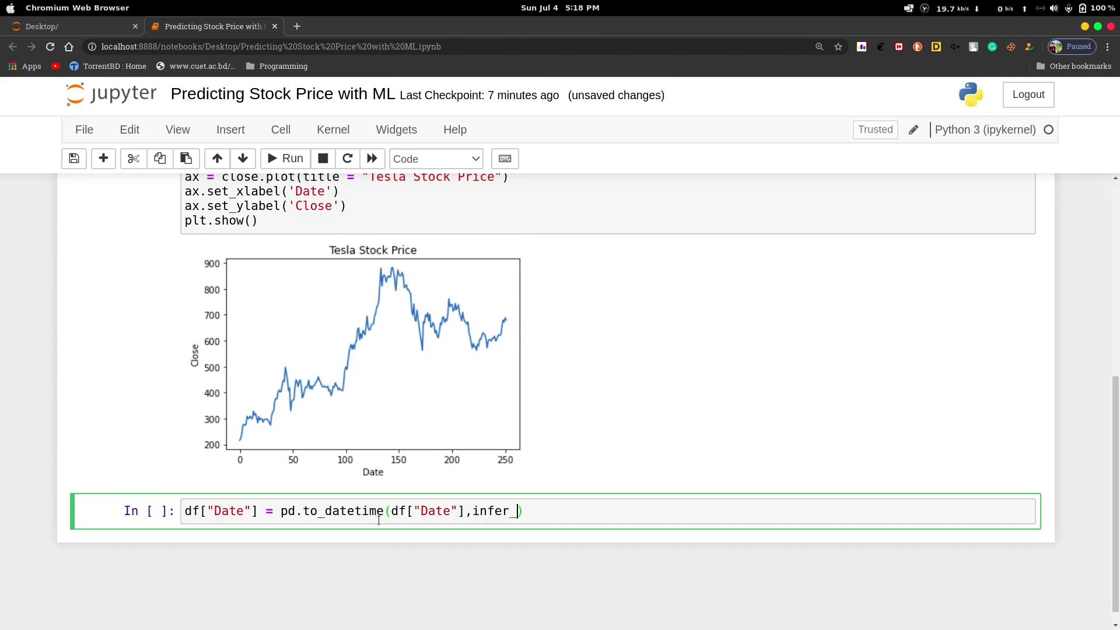
text(datetime_)
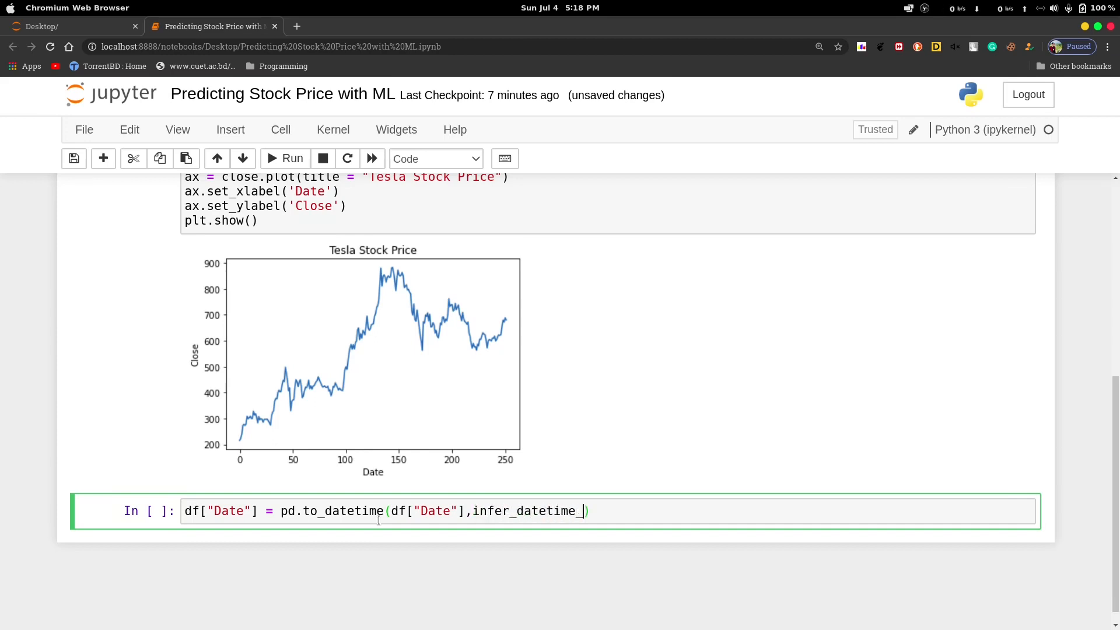
text(format =)
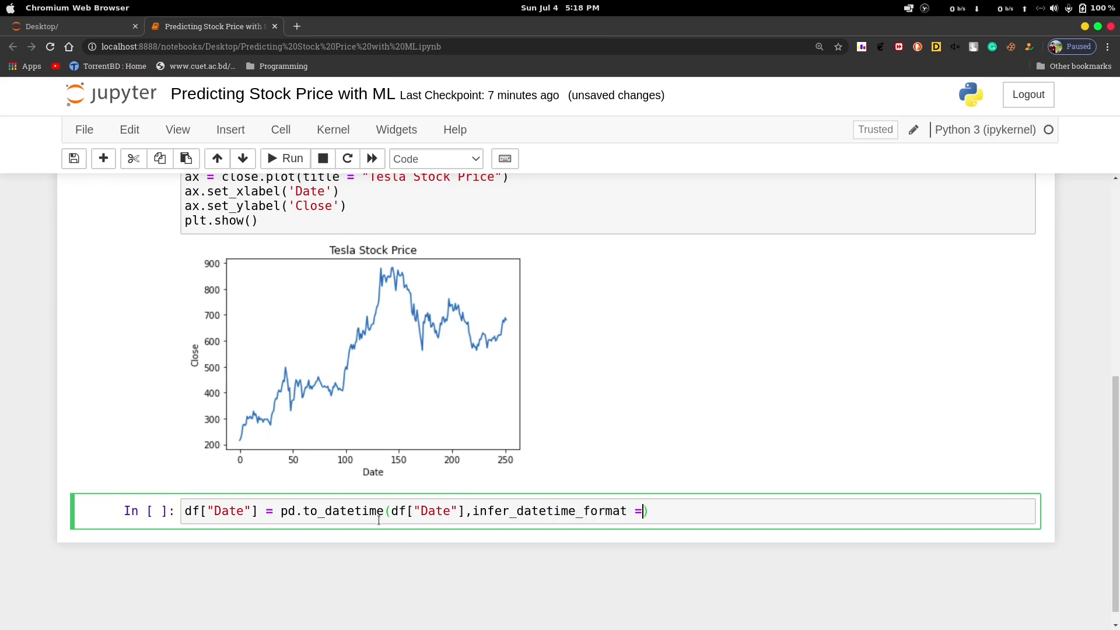
text(Tru)
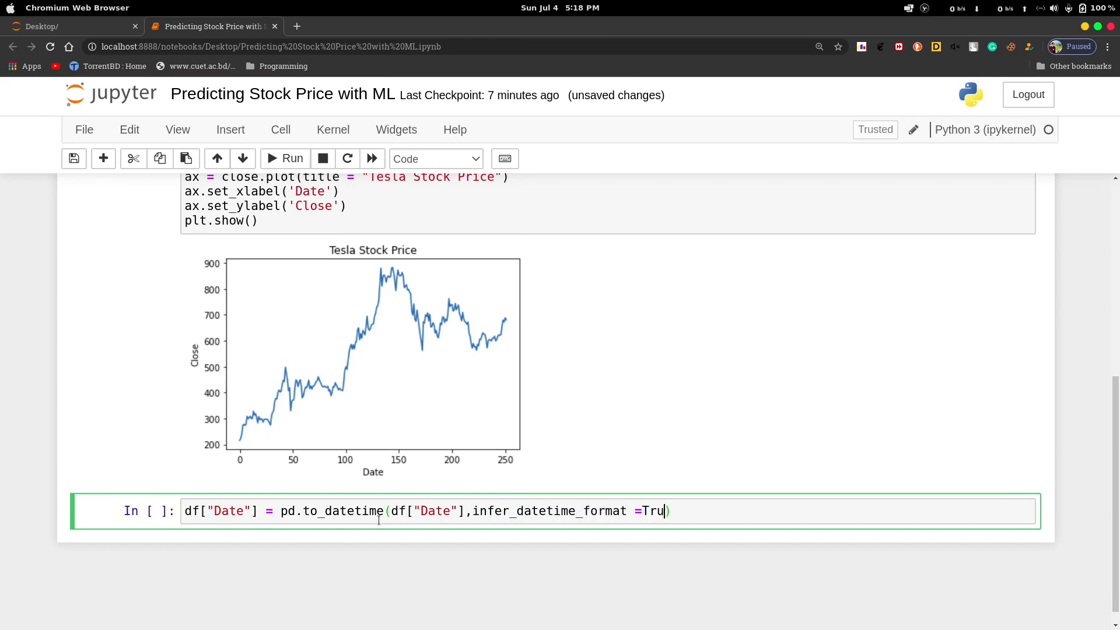
text(e))
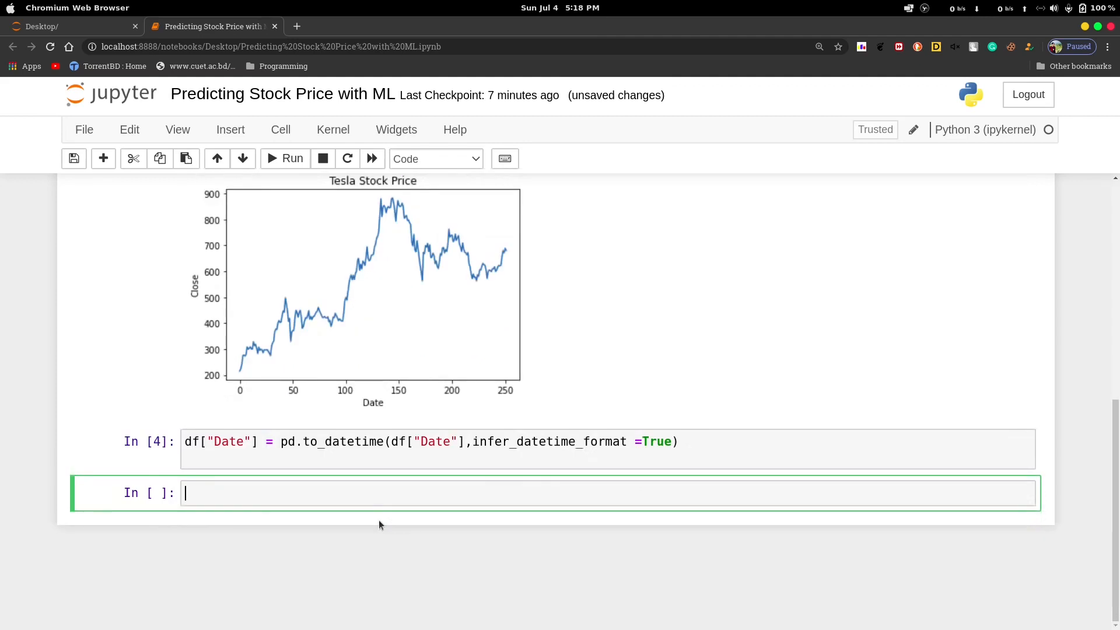
Step: Store only the Date and Close columns with data = df[['Date','Close']] and run it
text(d)
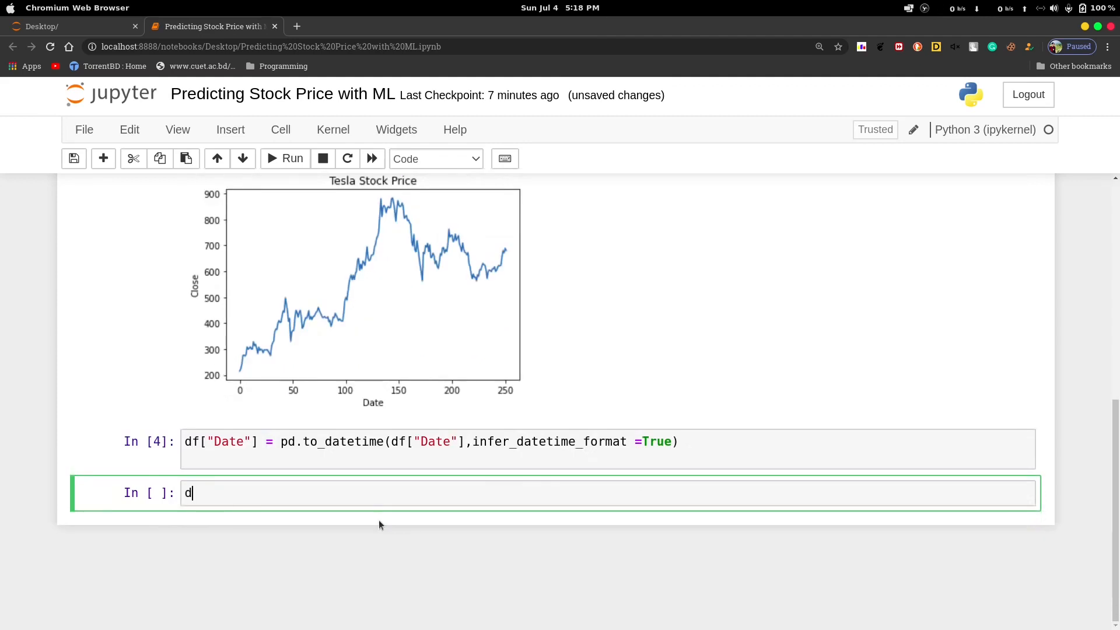
text(ata =)
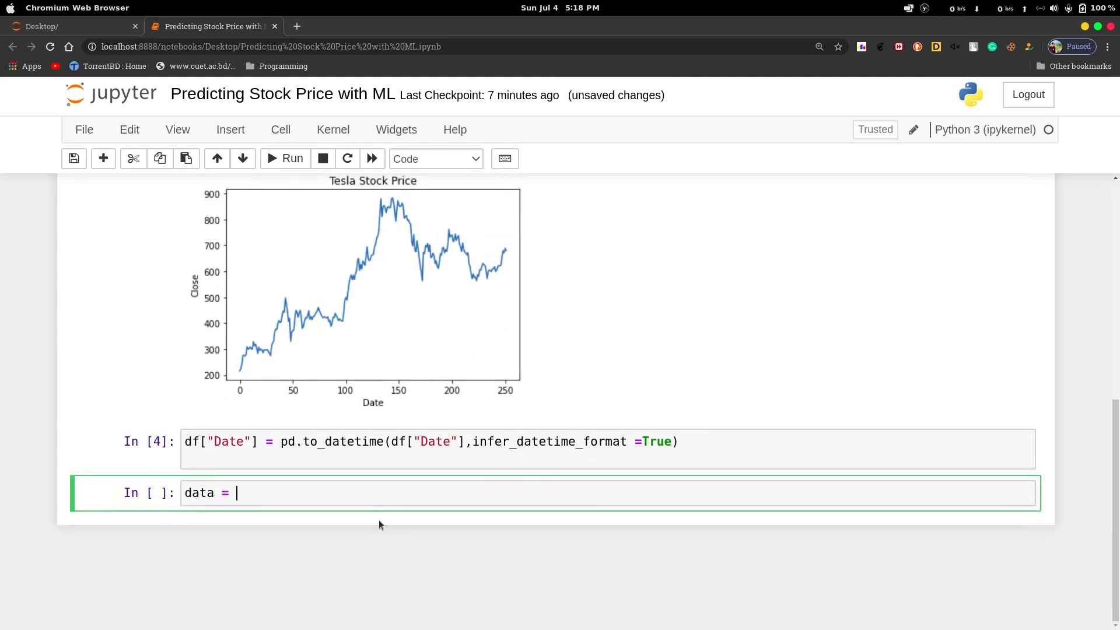
text(df[)
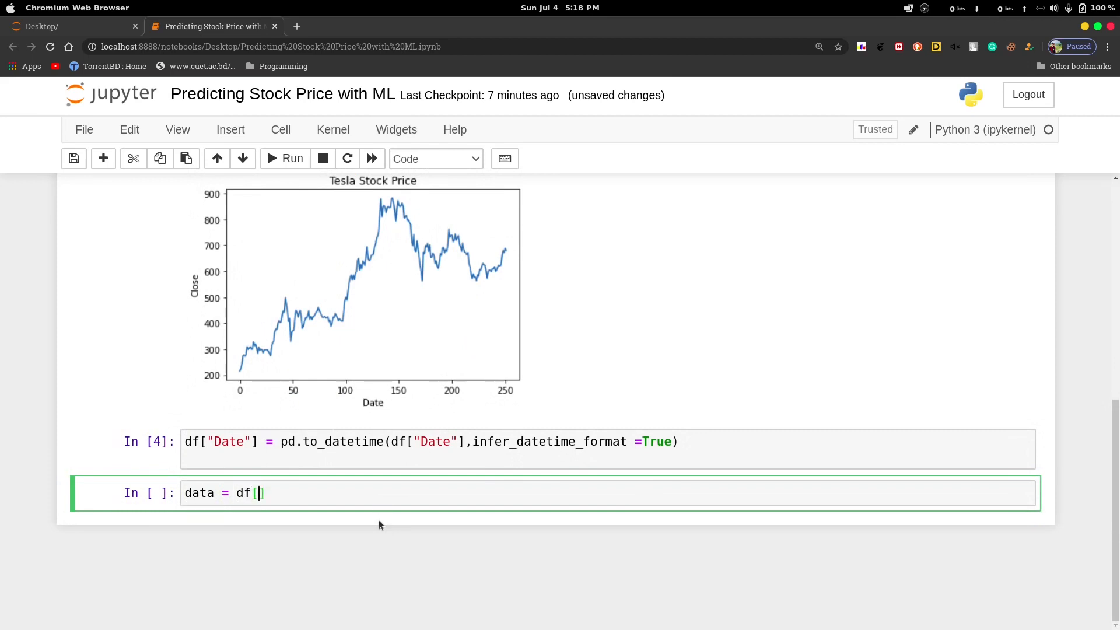
text(['D')
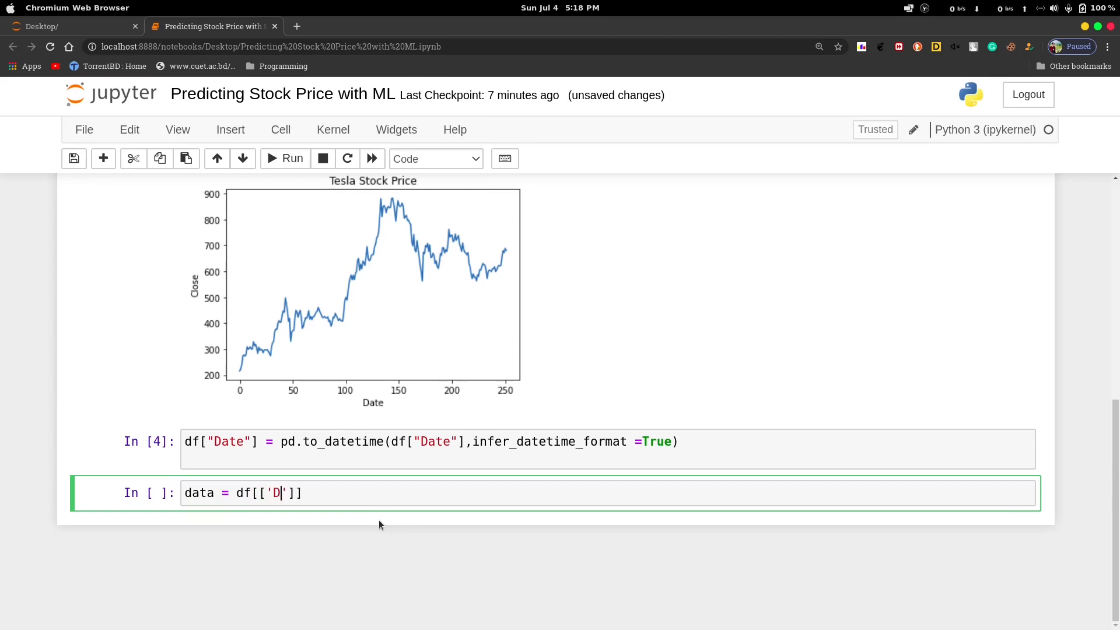
text(ate',)
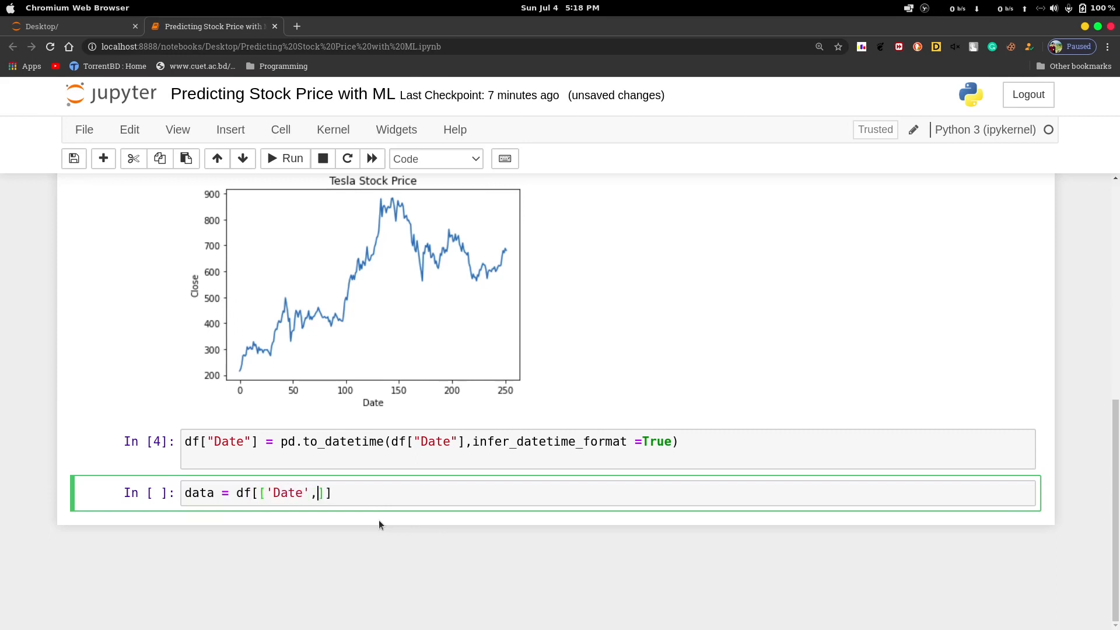
text('')
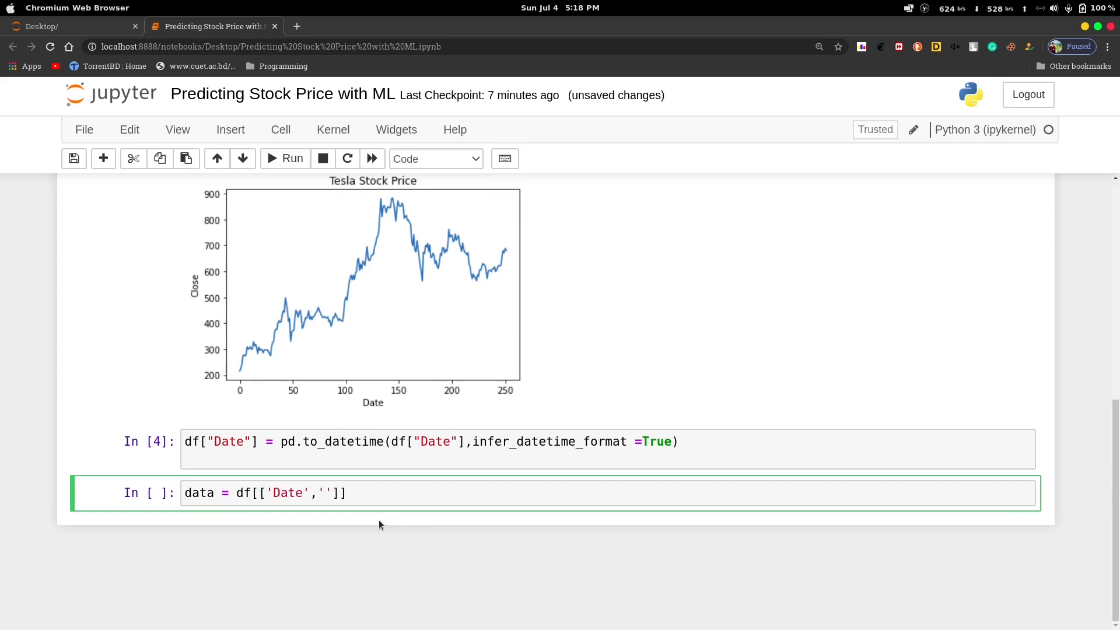
text(Cl)
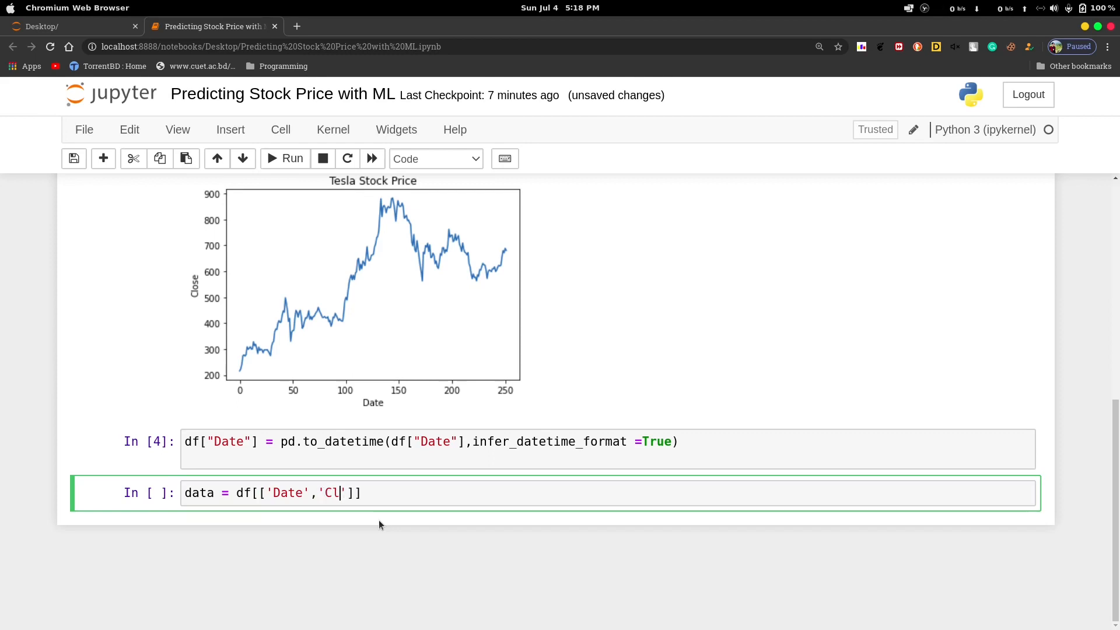
text(ose)
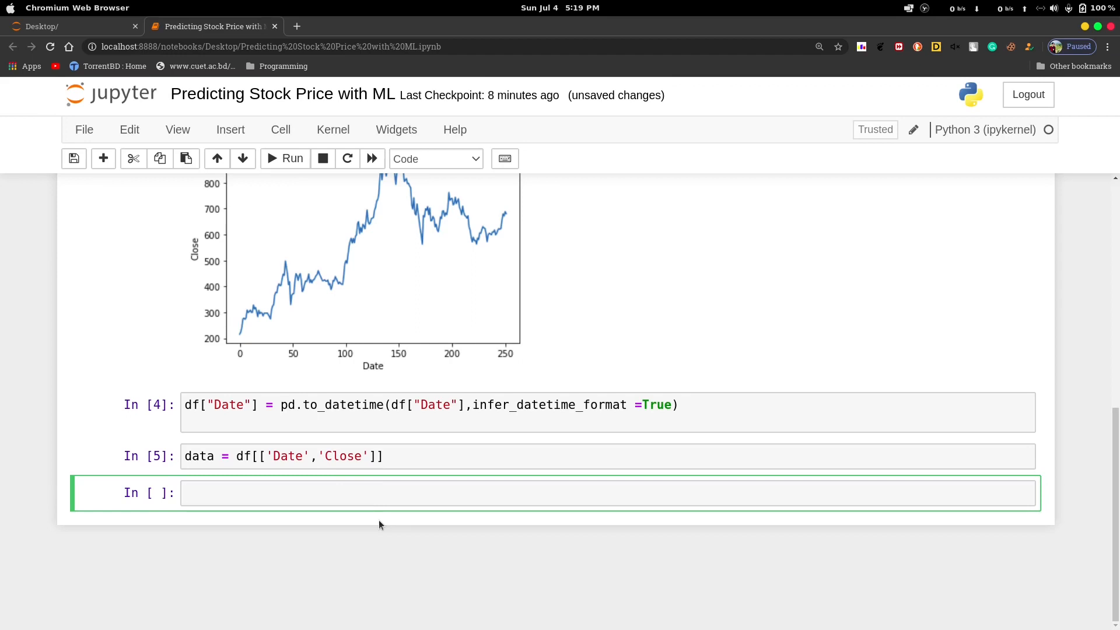
Step: Start data = data.rename(columns = {}) in the new cell
text(data =)
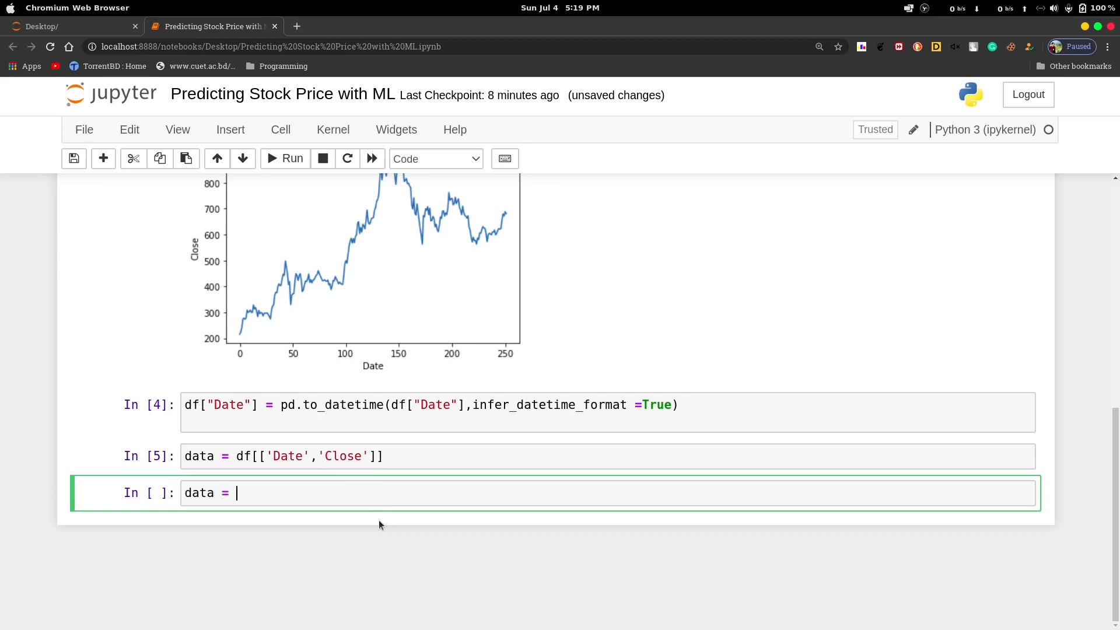
text(data.)
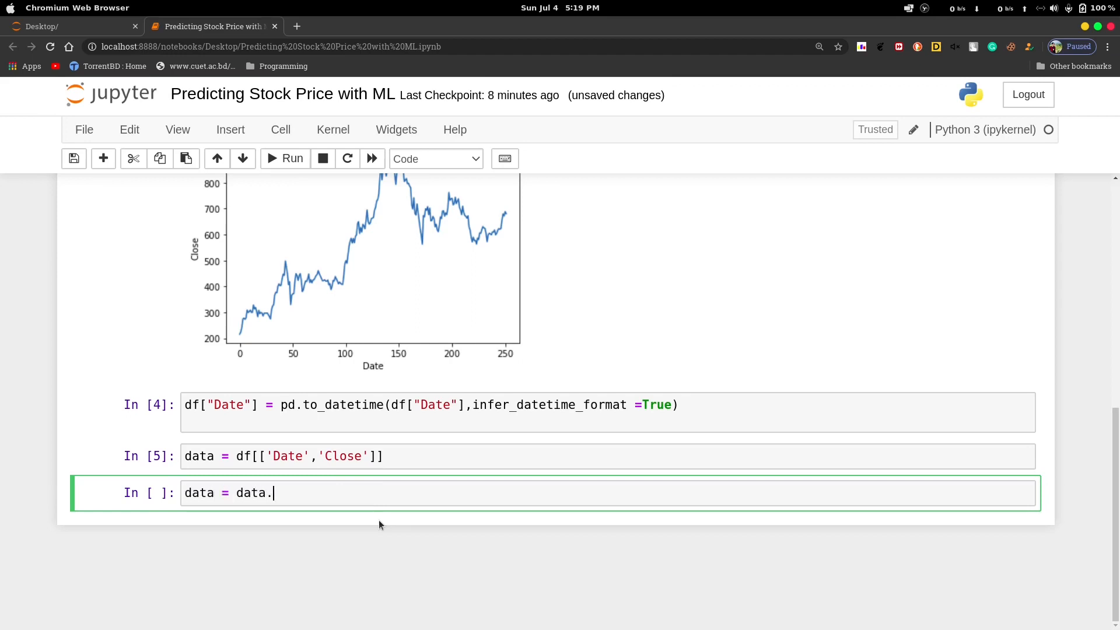
text(rename)
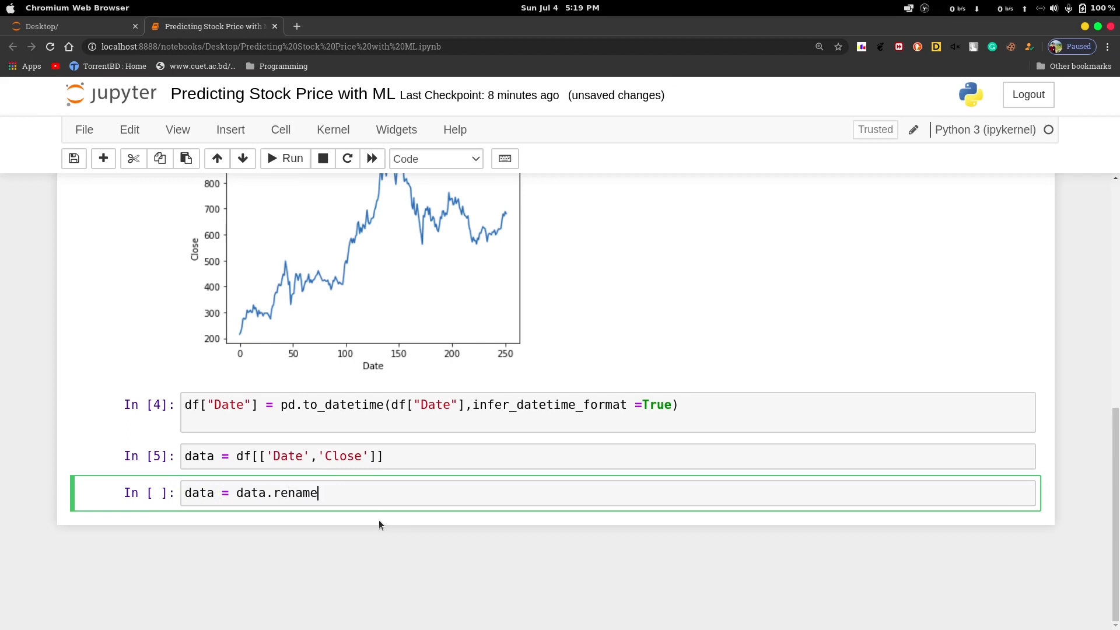
text(())
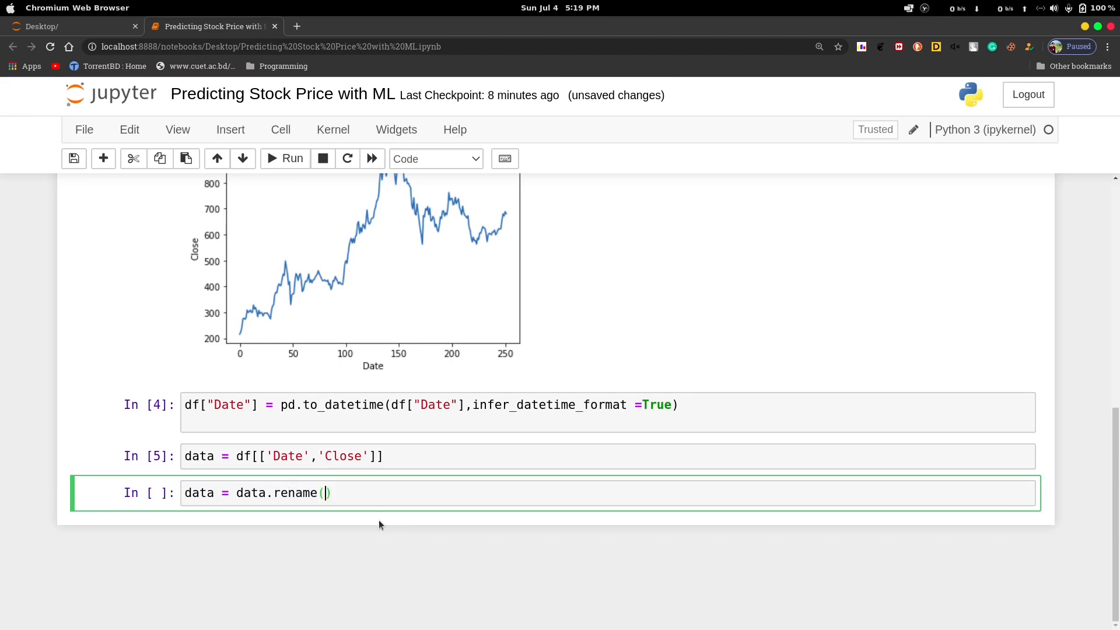
text(colums)
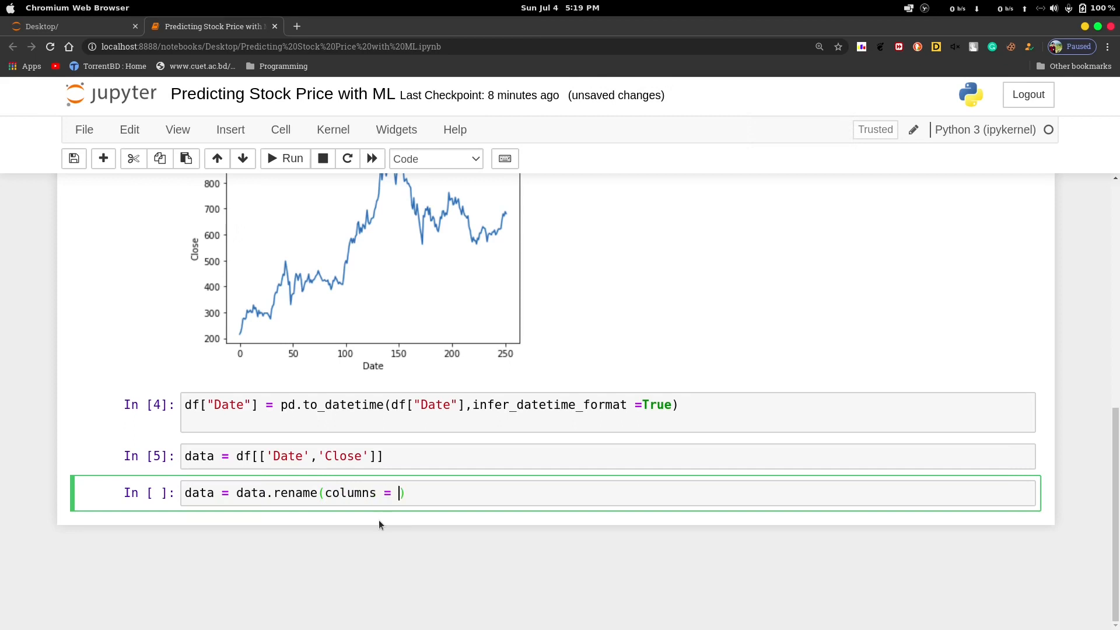
text({})
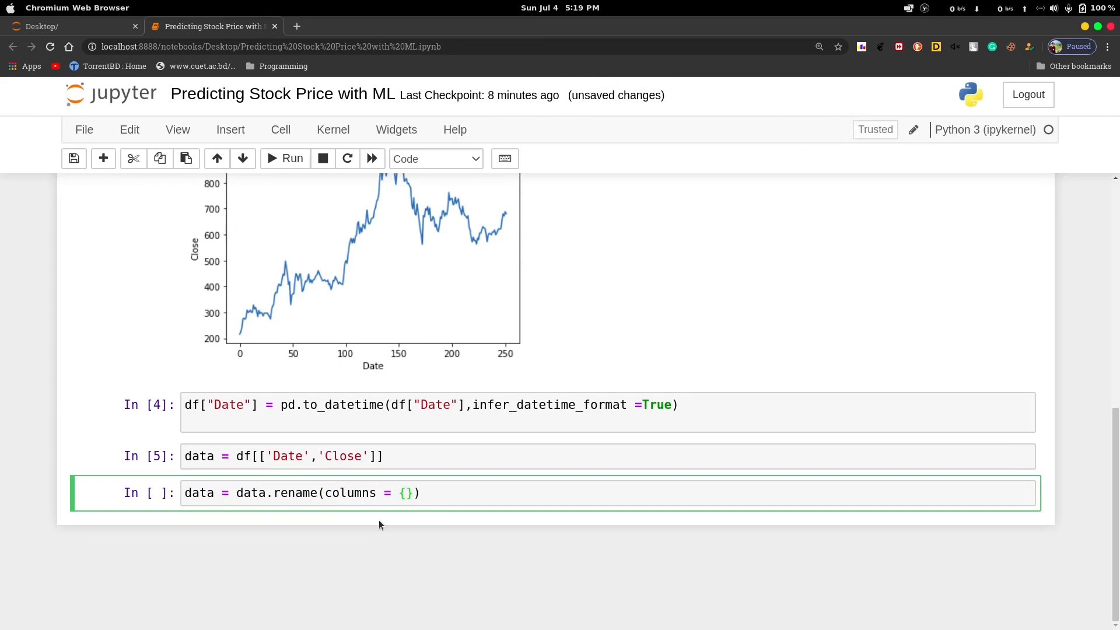
Step: Fill the mapping "Date":"ds", "Close":"y" and run the rename as In [6]
click(407, 492)
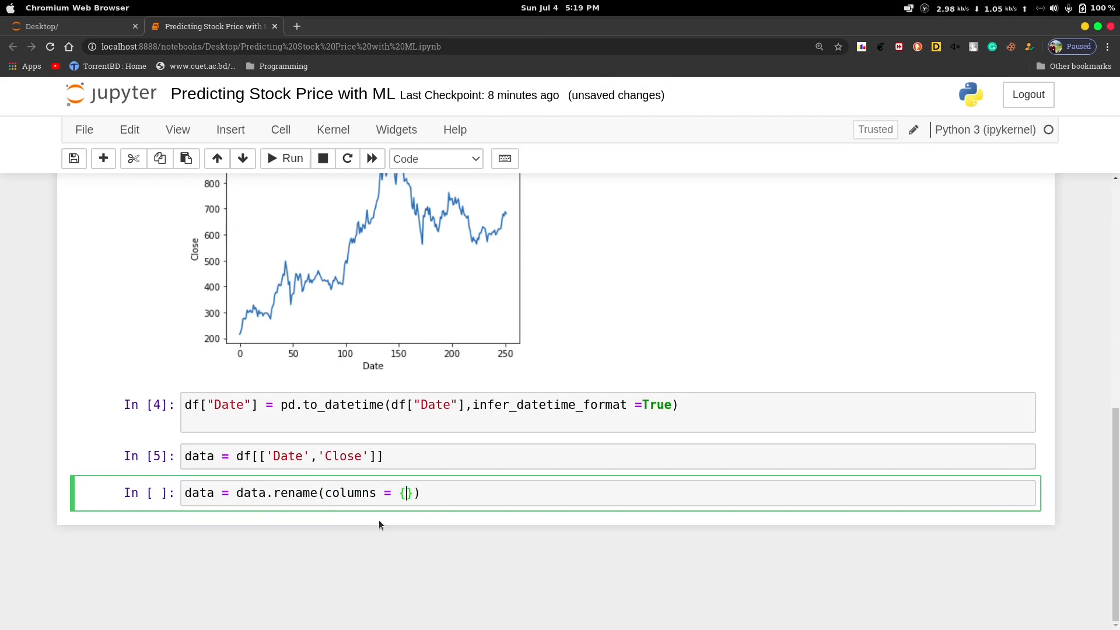
text("Date")
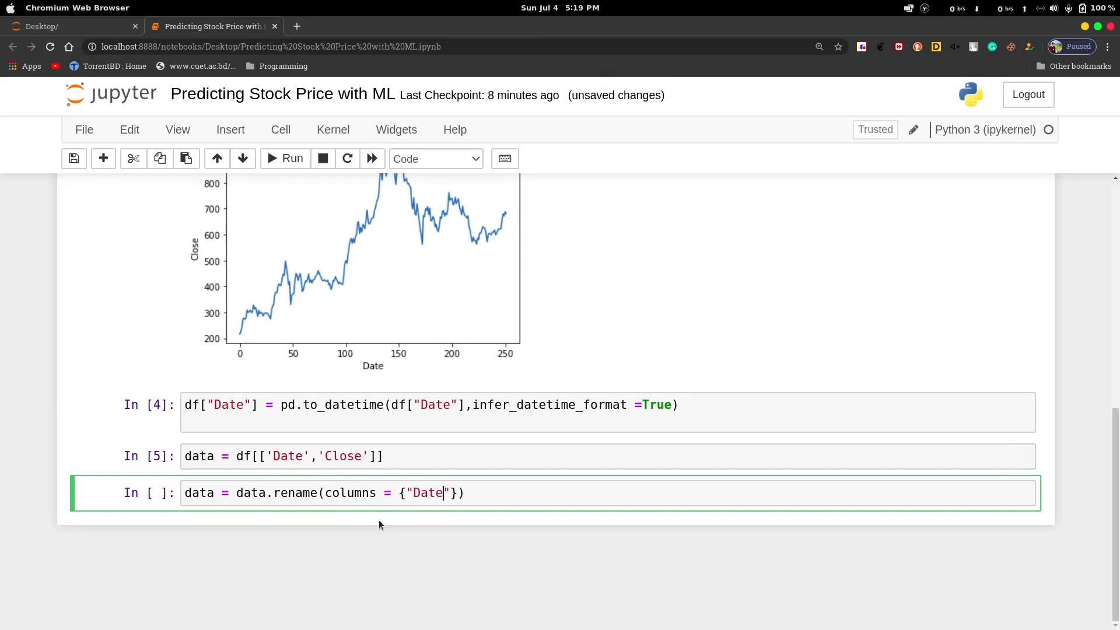
text(:)
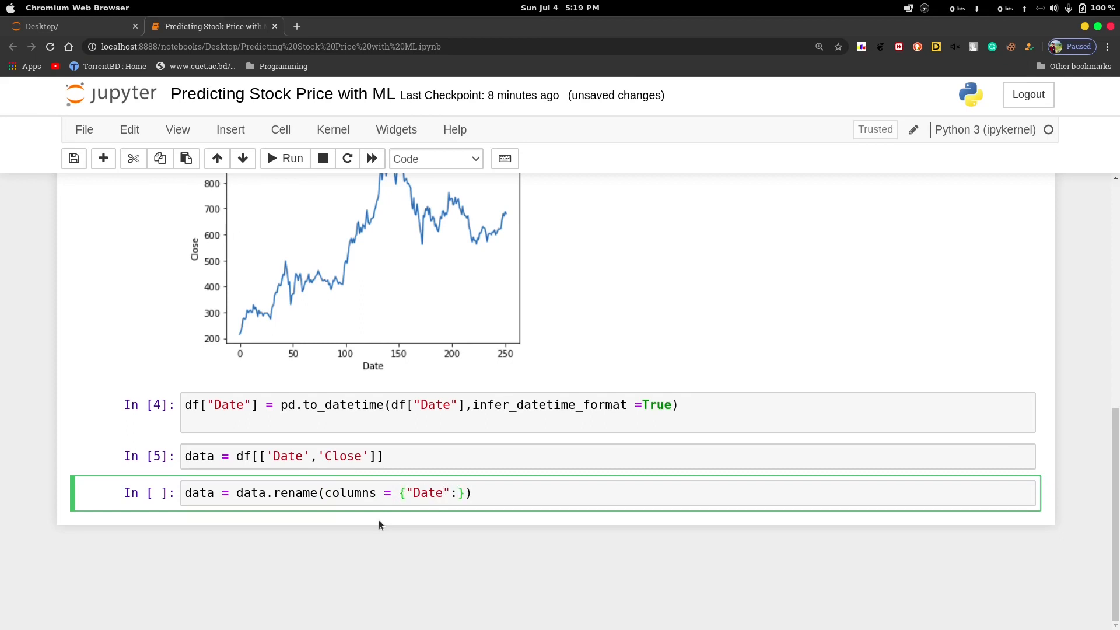
text(D")
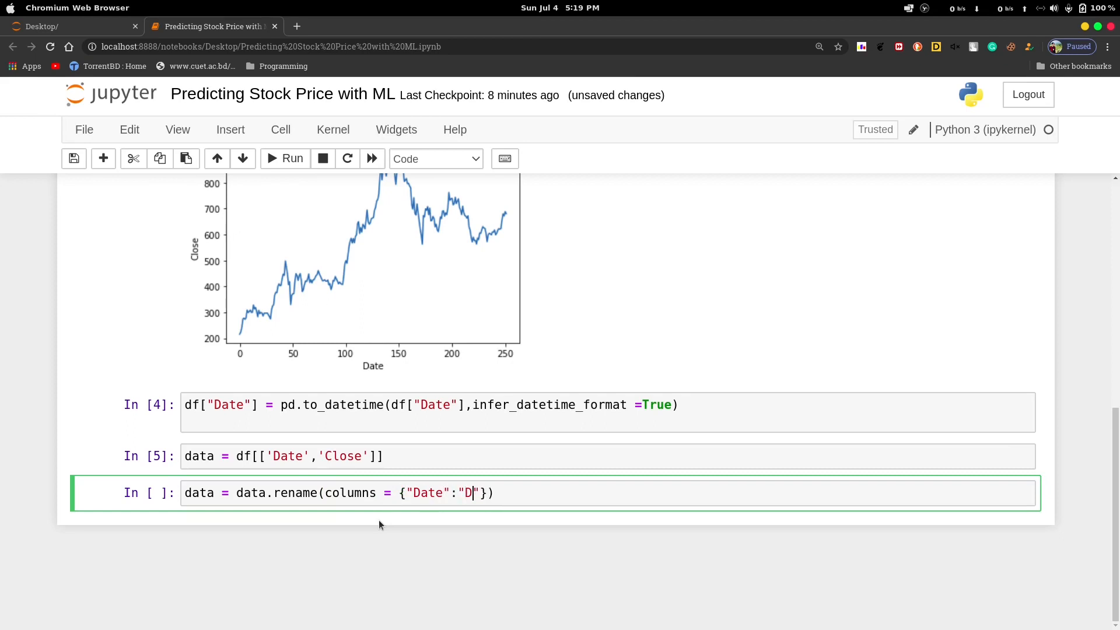
text(s",)
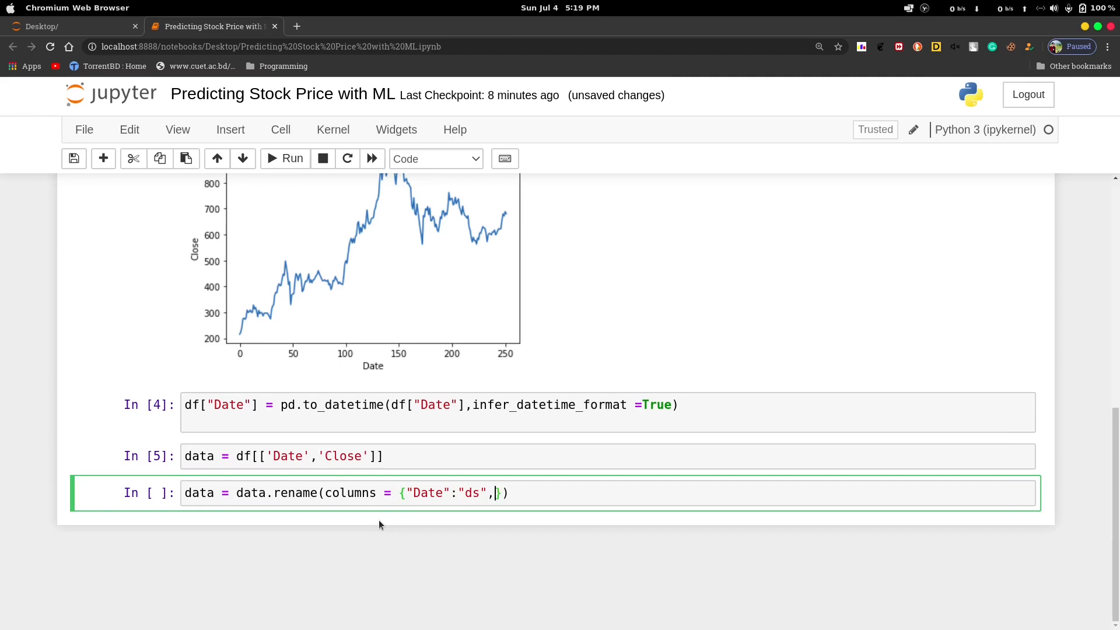
text("")
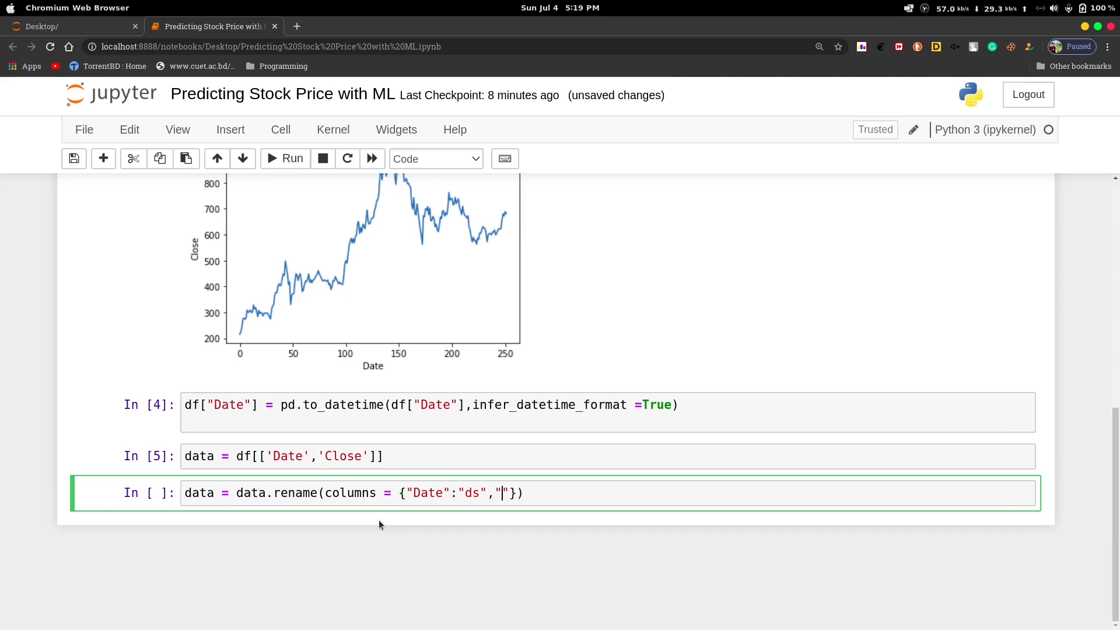
text(Close":)
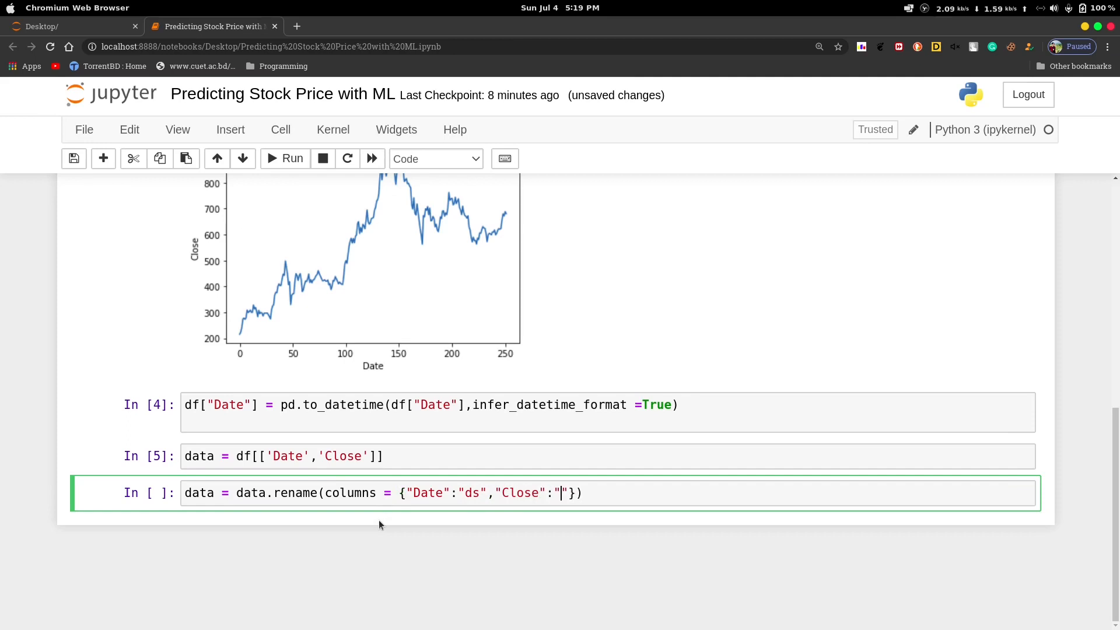
text(y)
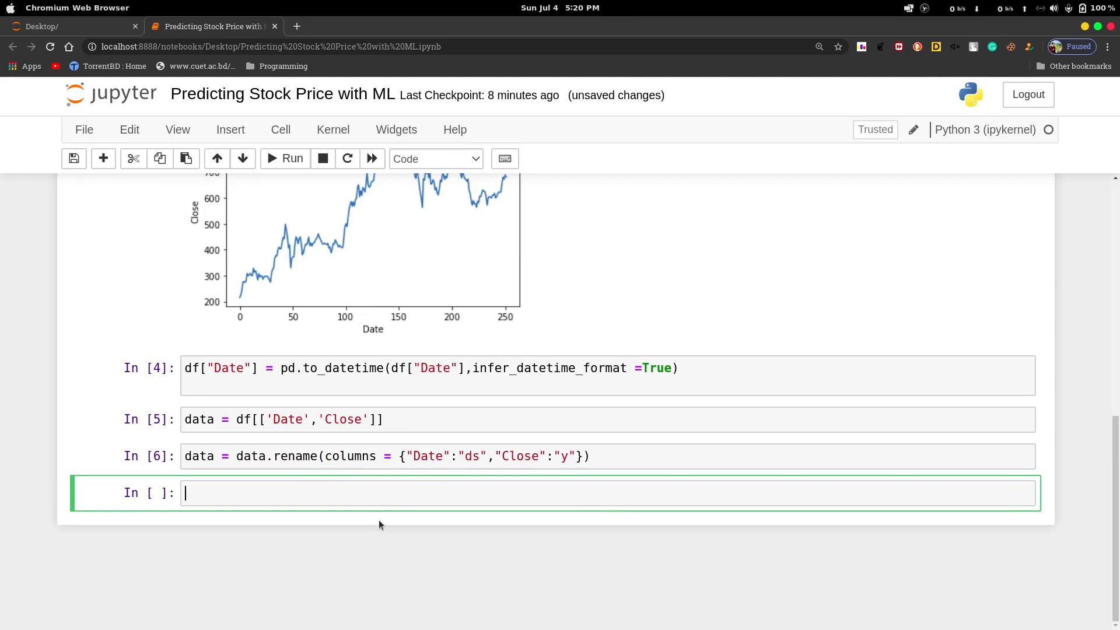
Step: Create model = Prophet() and fit it with model.fit(data)
text(model = Pr)
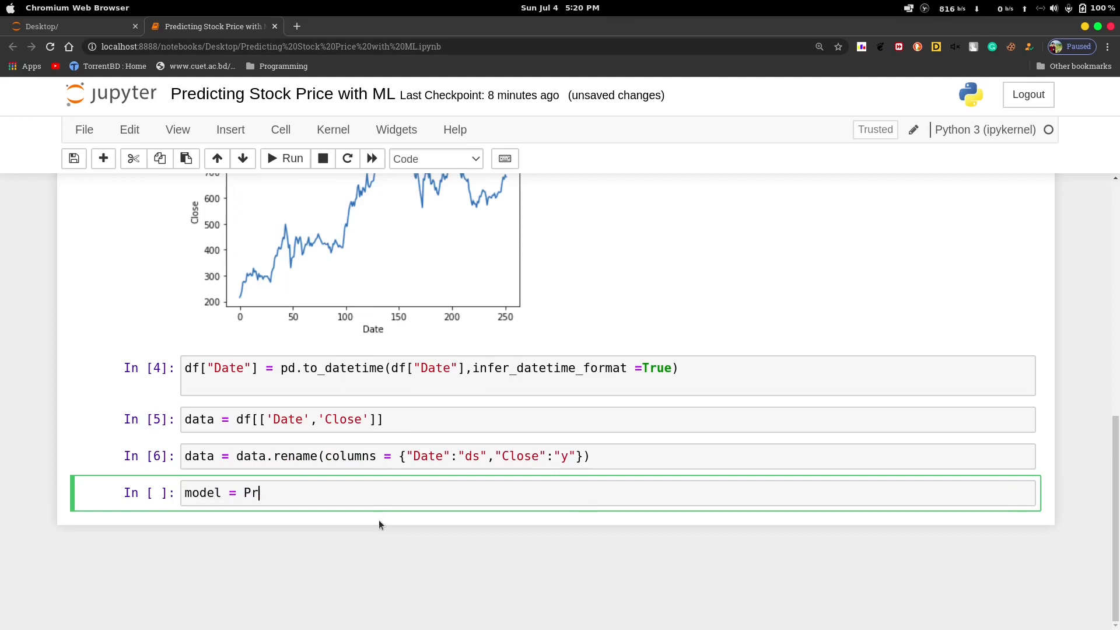
text(ophet())
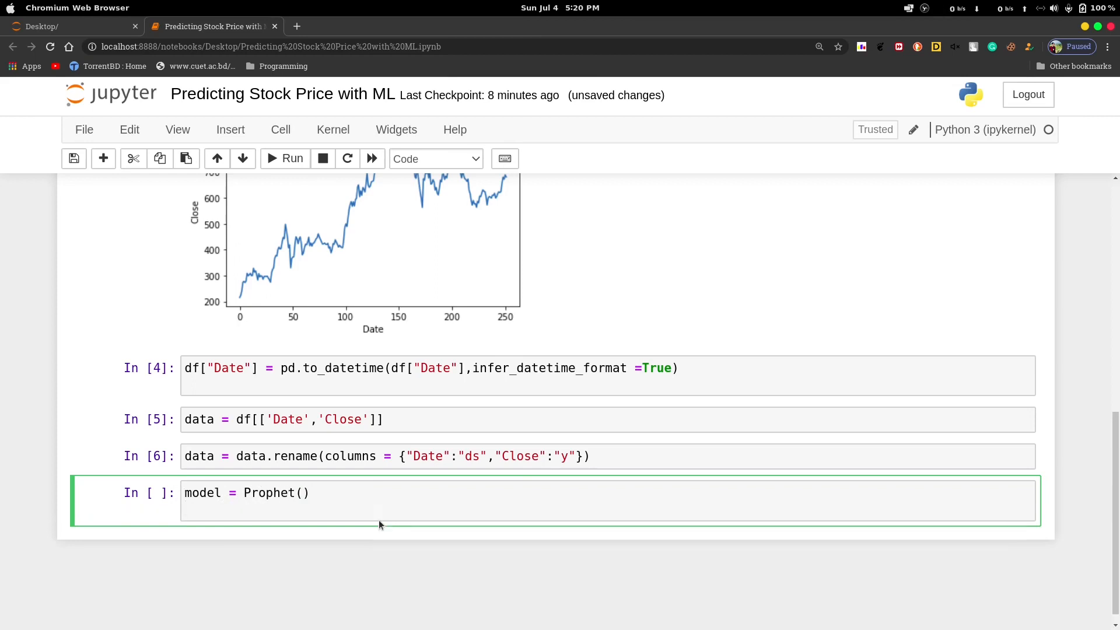
text(model)
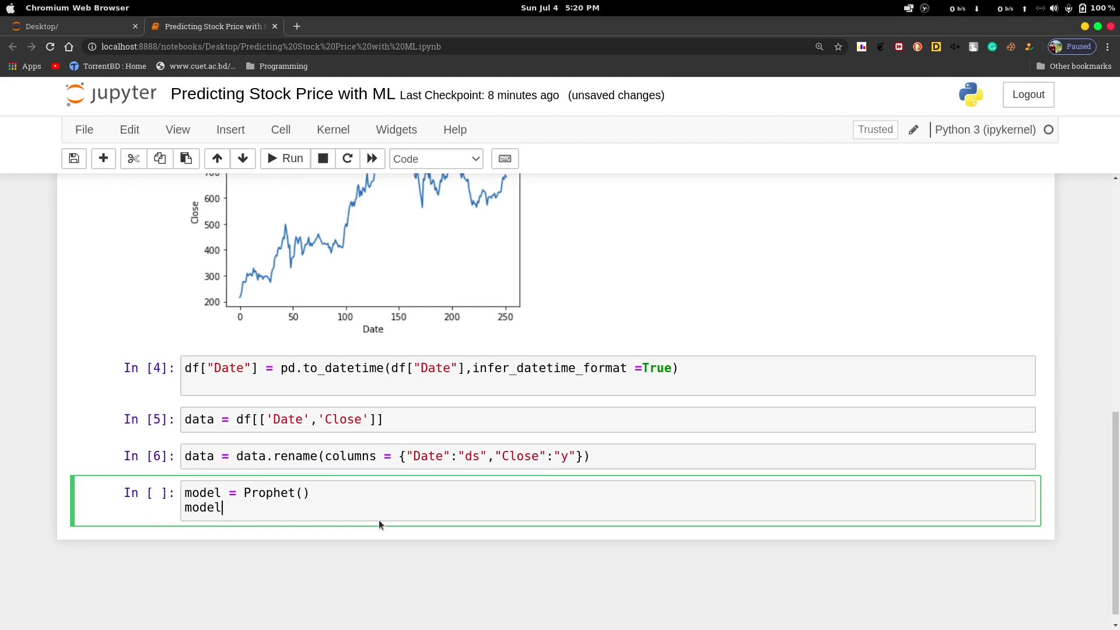
text(.fit())
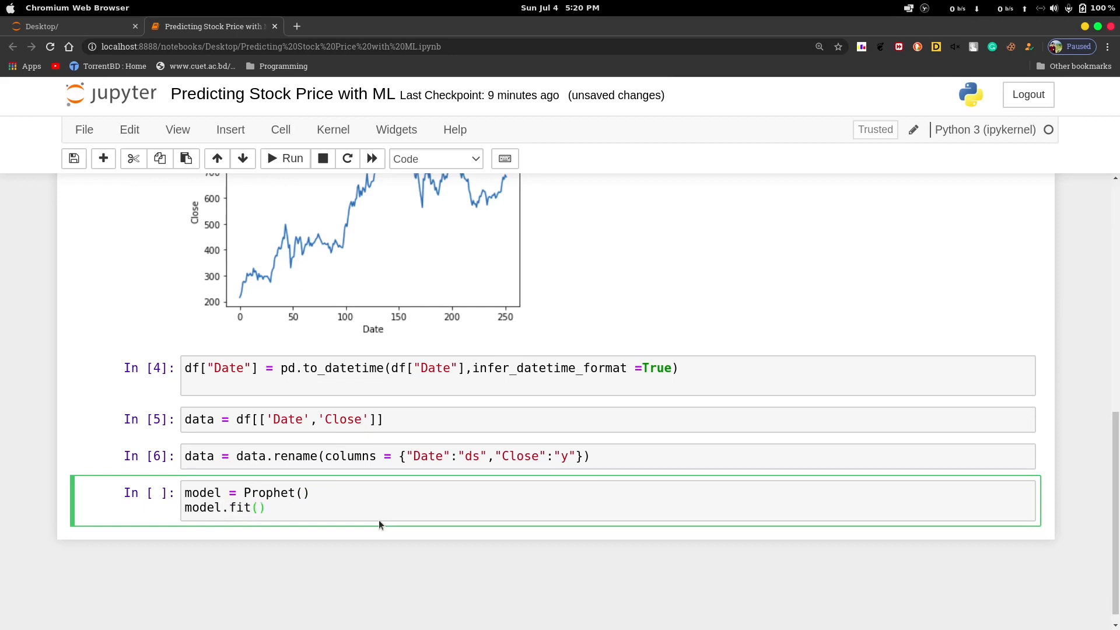
text(data)
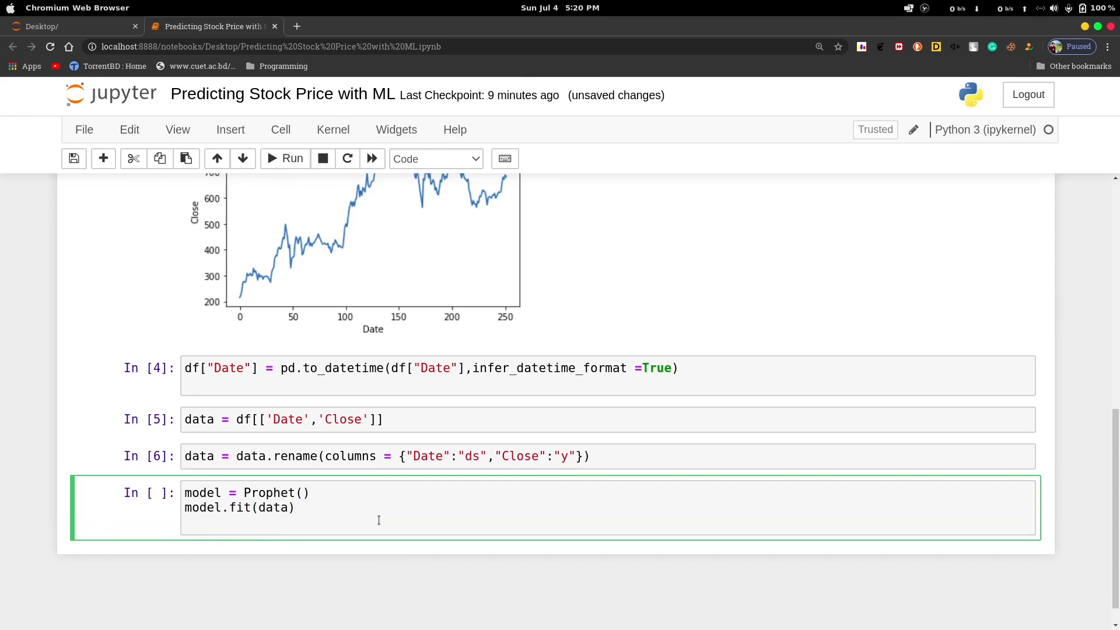
Step: Build pred = model.make_future_dataframe(periods=365)
text(pred)
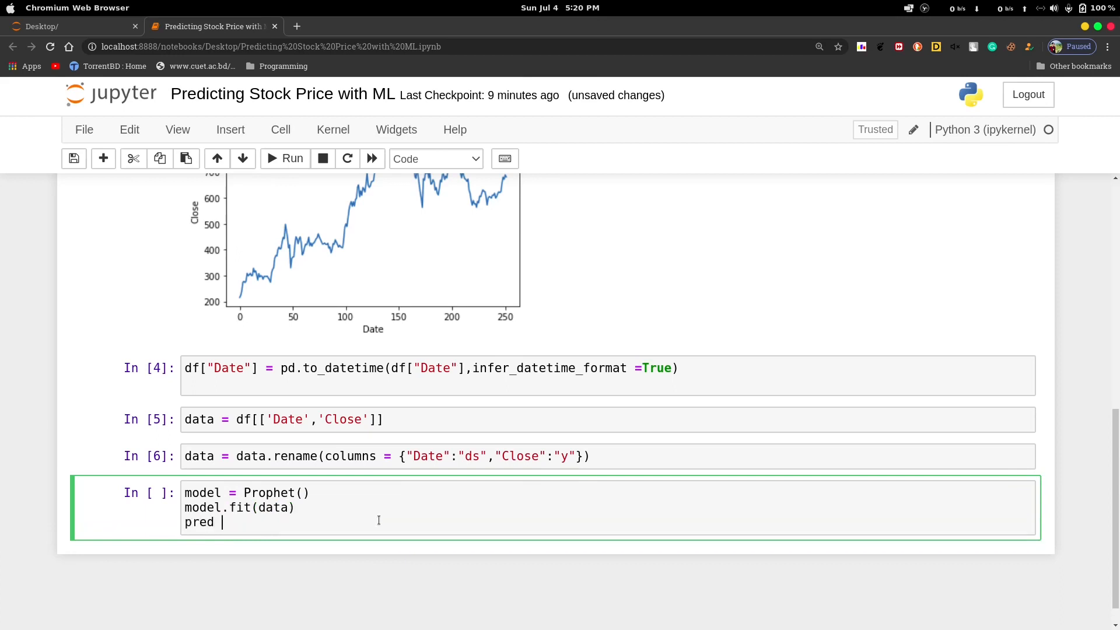
text(=)
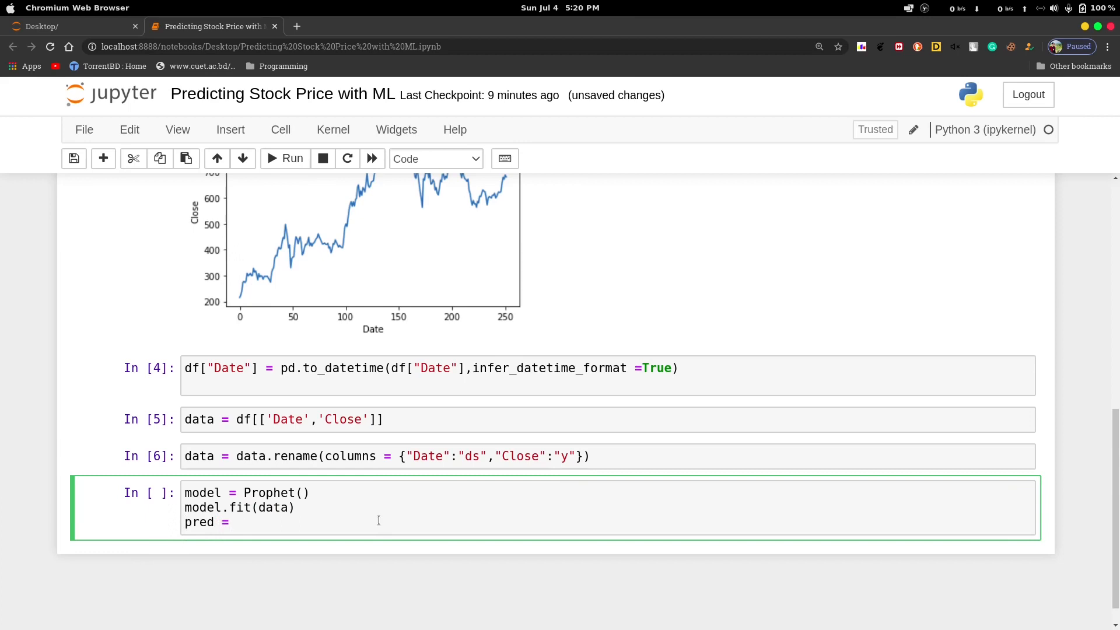
text(mod)
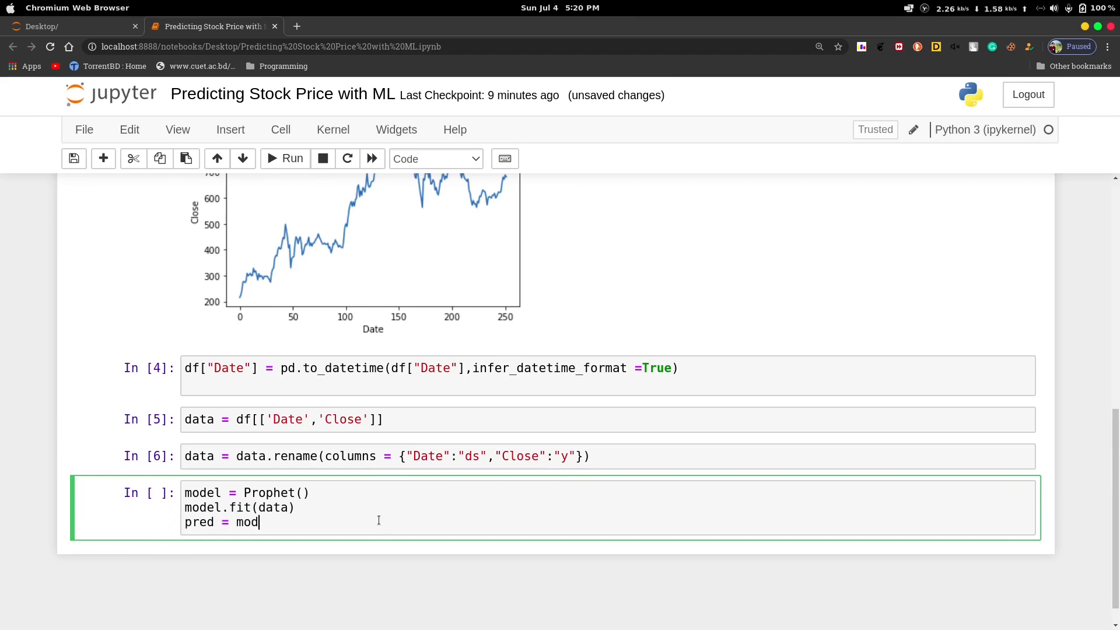
text(el.m)
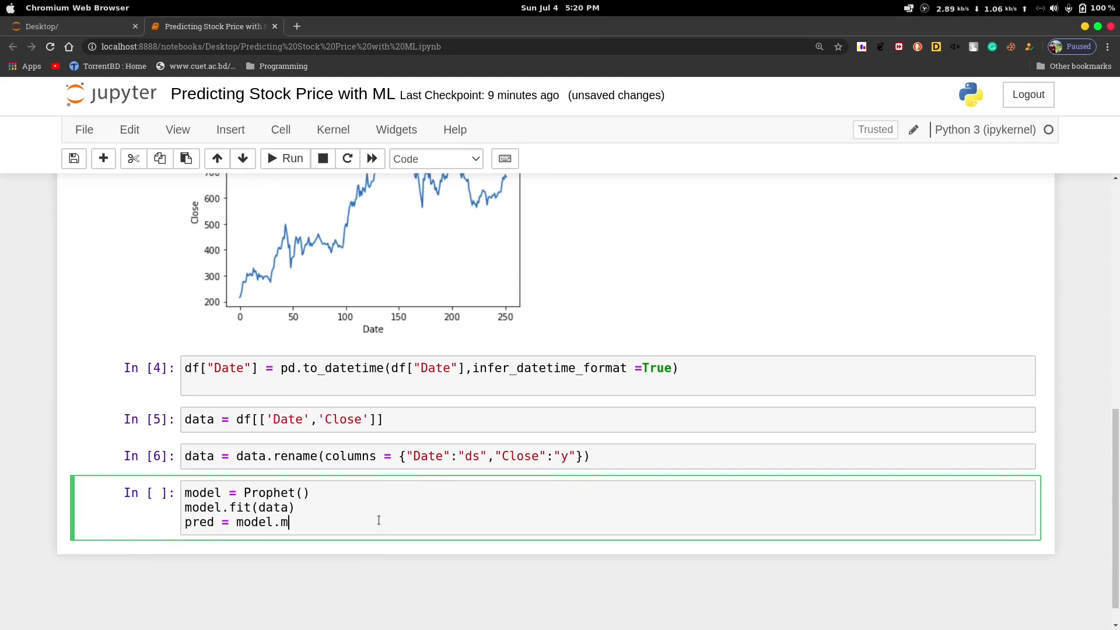
text(ake)
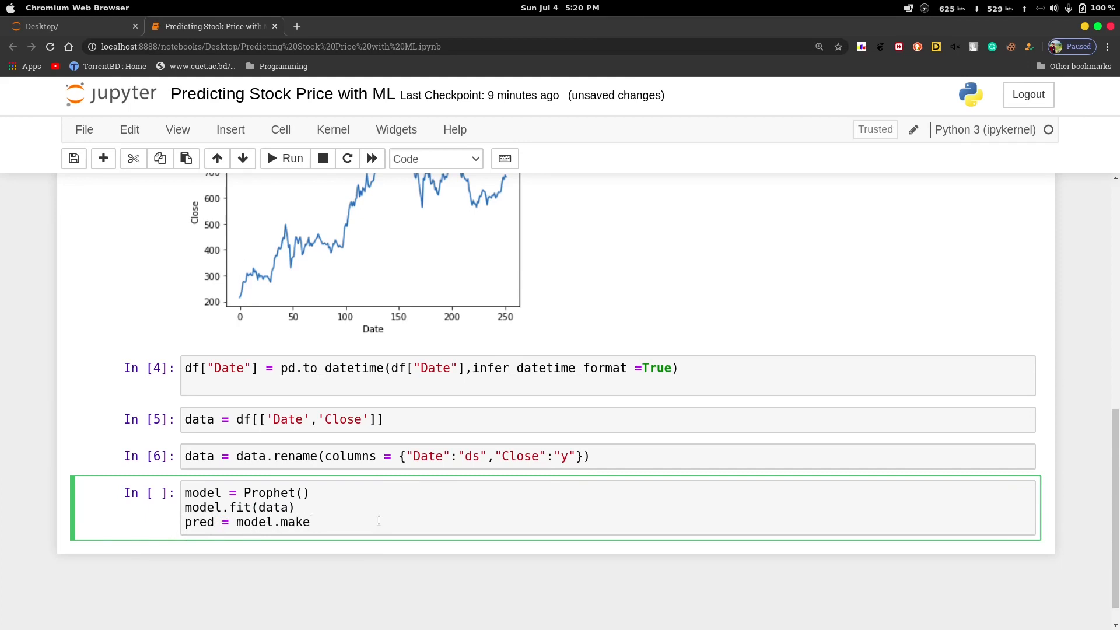
text(_futut)
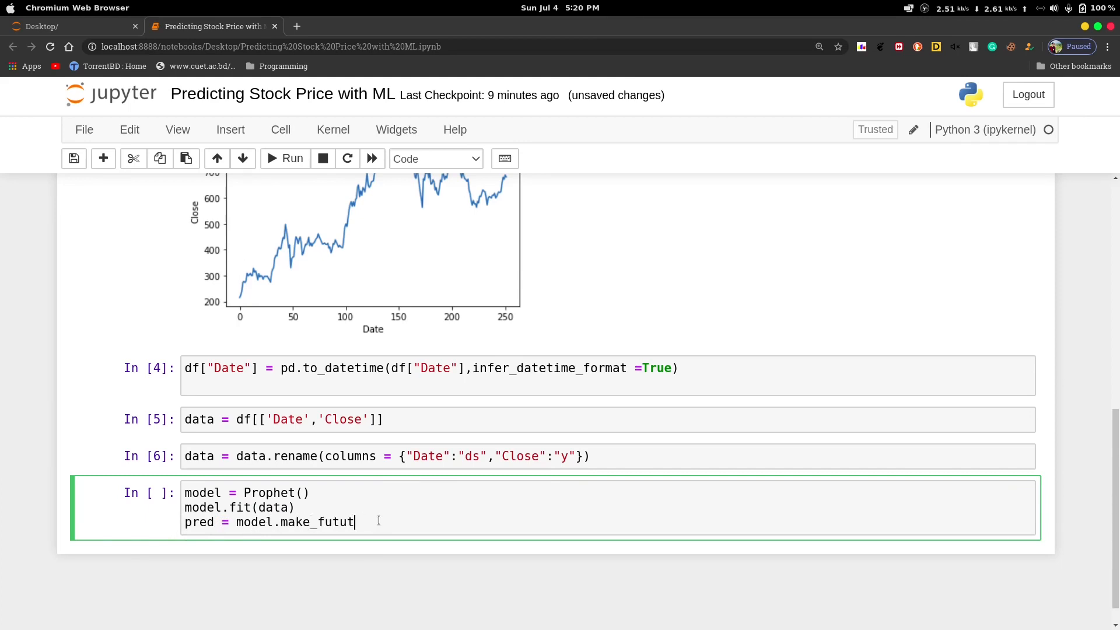
text(ure_)
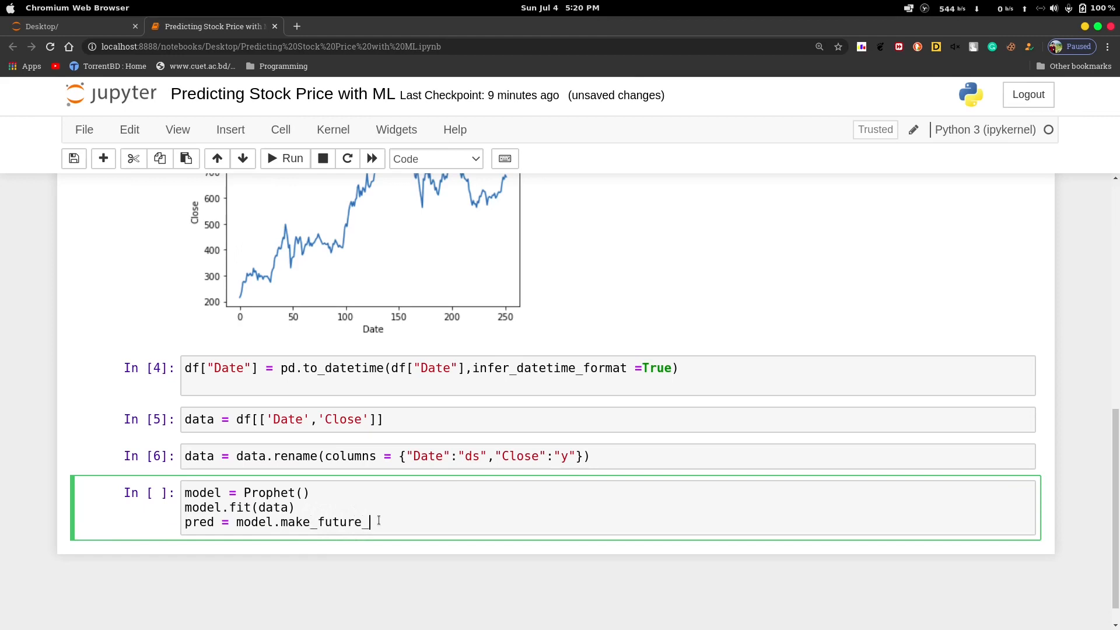
text(dataframe()
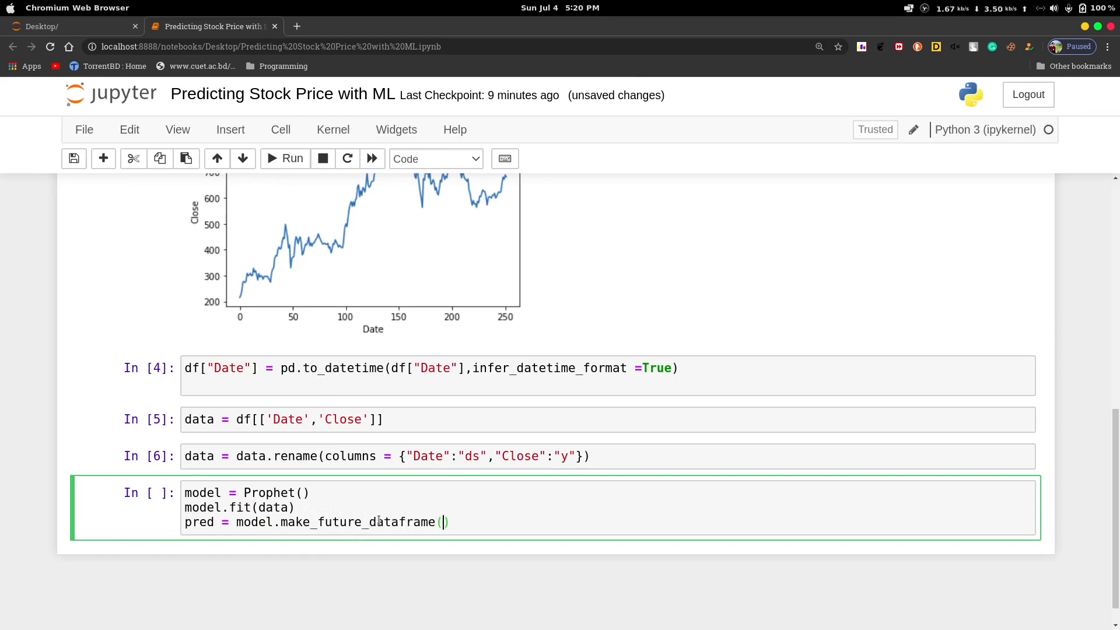
text(peri)
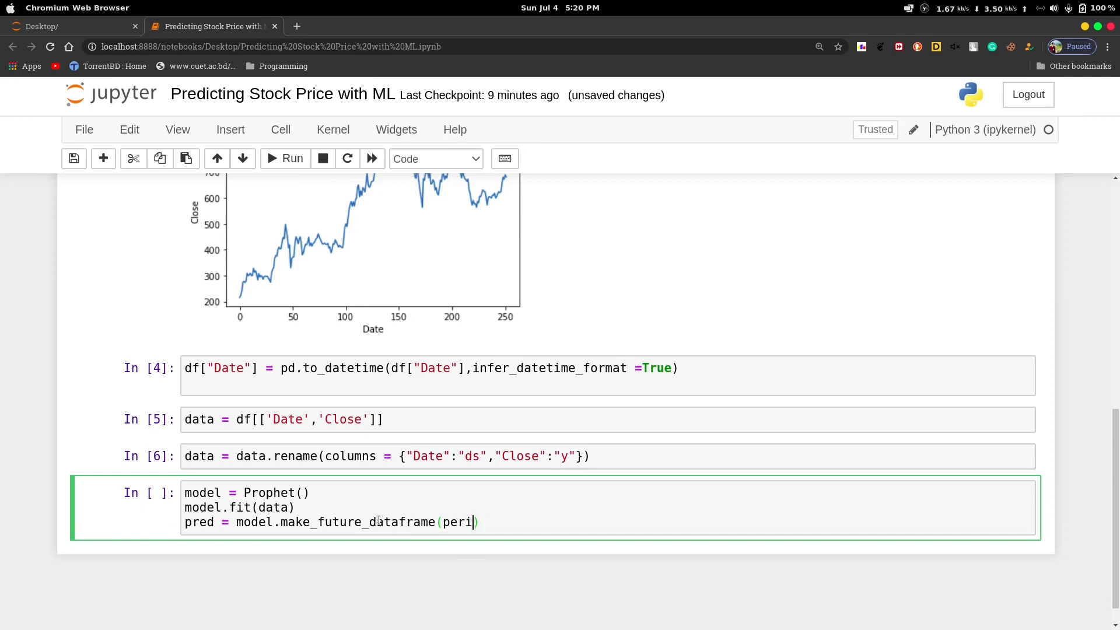
text(ods)
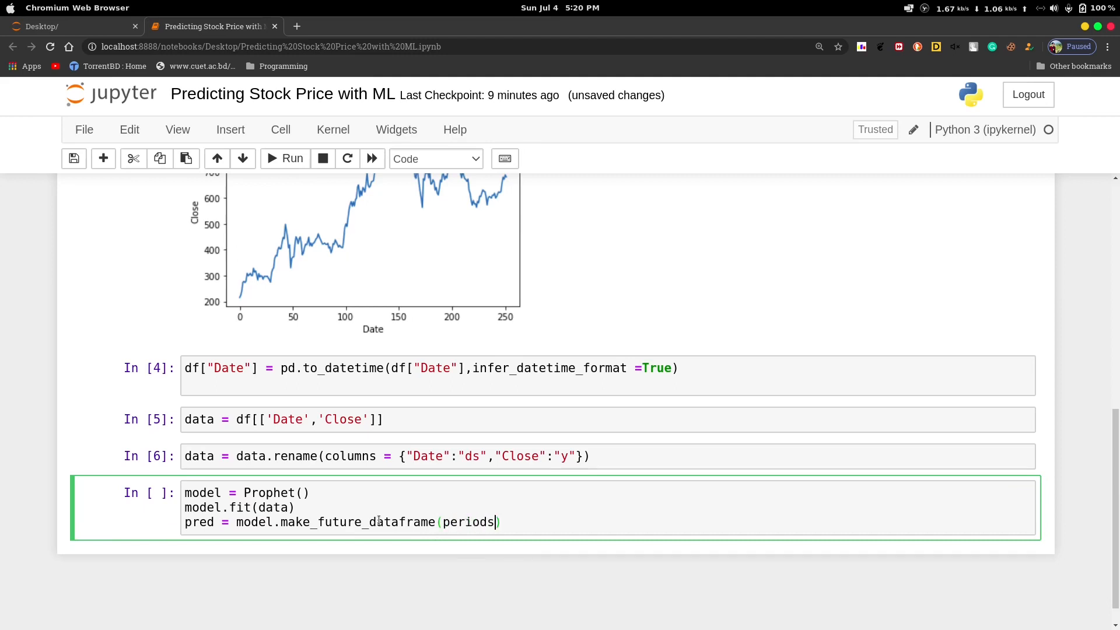
text(= 3)
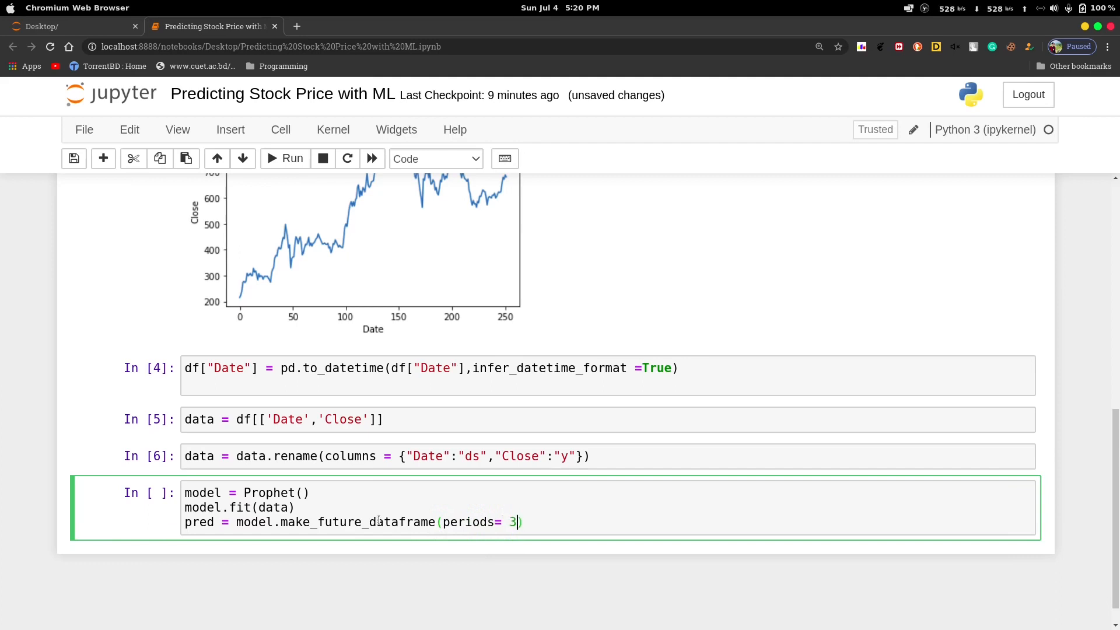
text(65)
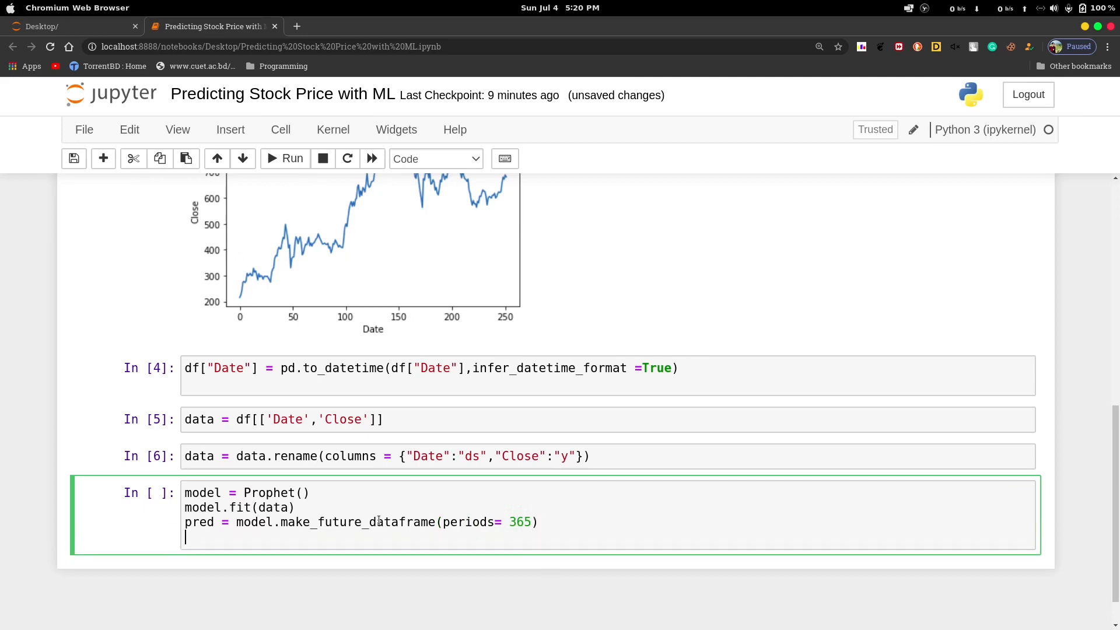
Step: Compute forcast = model.predict(pred)
text(forcas)
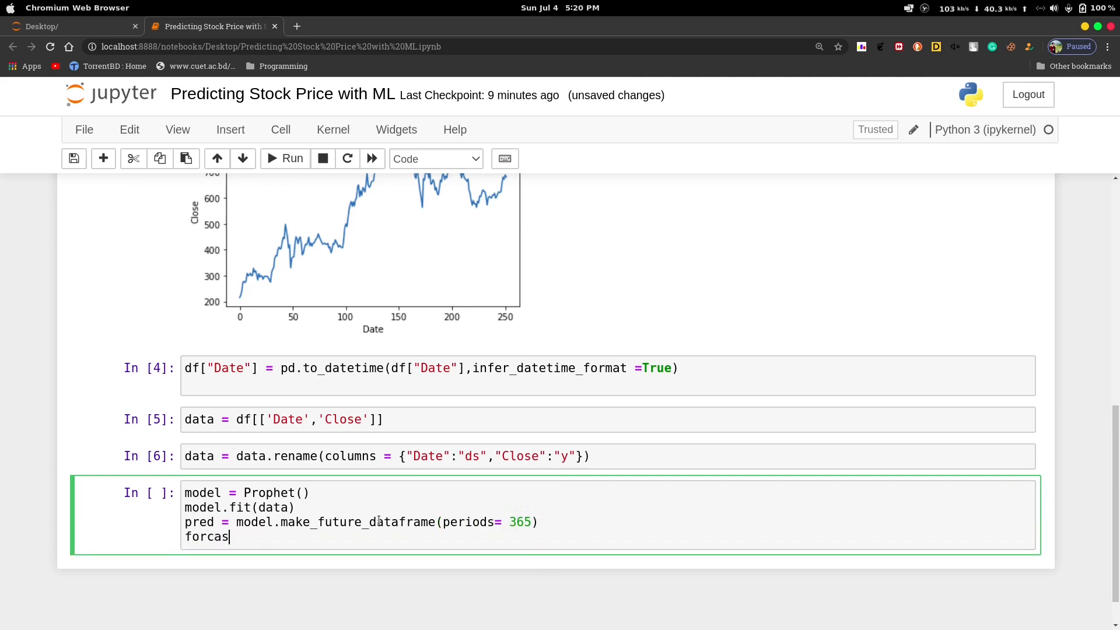
text(= m)
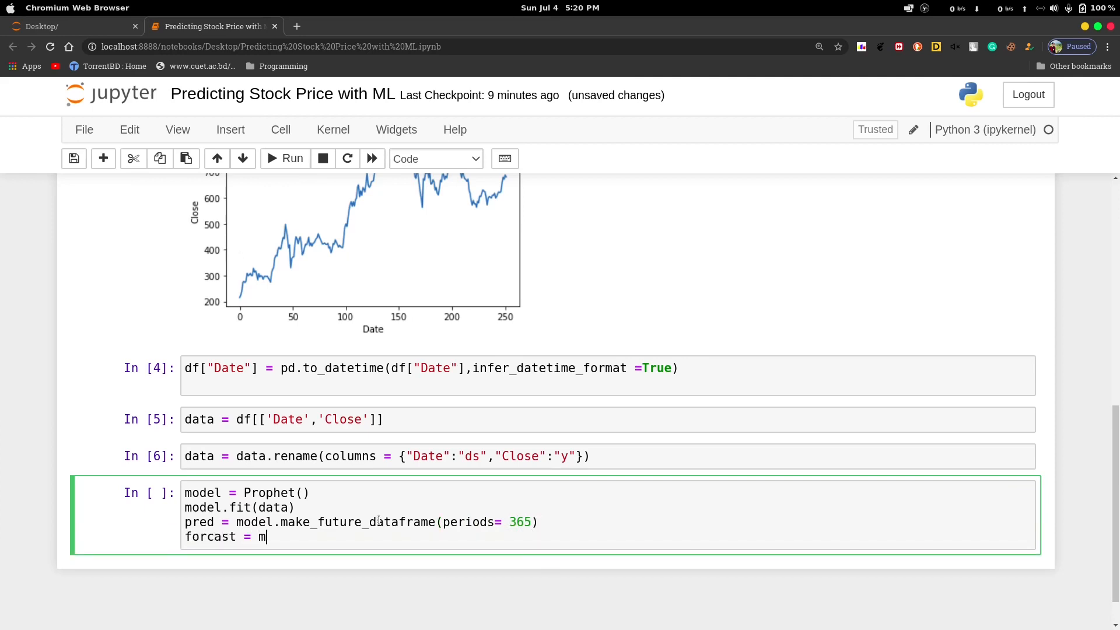
text(odel.)
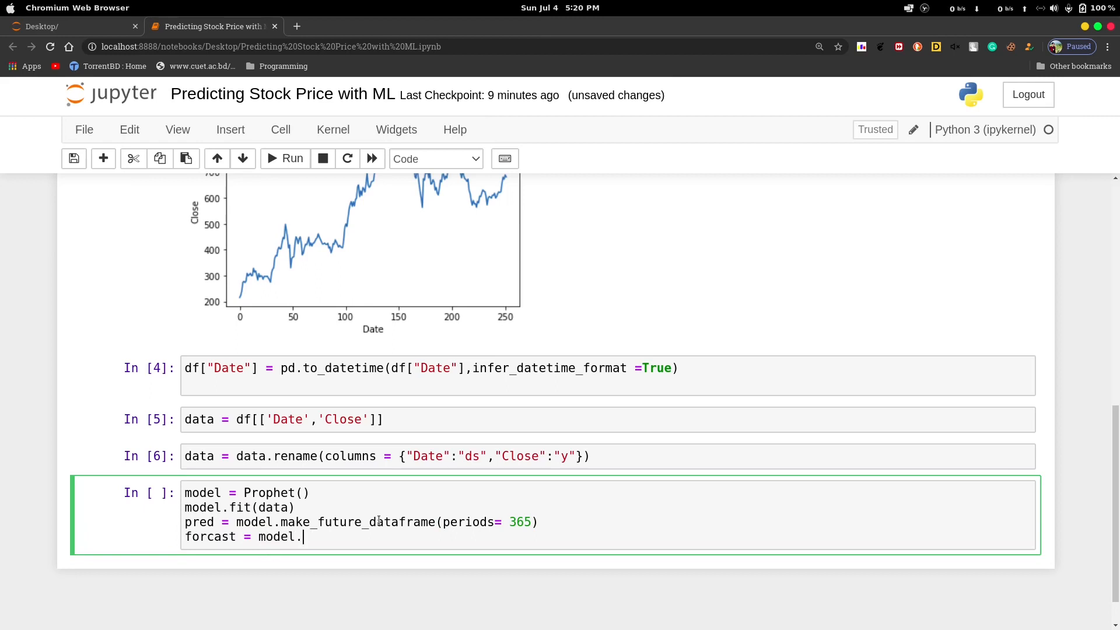
text(predic)
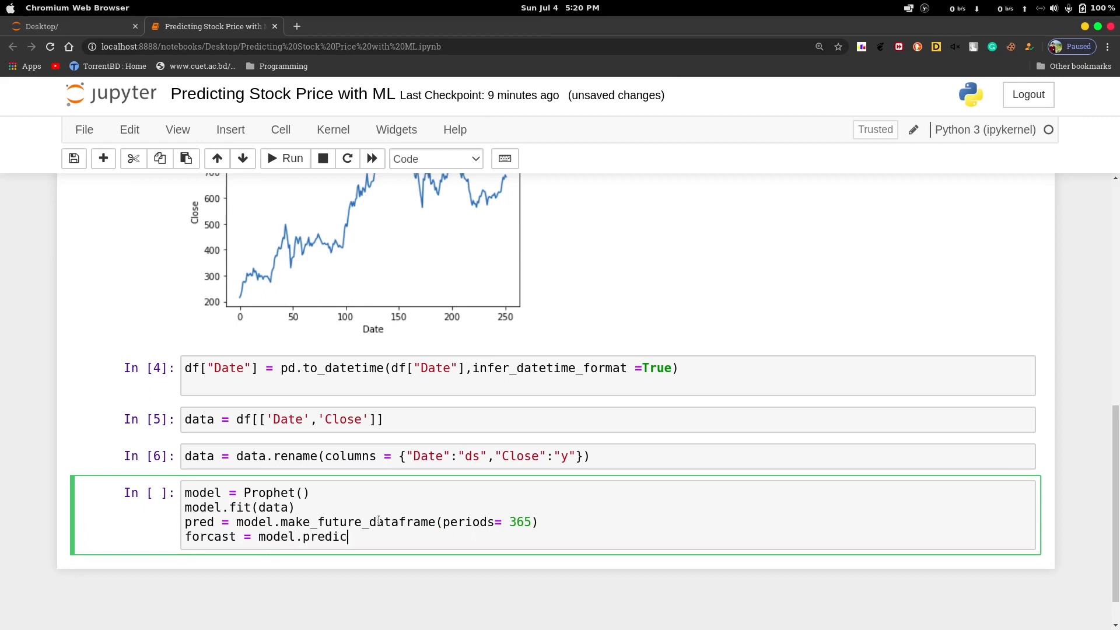
text(())
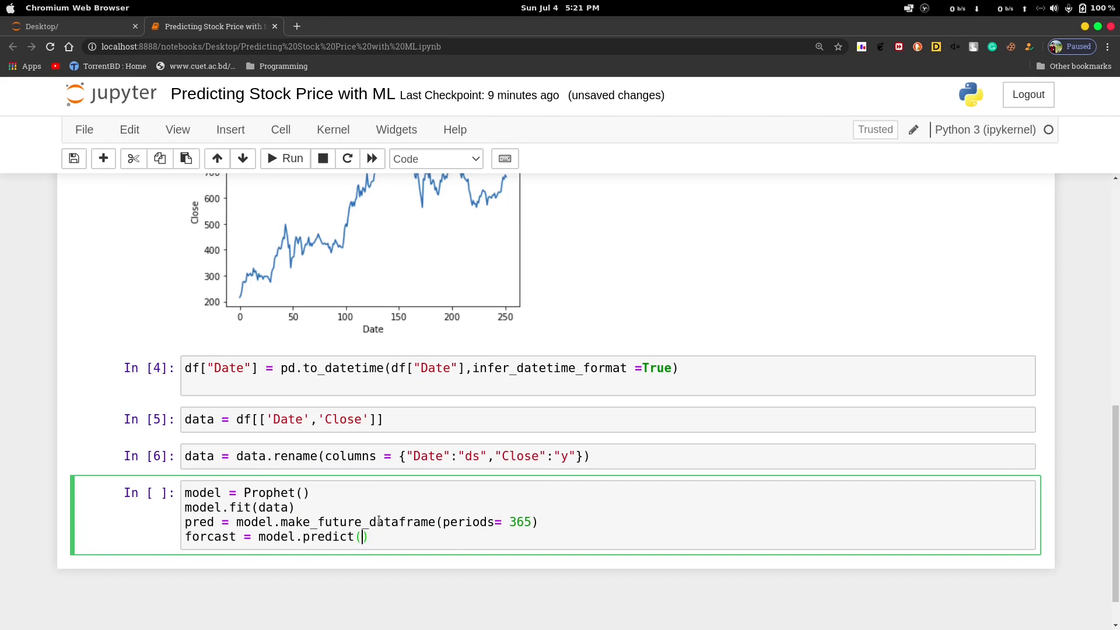
text(pred)
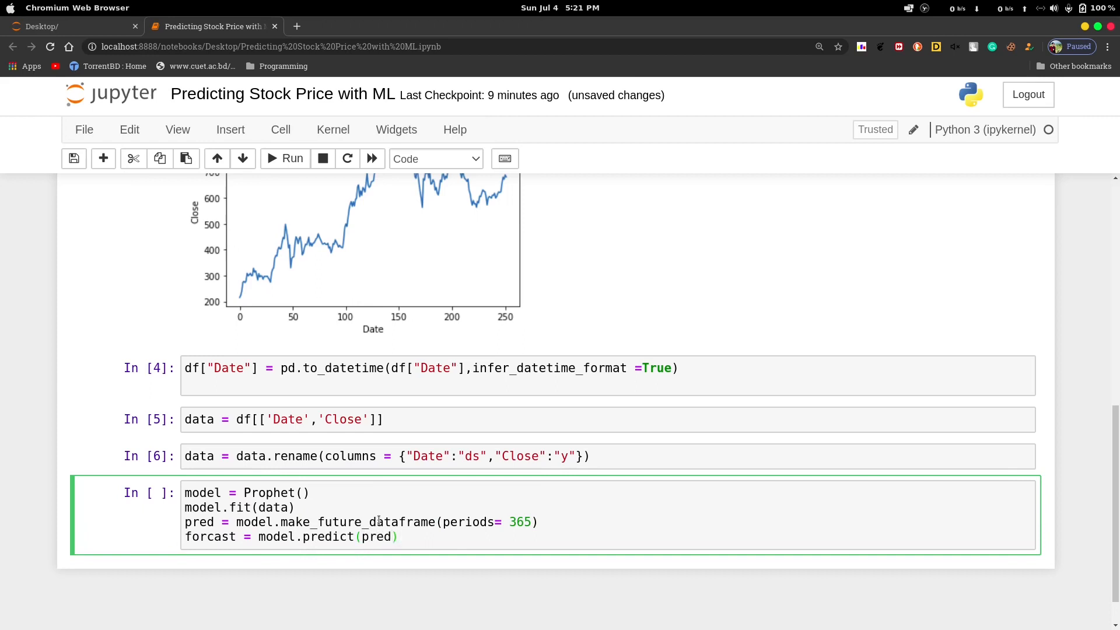
Step: Show forcast[['ds','yhat','yhat_lower','yhat_upper']].tail() and run the cell
text(forcs)
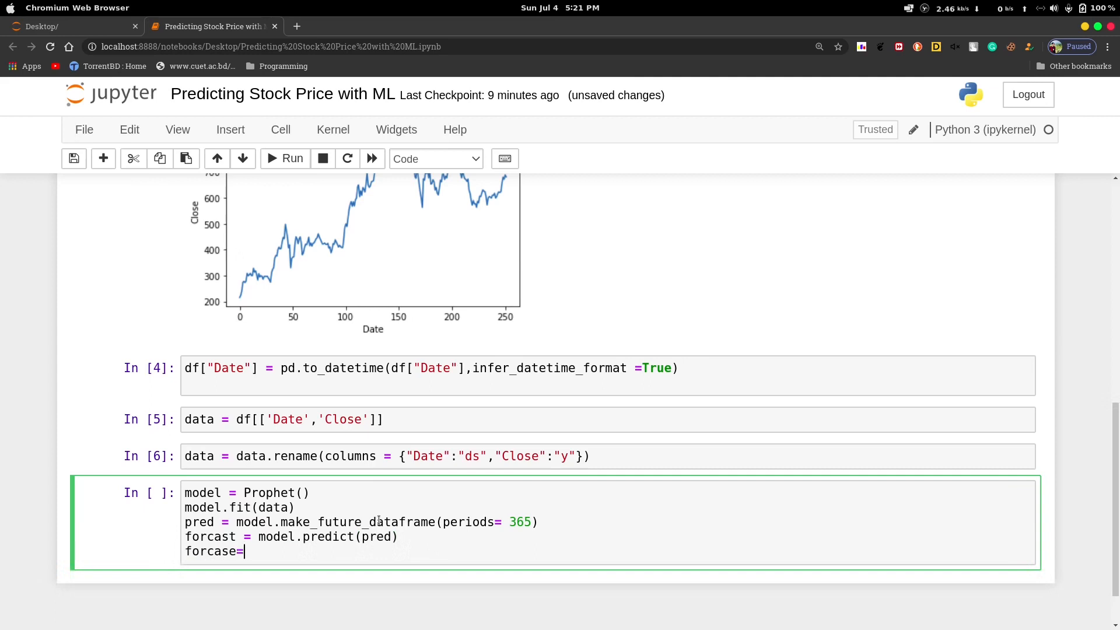
key(BackSpace)
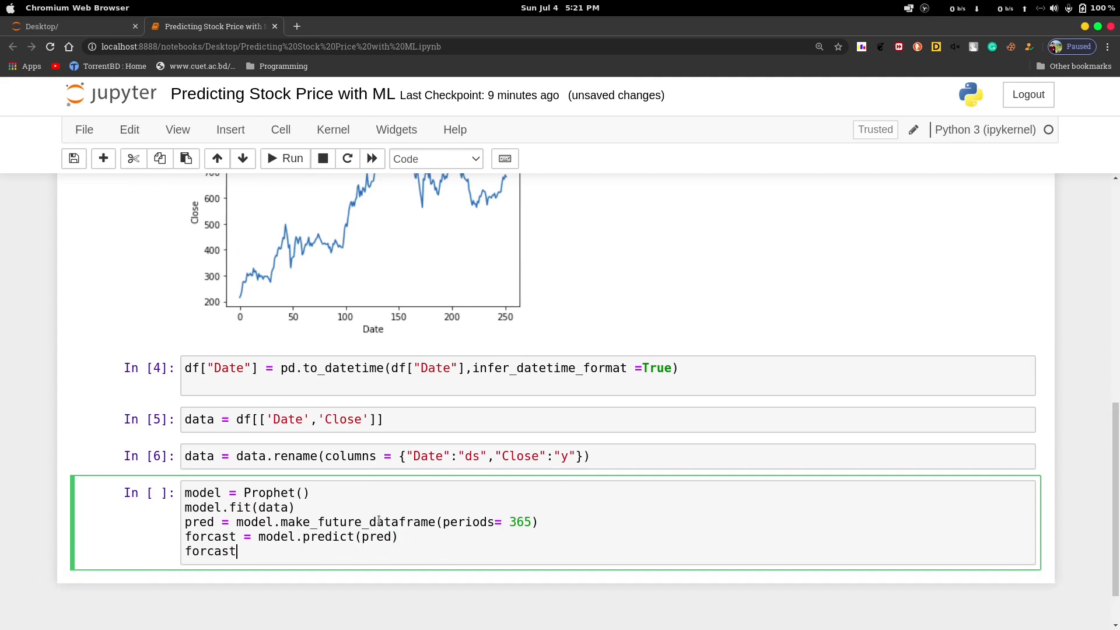
text([['ds']])
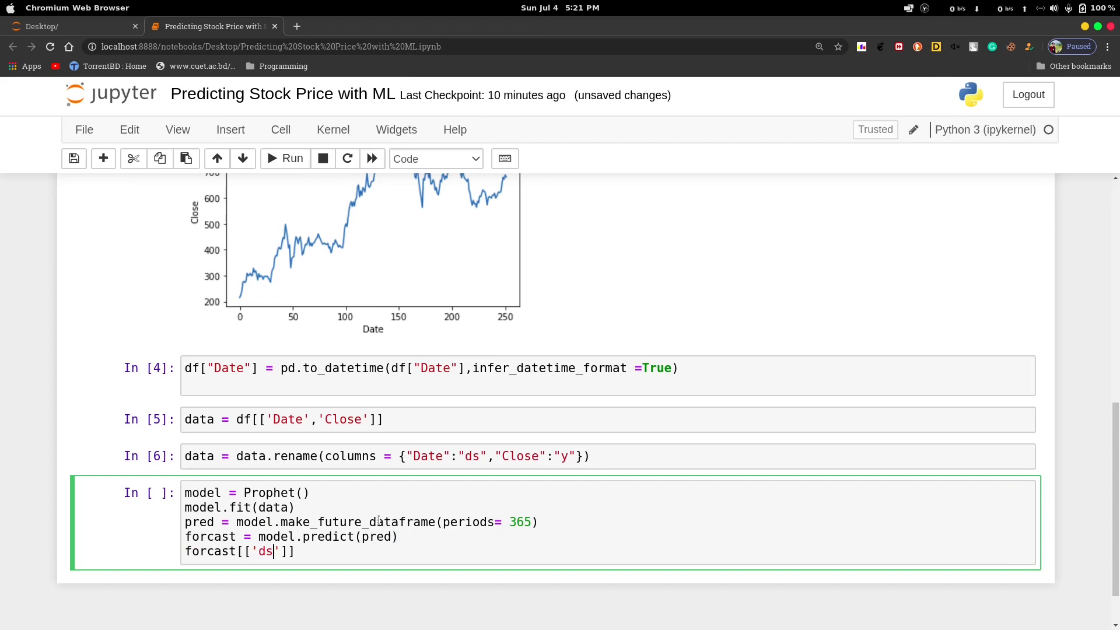
text(,)
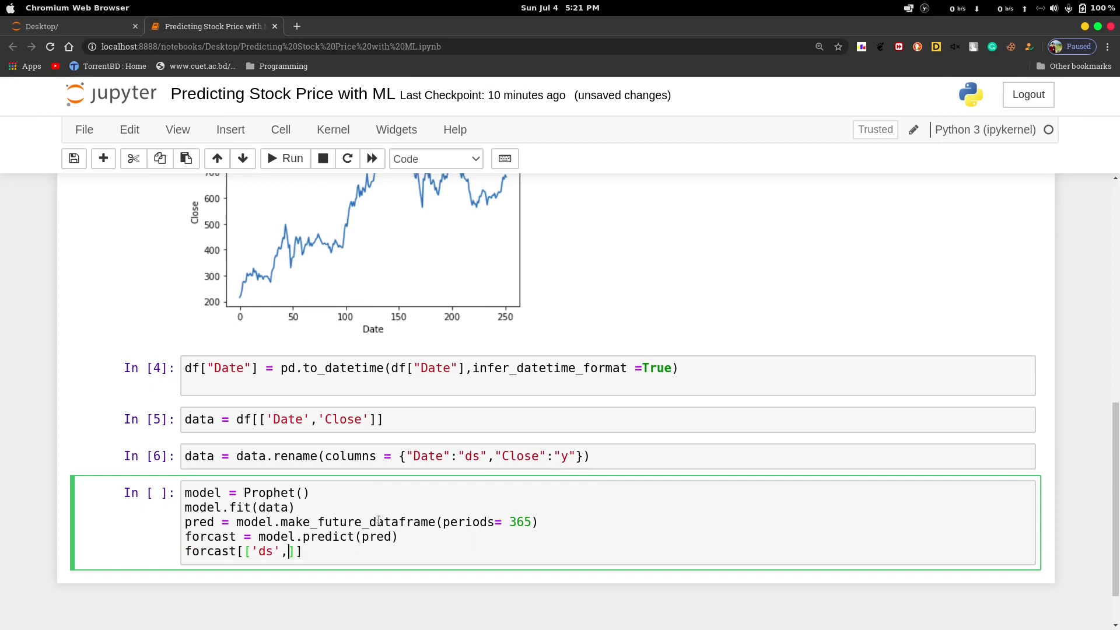
text('ys)
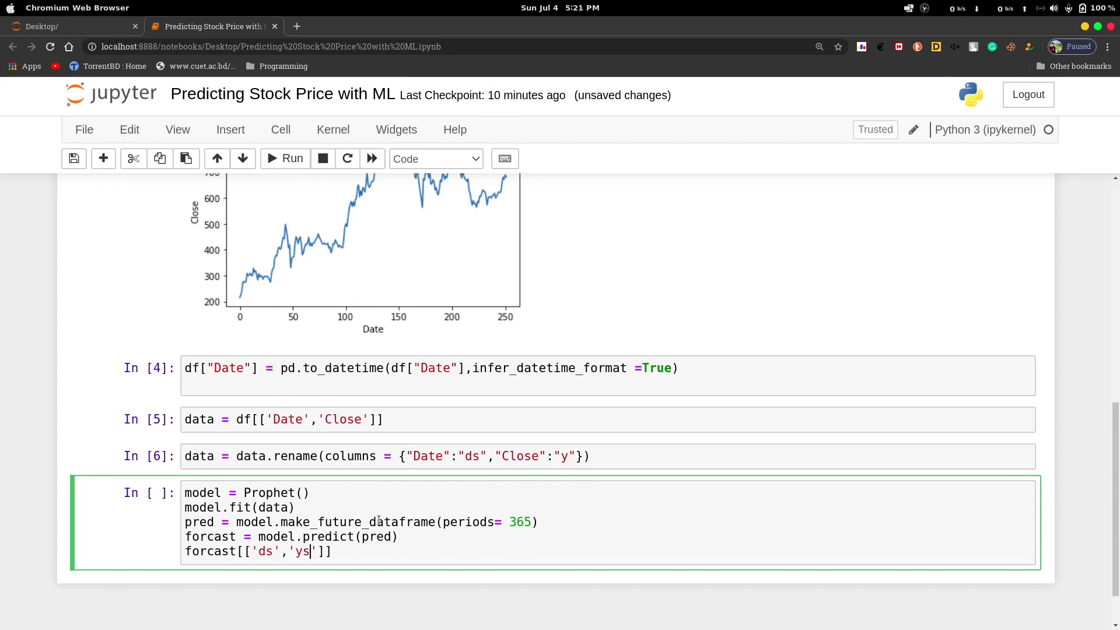
text(hat)
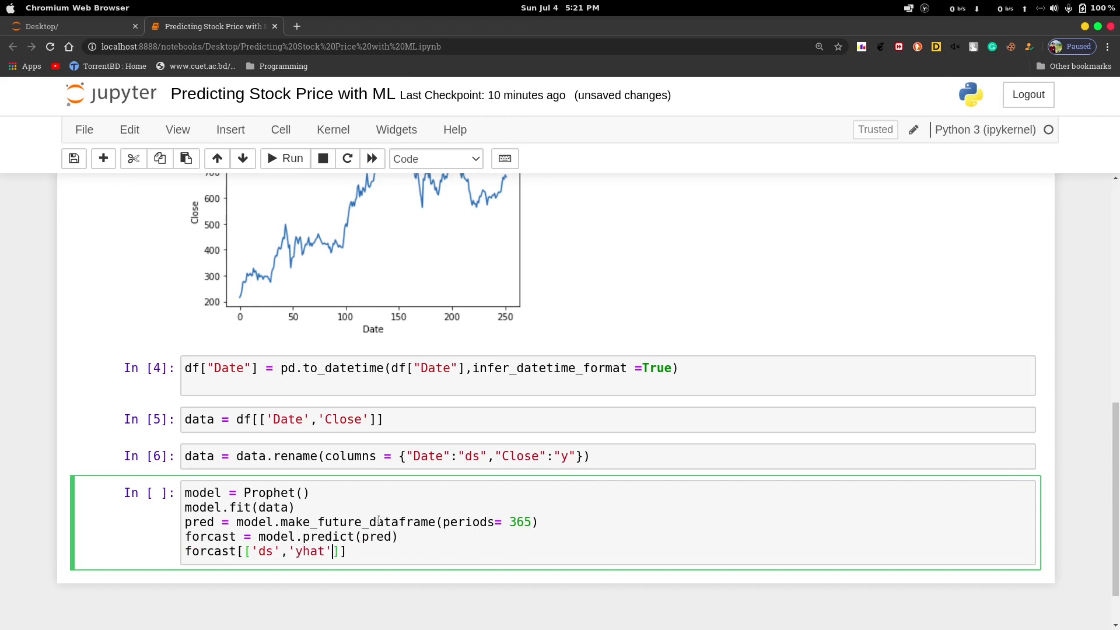
text(,'y')
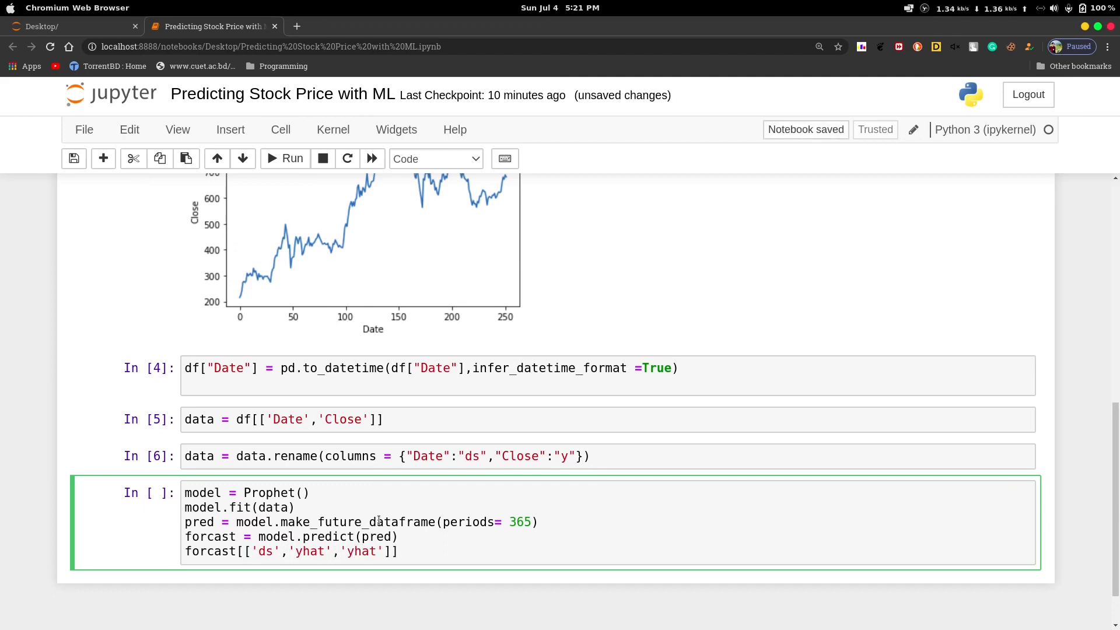
text(_lower',')
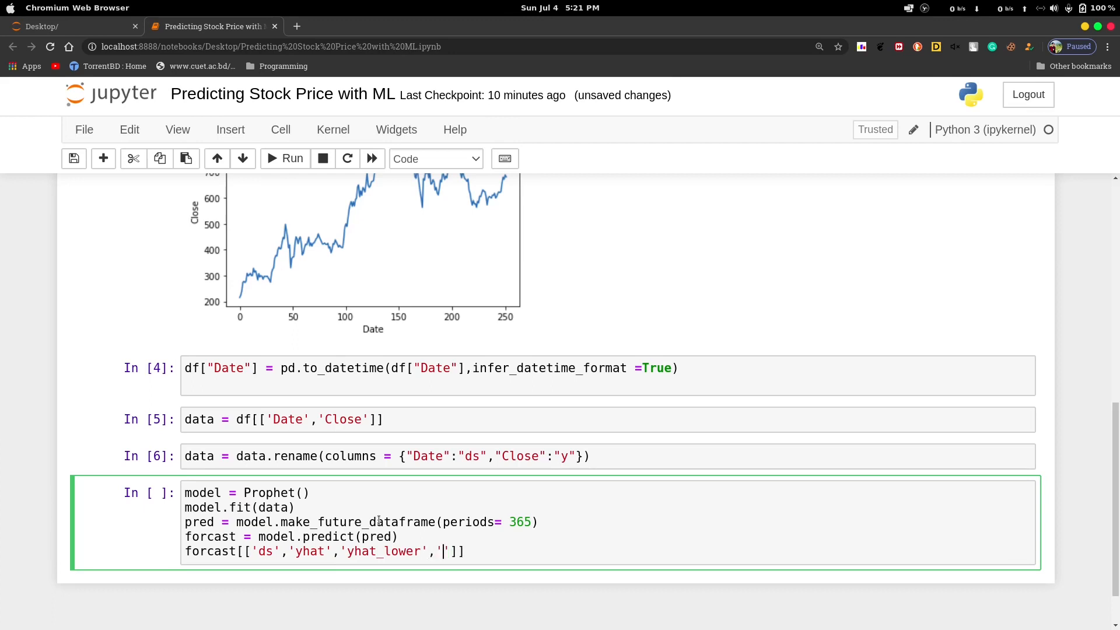
text(yhat)
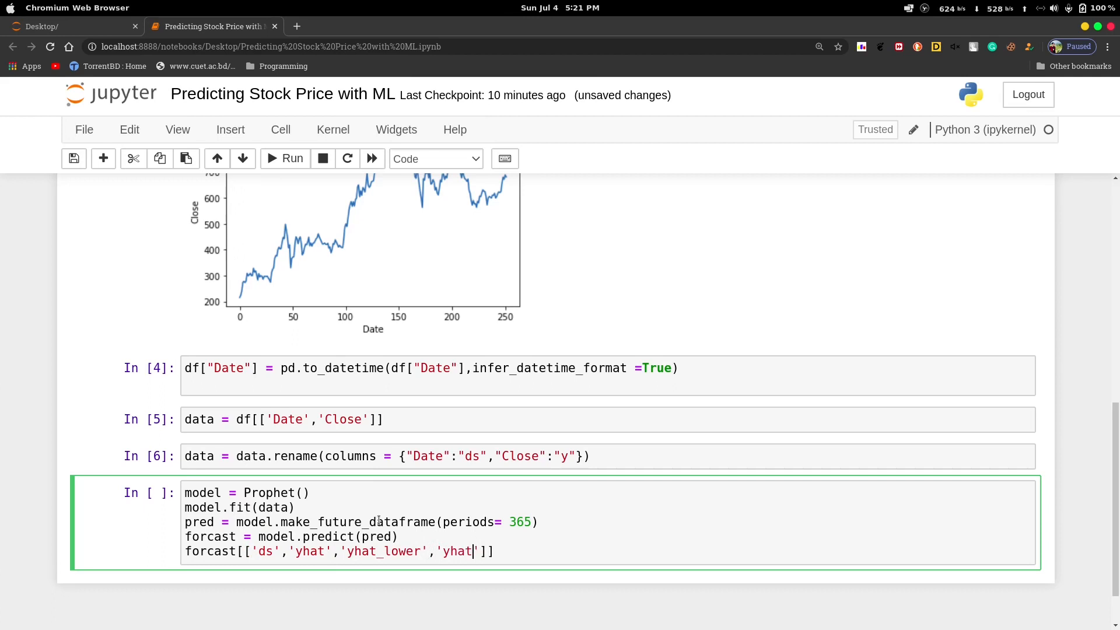
text(_upper)
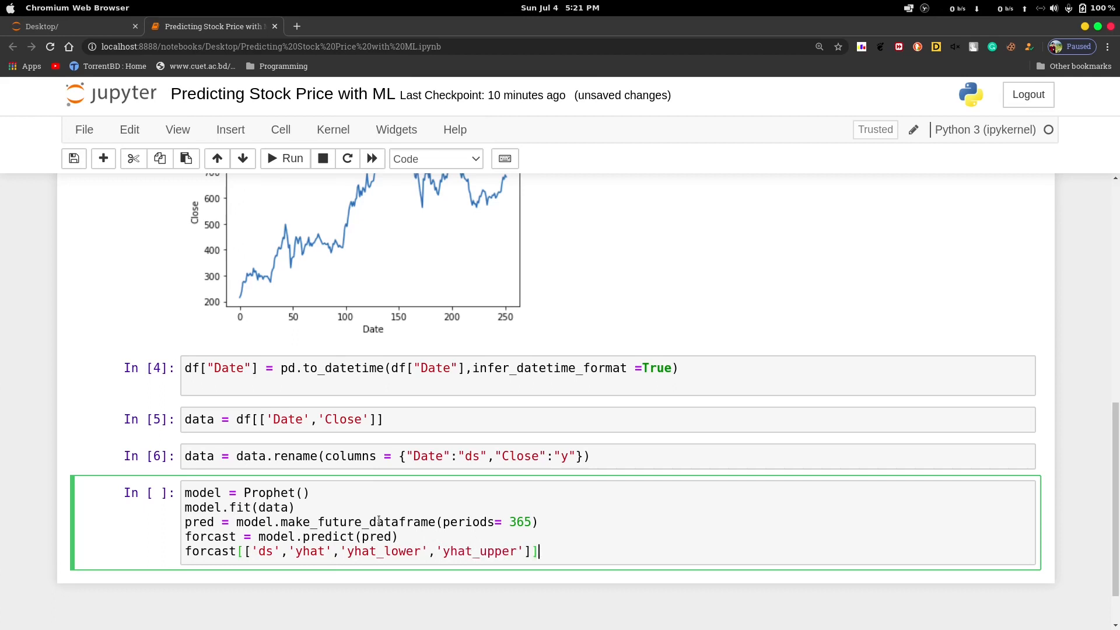
text(.tail)
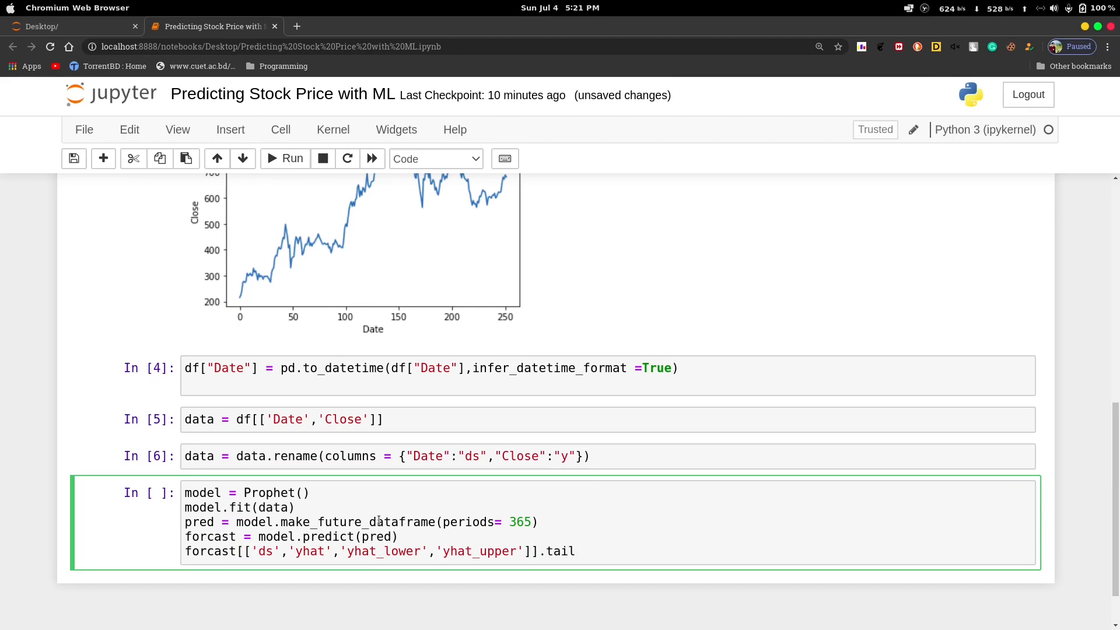
text(())
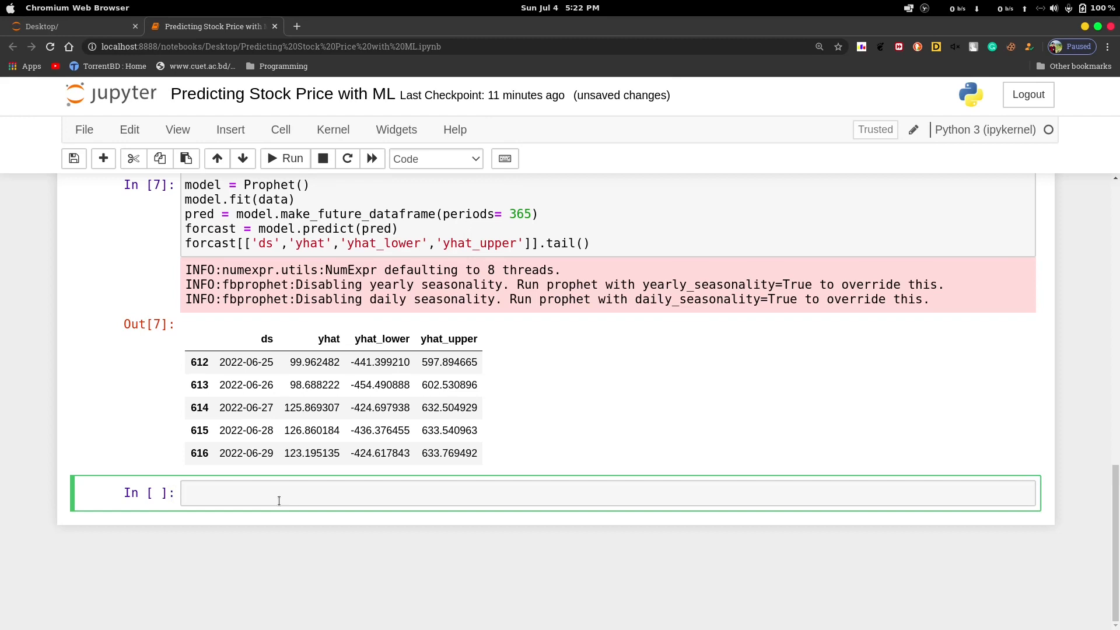
Step: Write graph = model.plot(forcast, xlabel="Date", ylabel="Price") to plot the forecast
text(graph)
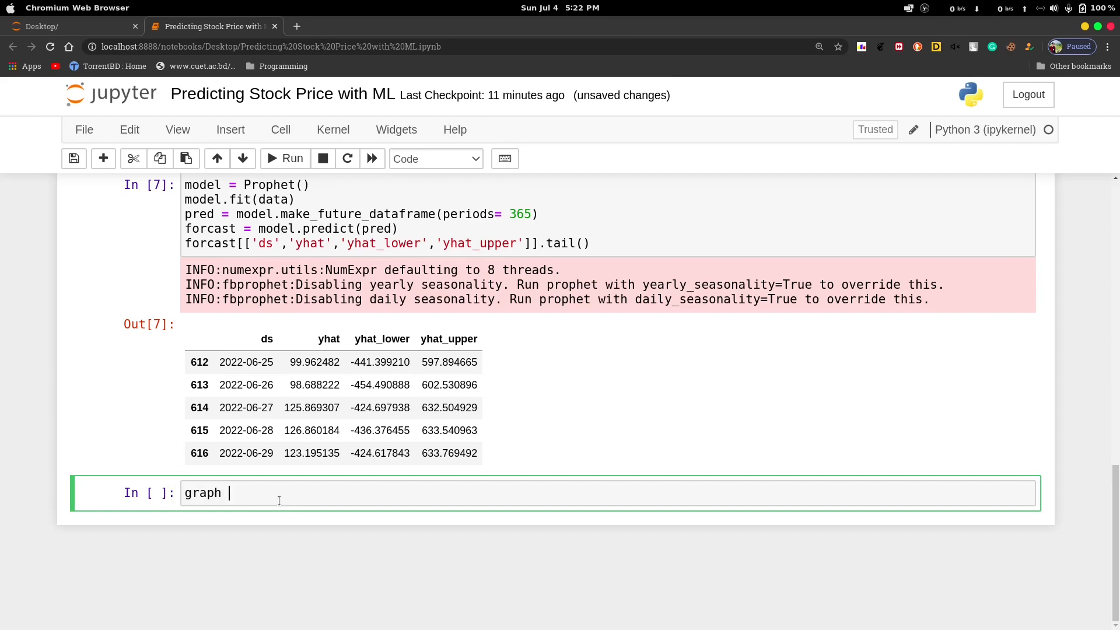
text(= model.)
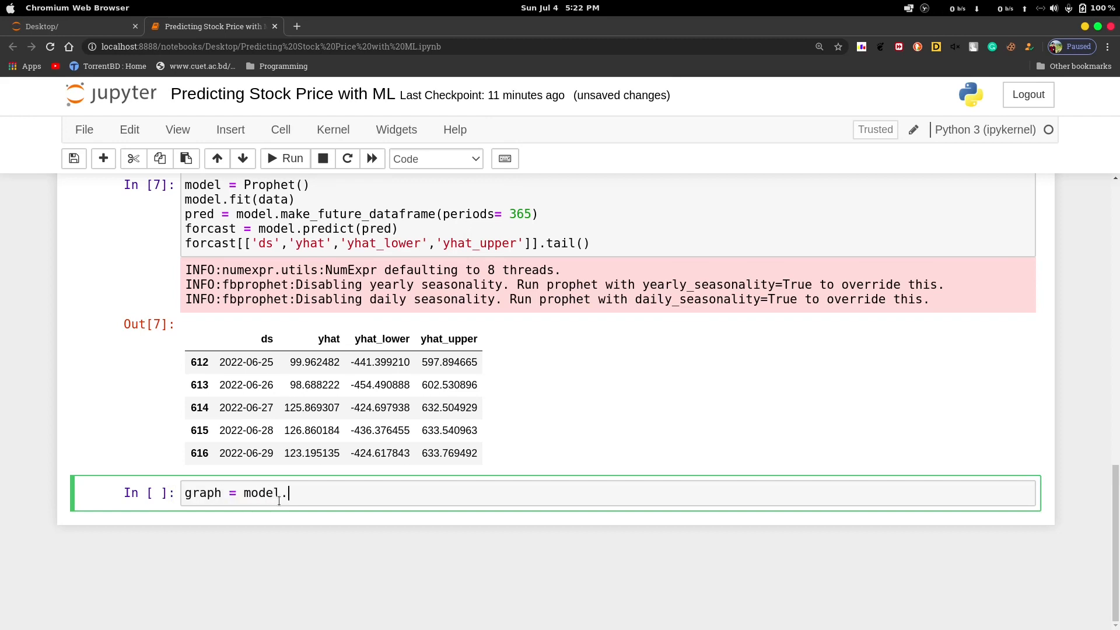
text(plot())
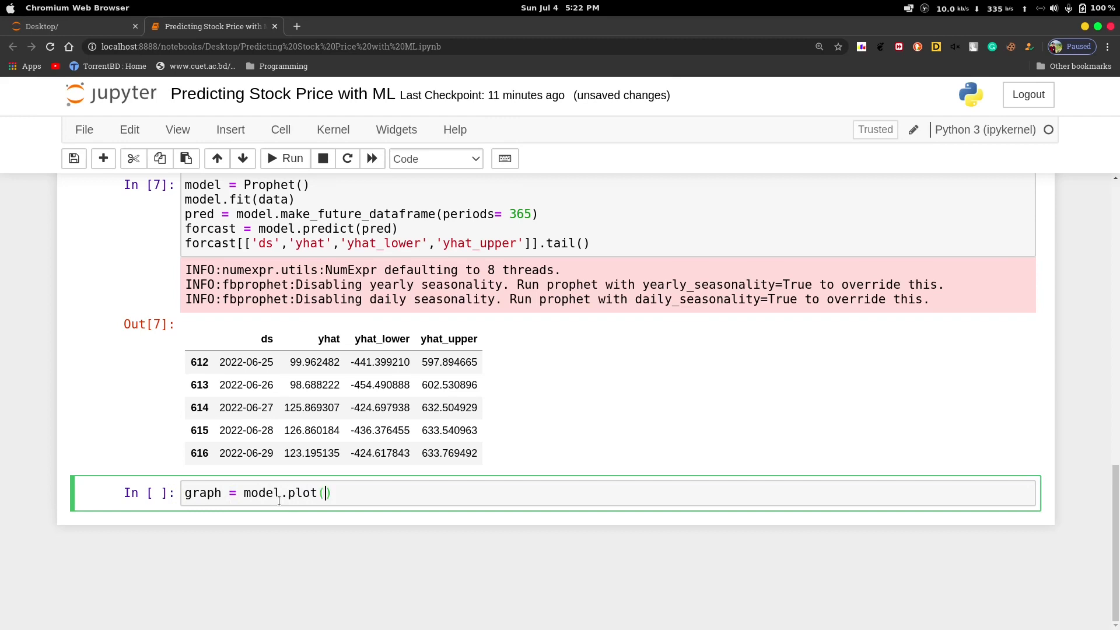
text(forcas)
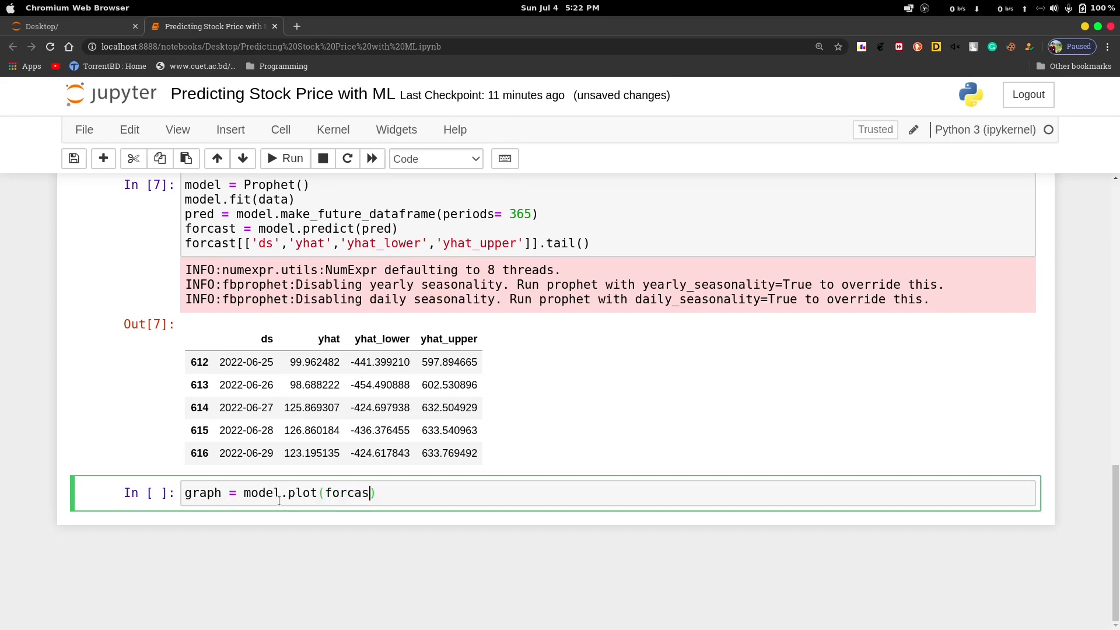
text(t)
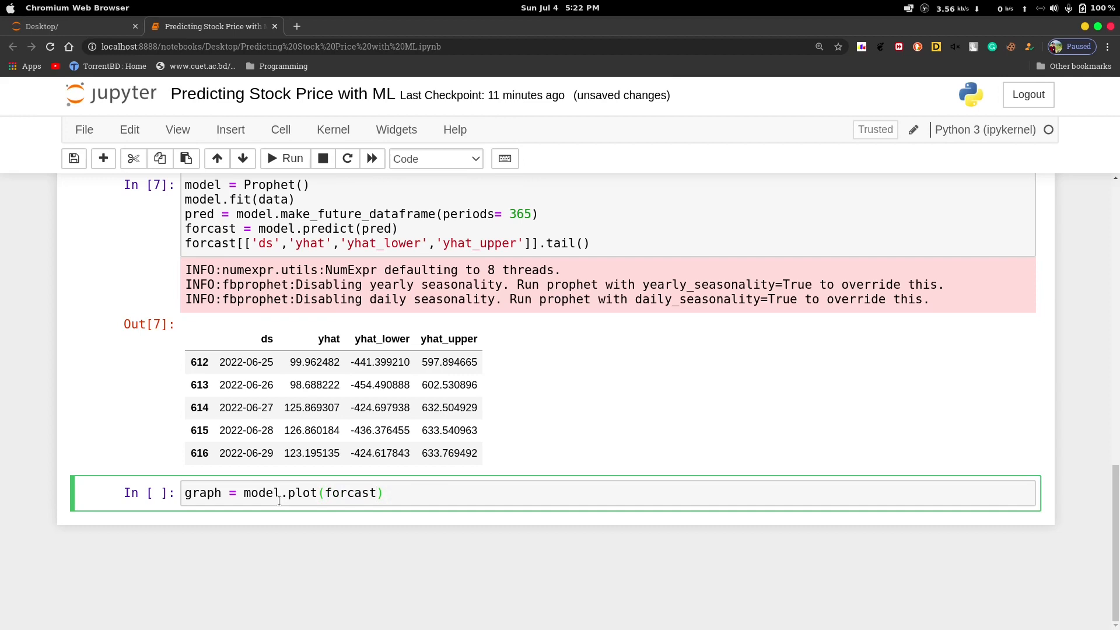
text(,xlabel =)
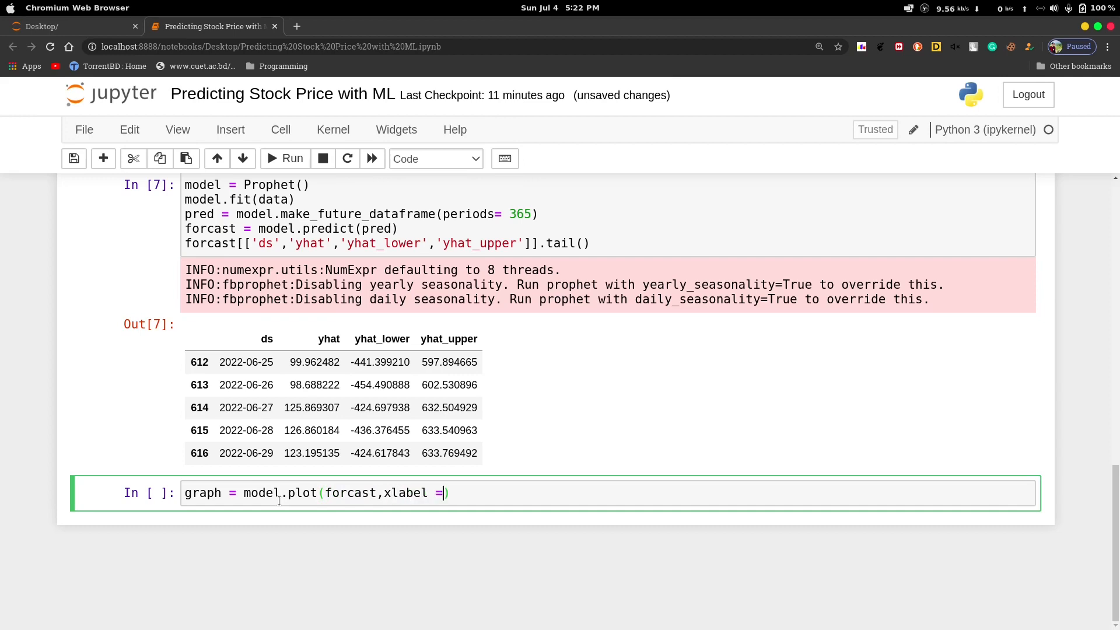
text("Date")
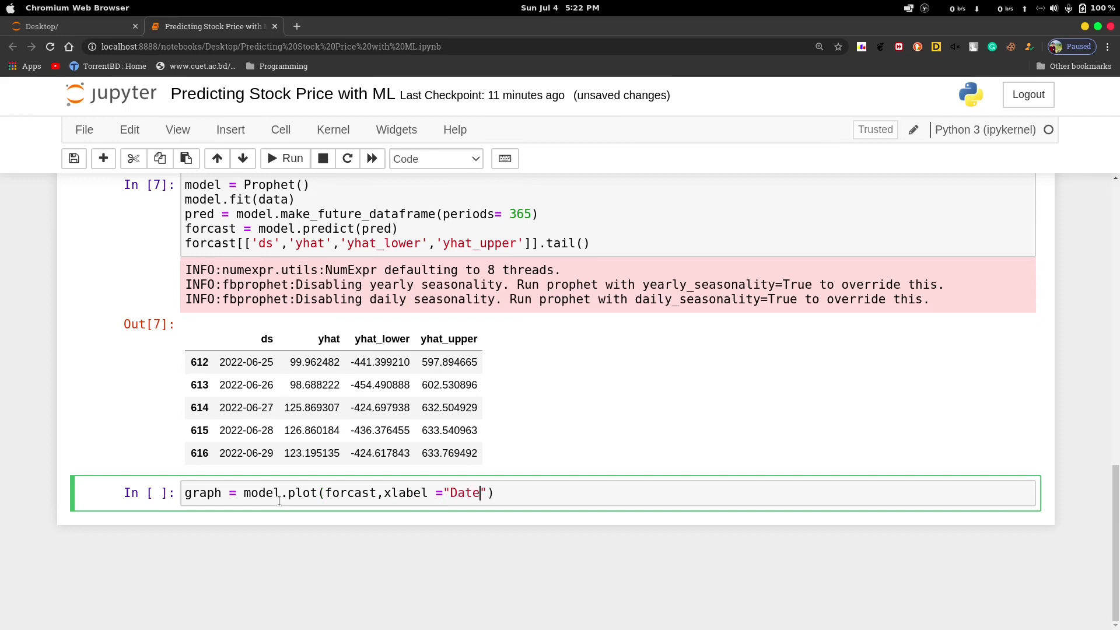
text(,u)
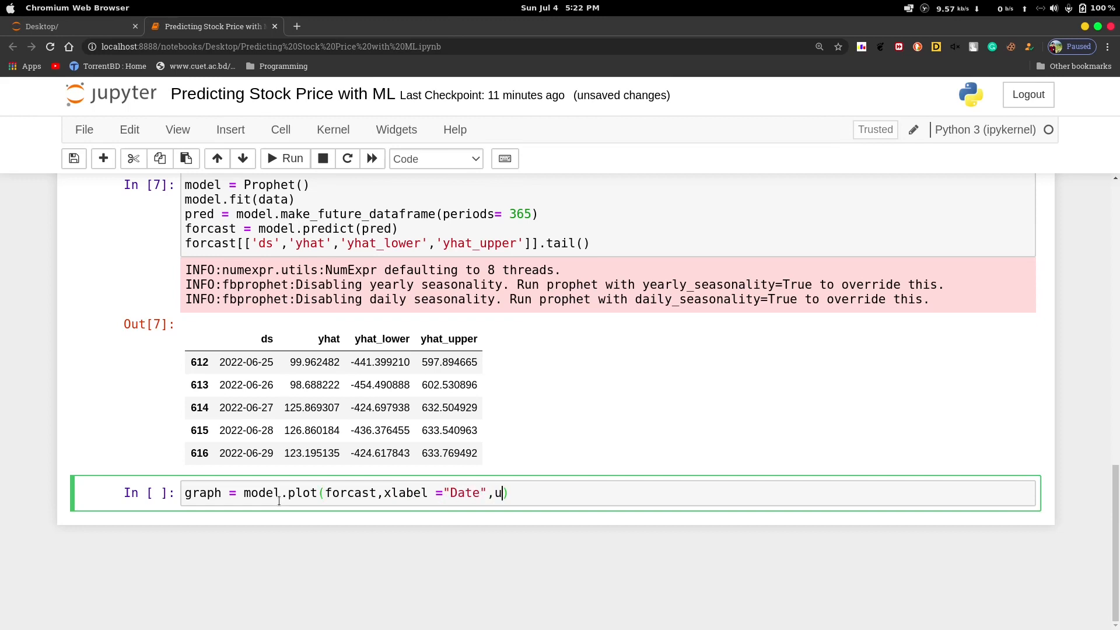
text(label  = ")
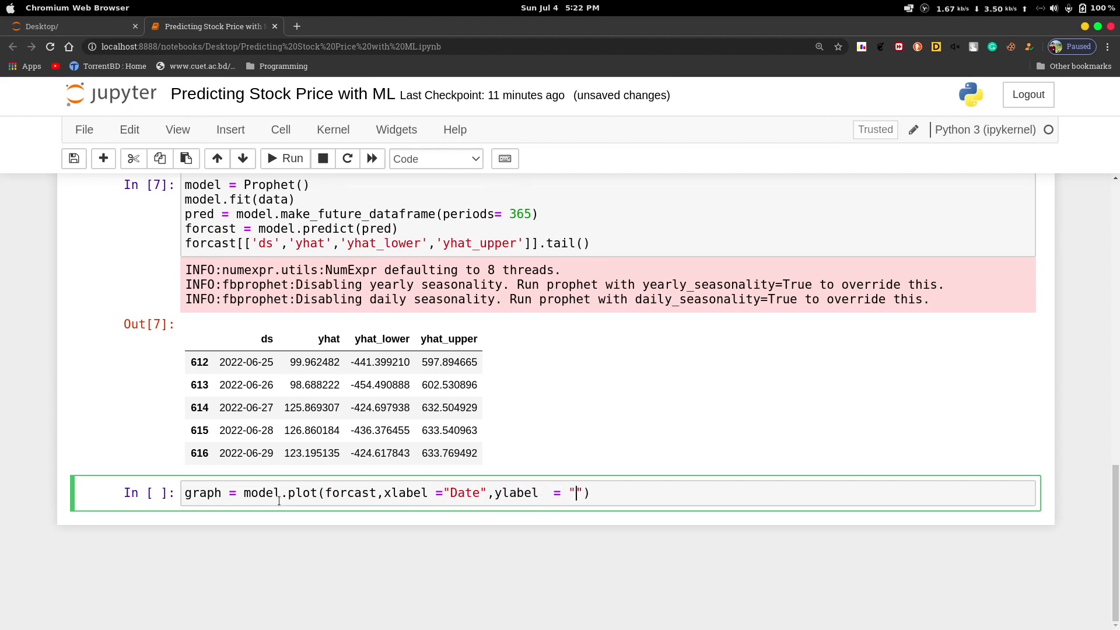
text(Price)
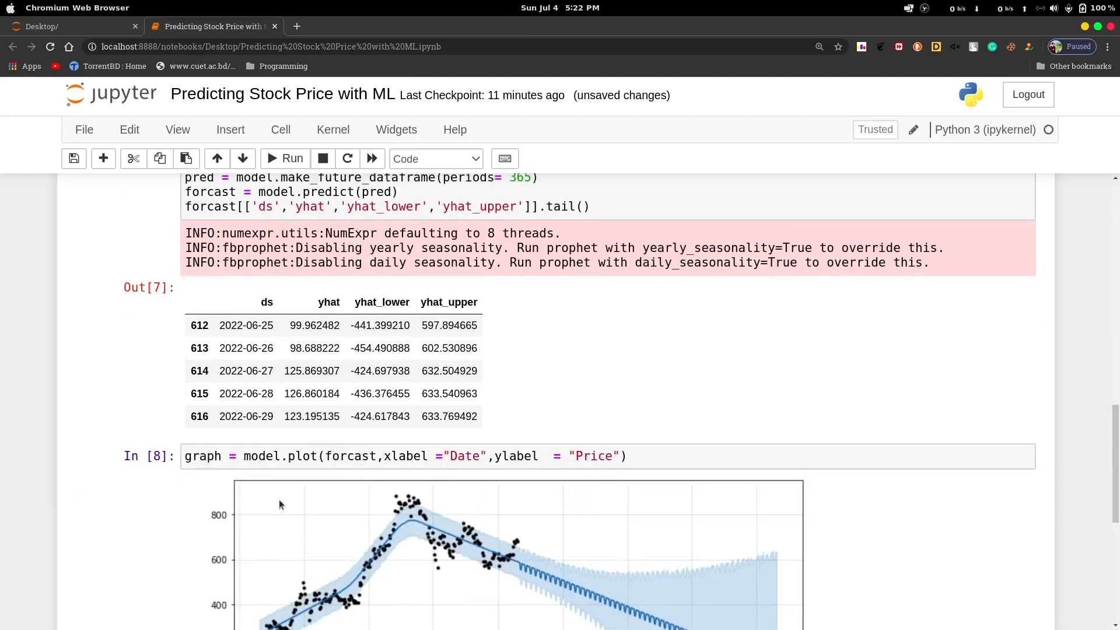
Step: Scroll down to view the Date/Price forecast chart with trend line and widening band
scroll(down, 3)
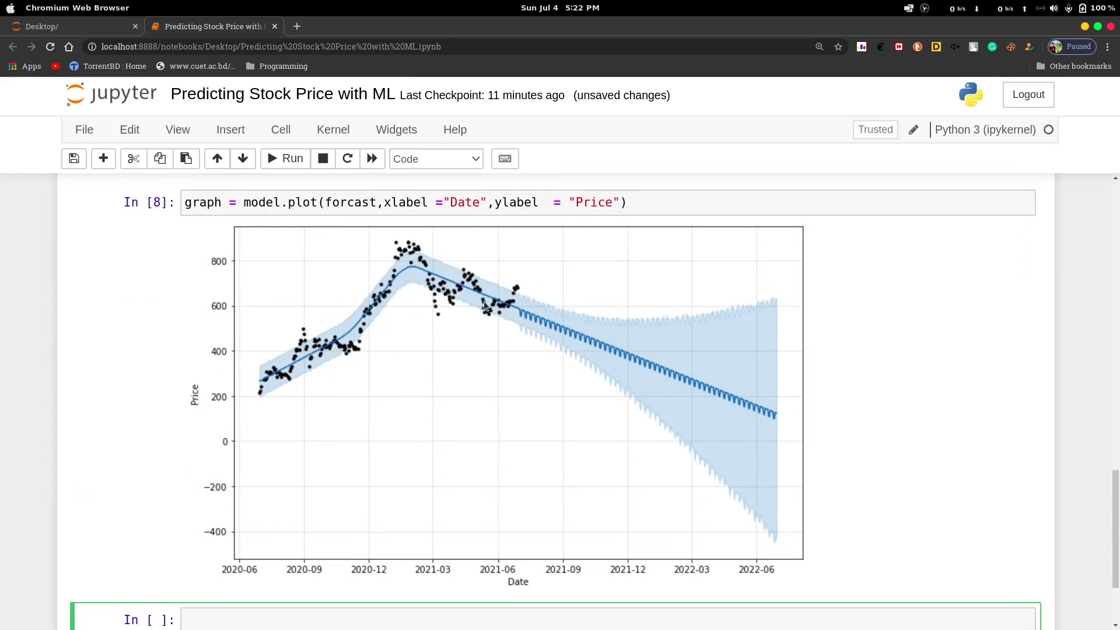
mouse_move(607, 338)
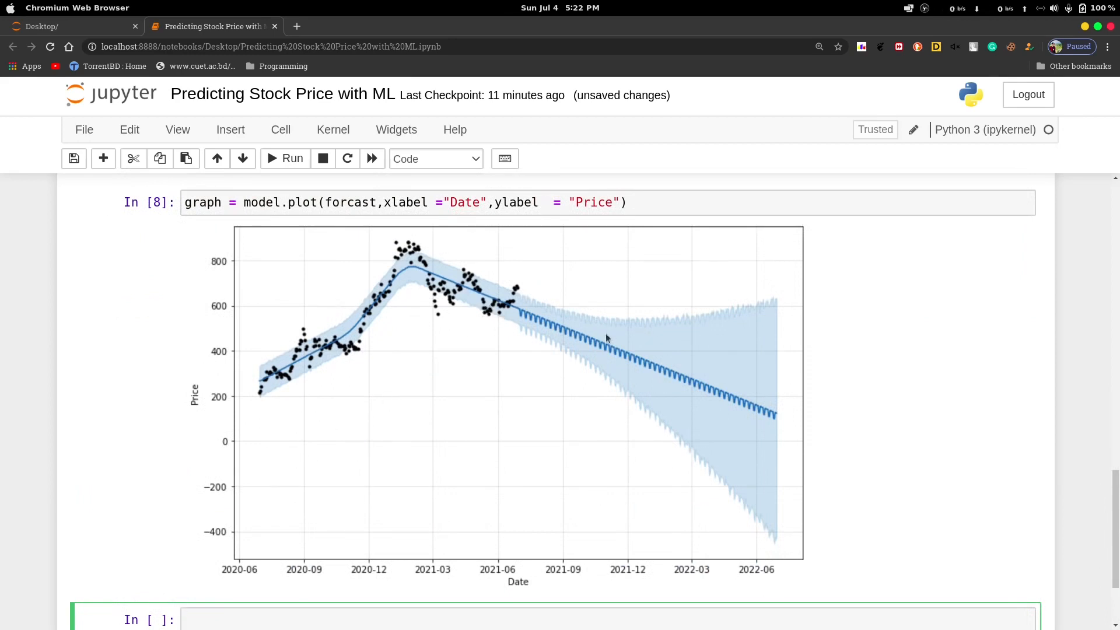
mouse_move(559, 328)
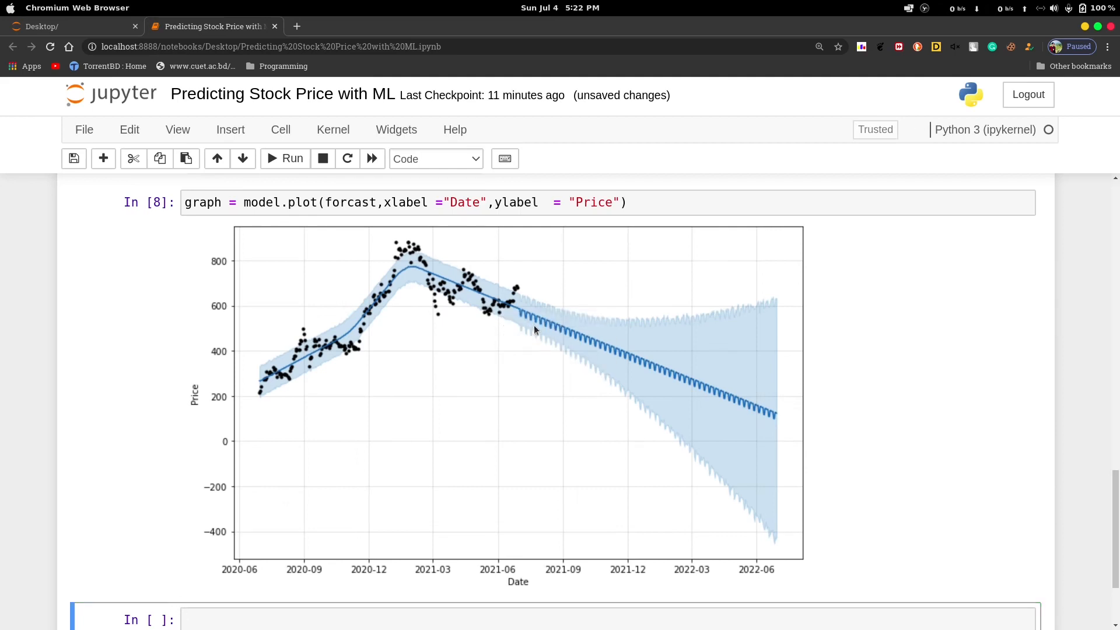
mouse_move(401, 448)
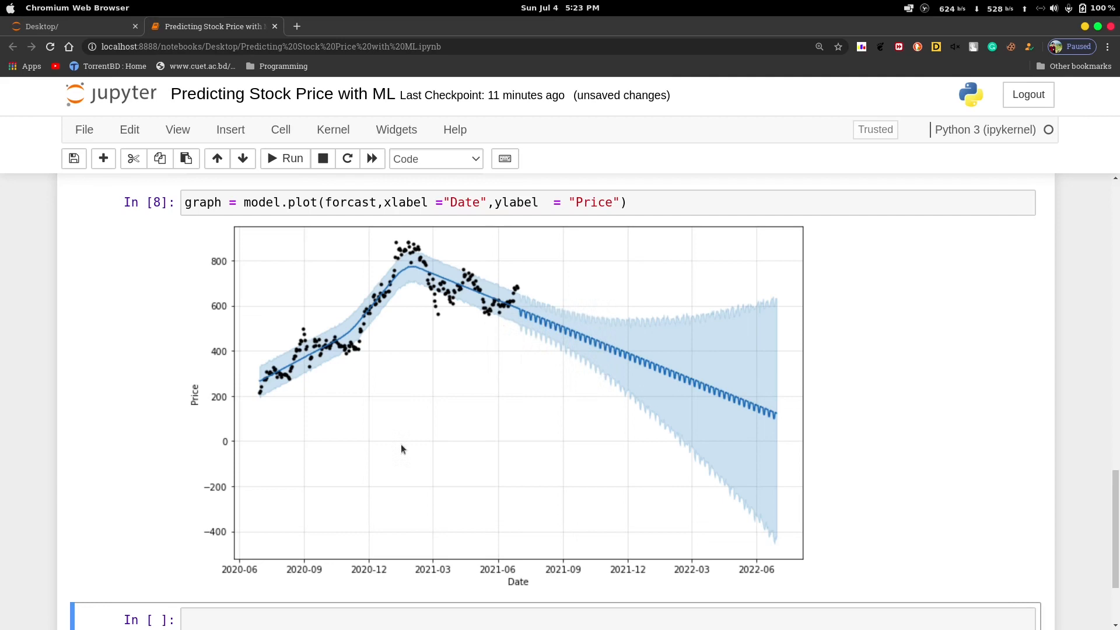
mouse_move(435, 421)
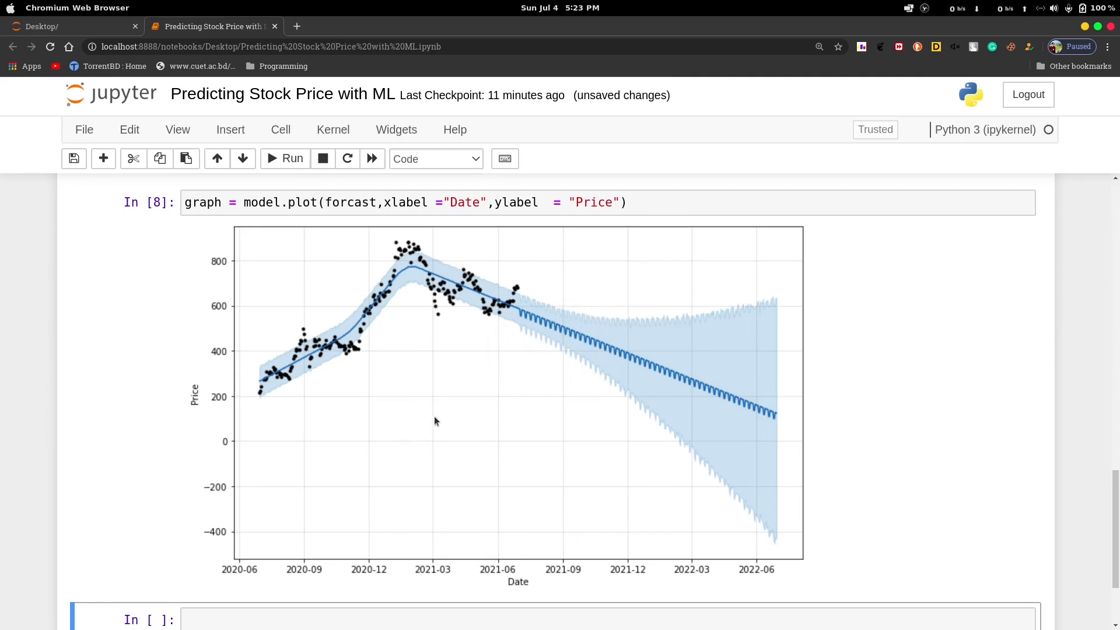
mouse_move(439, 432)
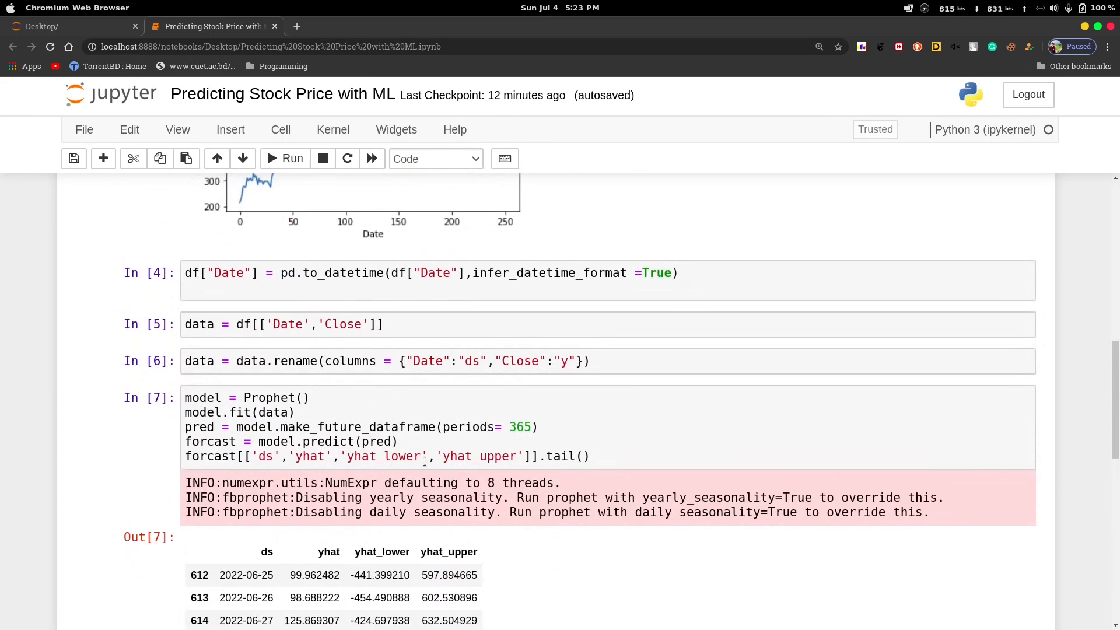
scroll(down, 3)
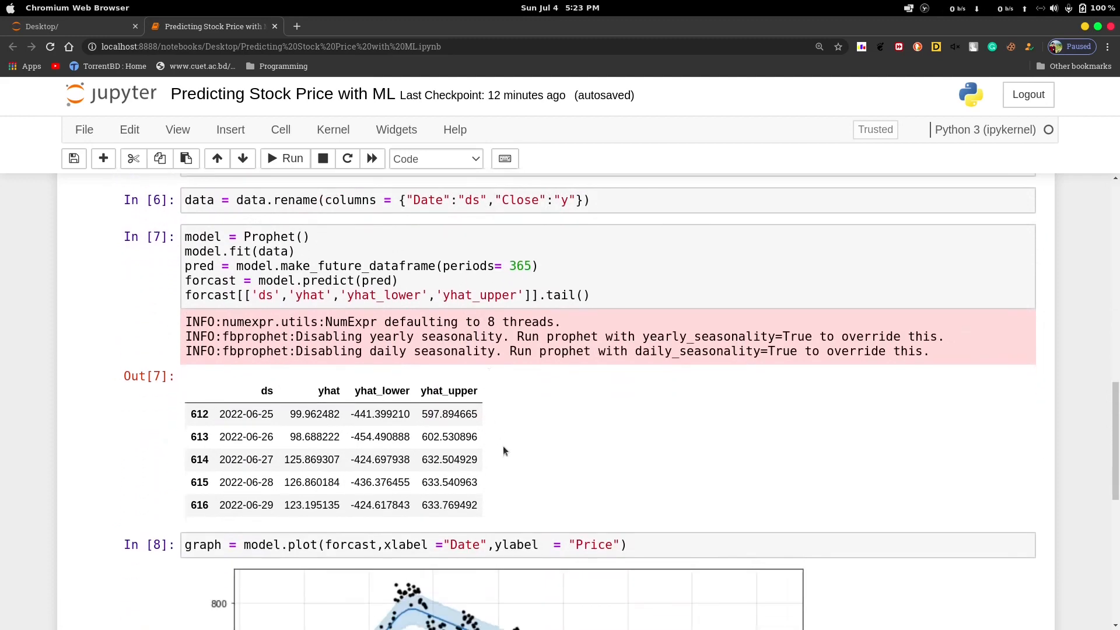
scroll(down, 3)
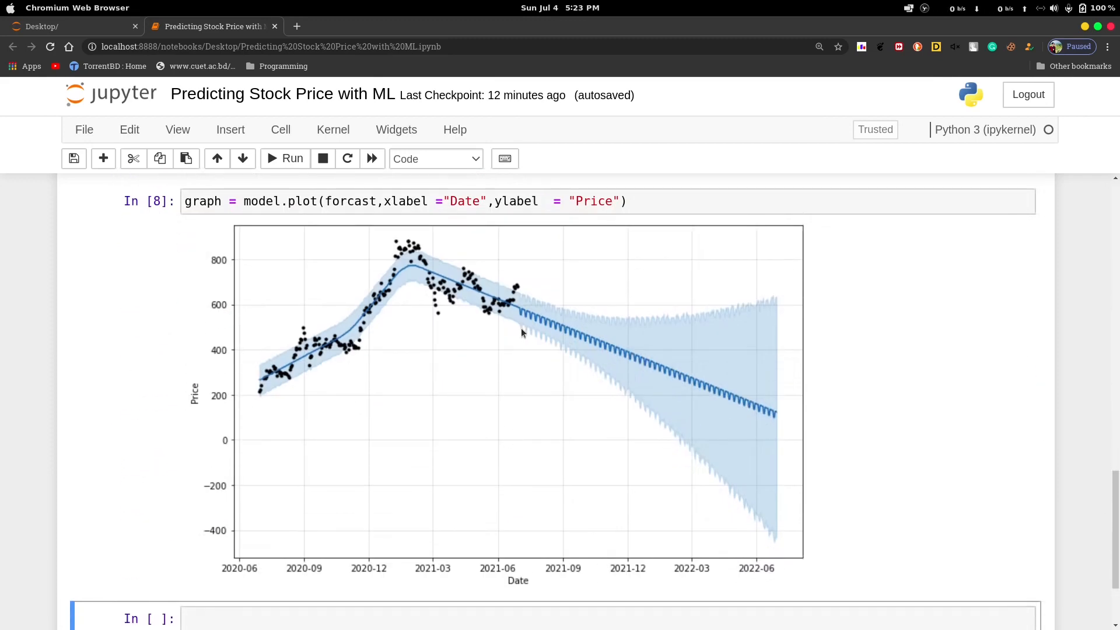
mouse_move(659, 435)
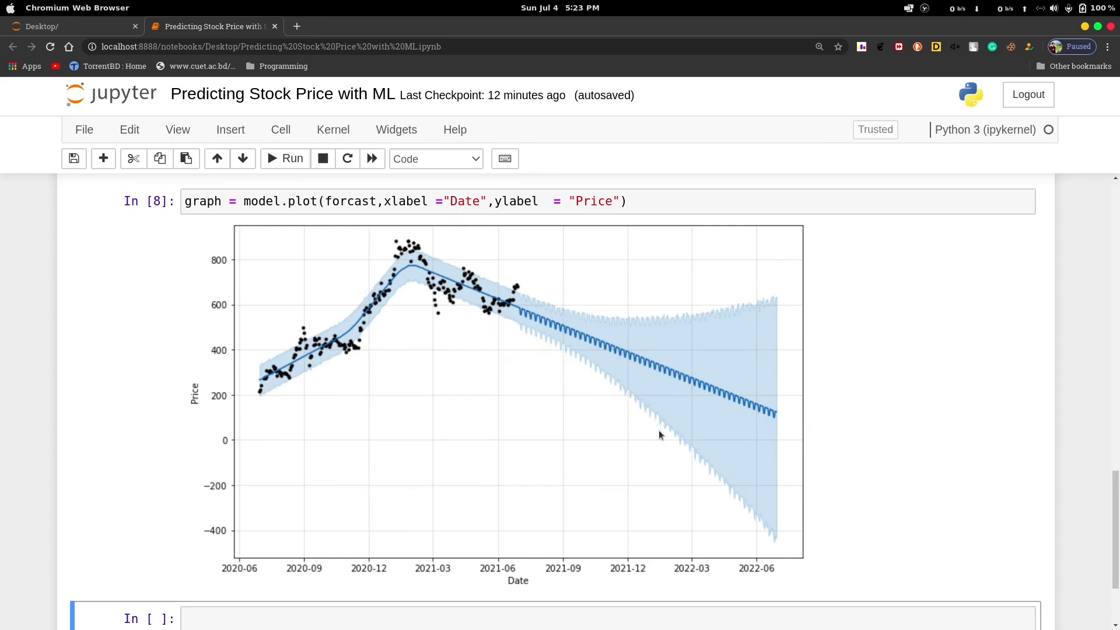
mouse_move(659, 321)
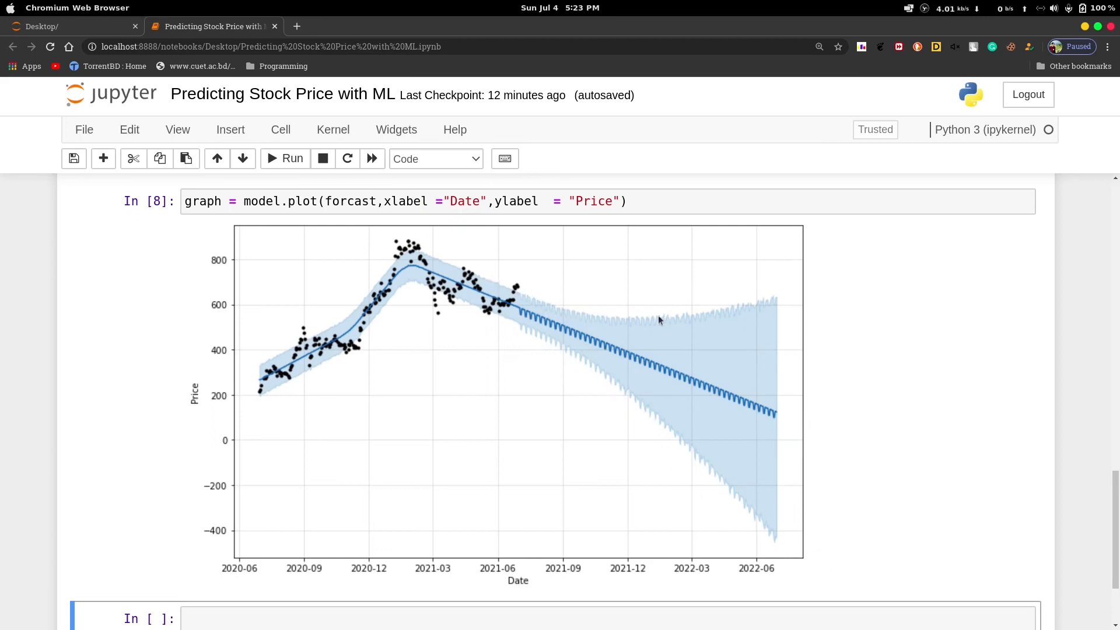
mouse_move(473, 287)
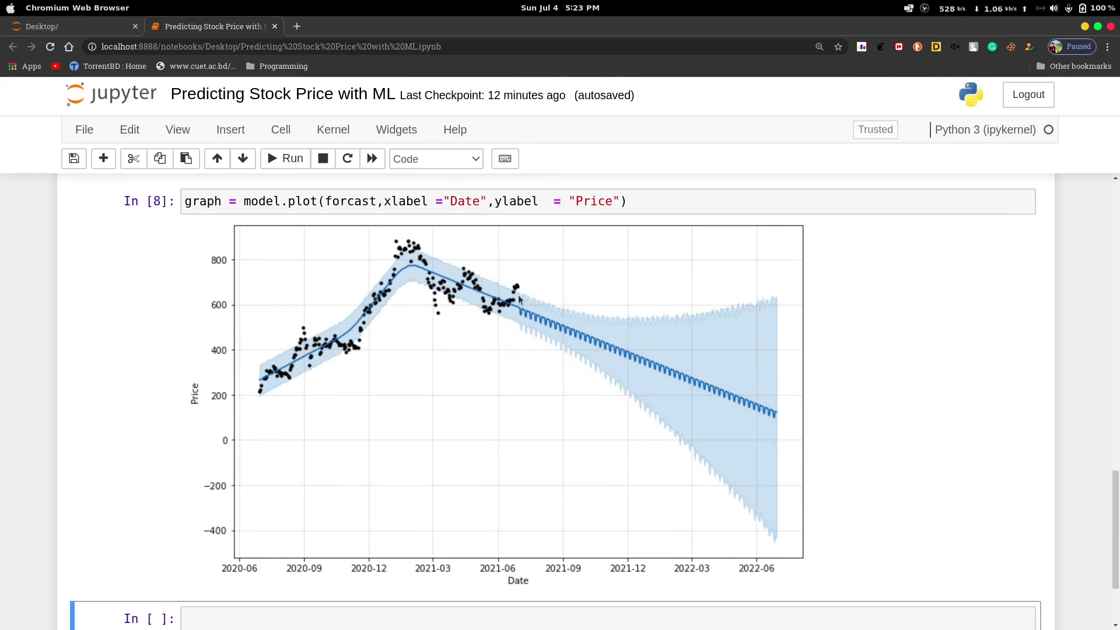
mouse_move(484, 379)
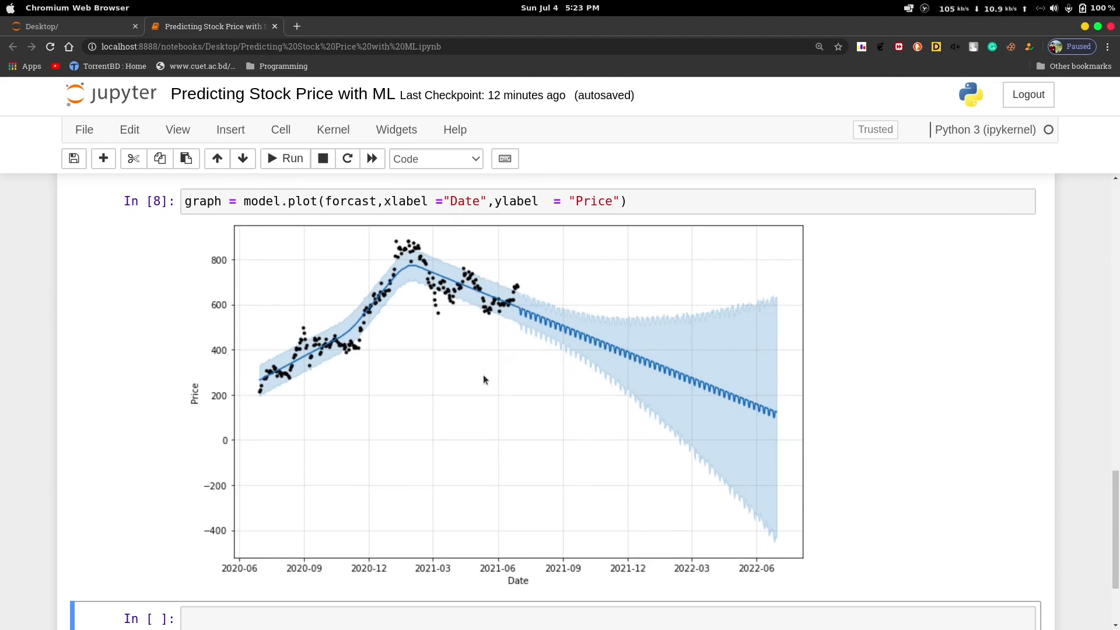
mouse_move(482, 395)
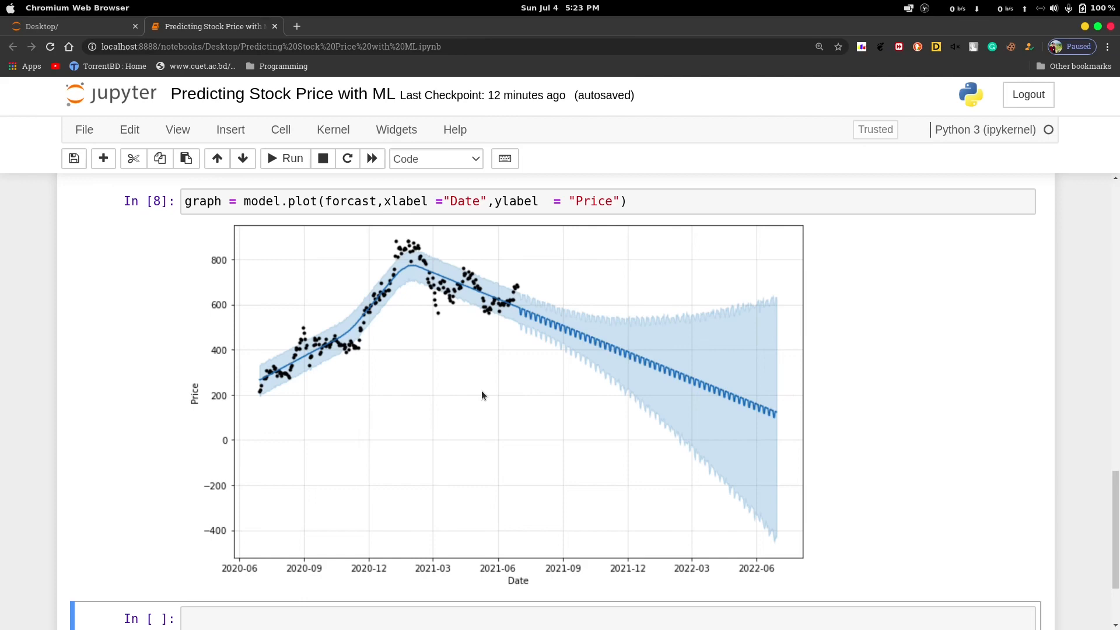
mouse_move(936, 389)
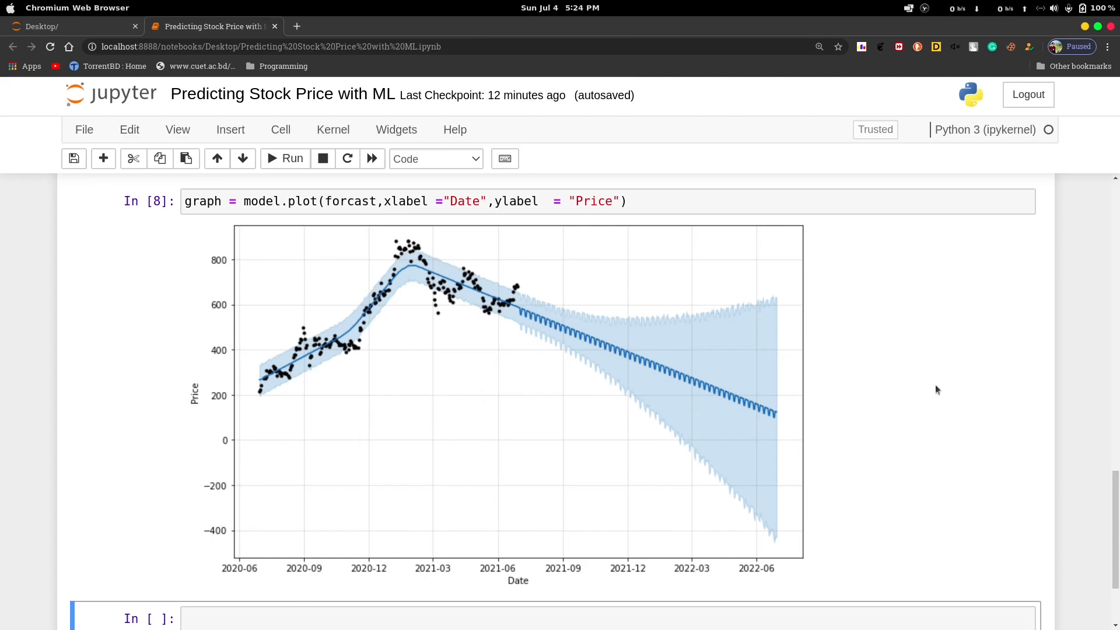